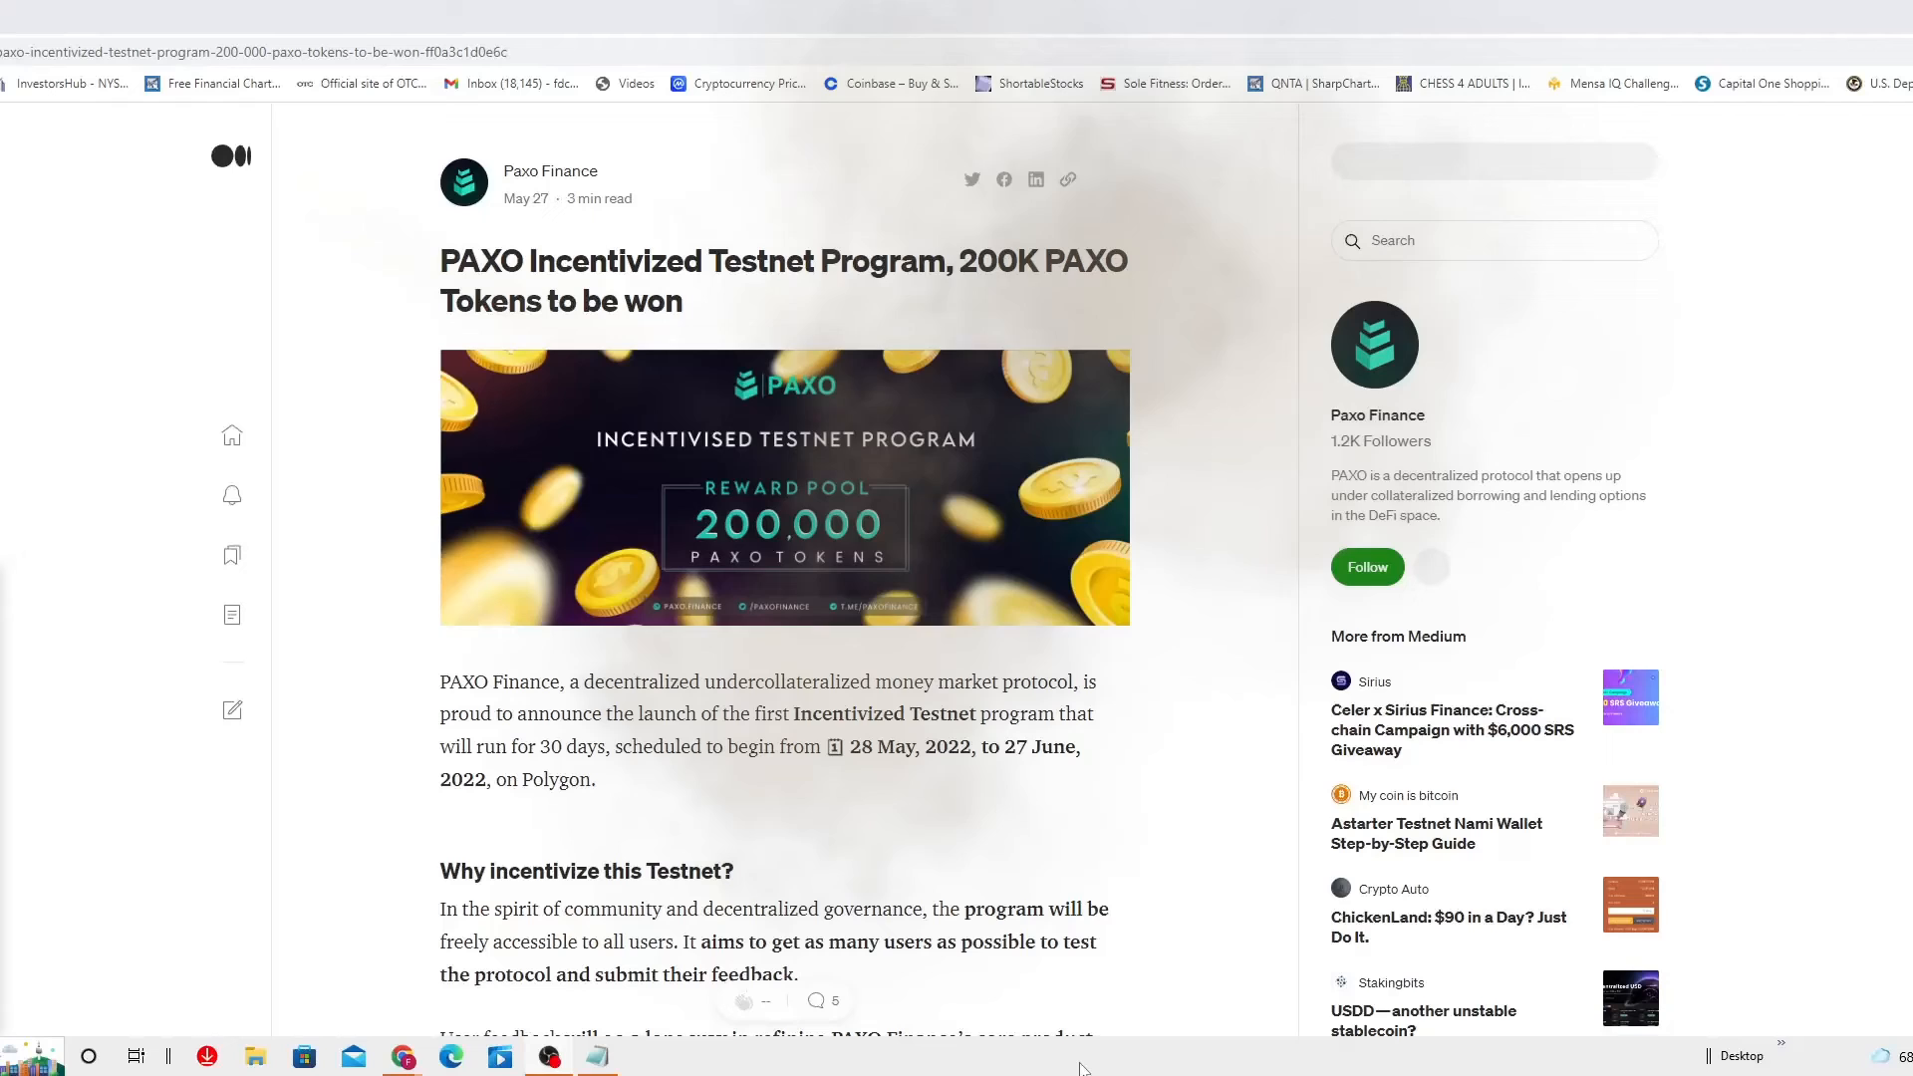
Scroll down the Paxo Finance article to the How to Participate heading and its seven-step task list.
scroll(down, 3)
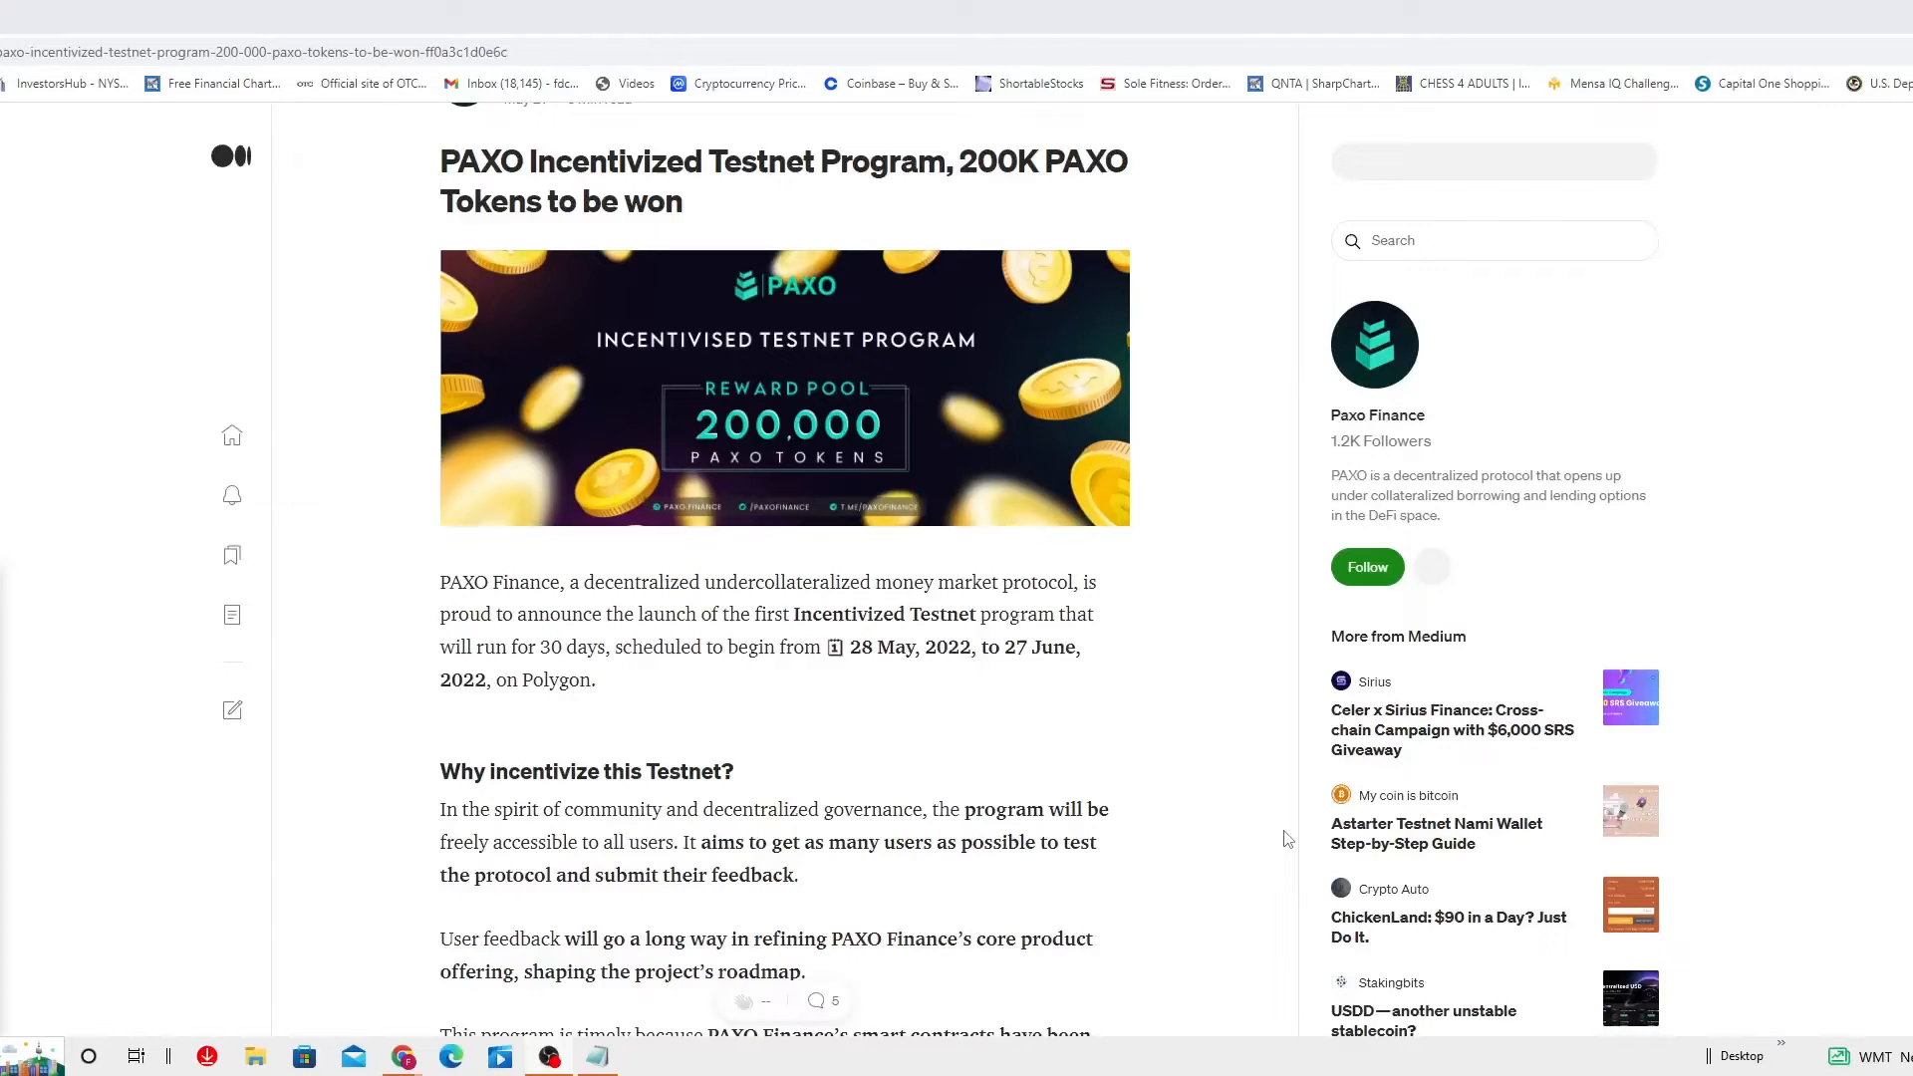
scroll(down, 3)
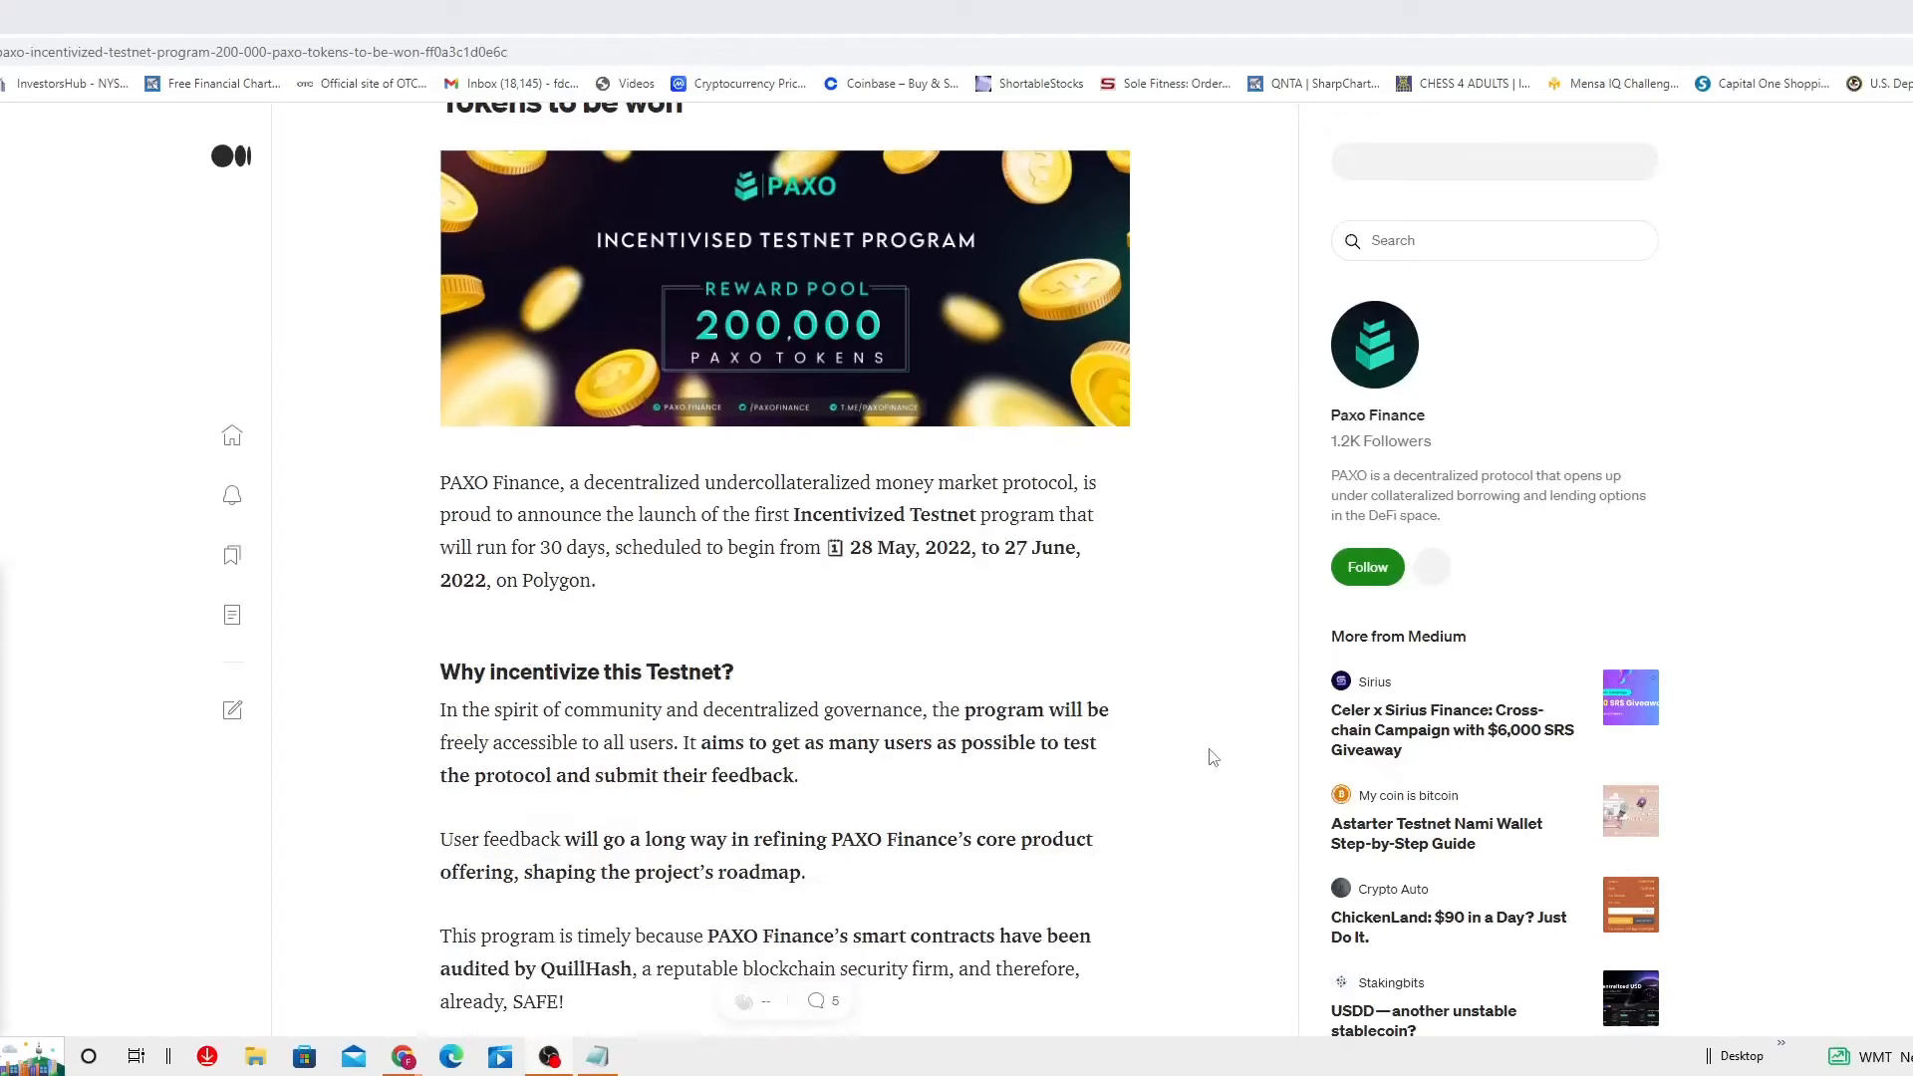
scroll(down, 3)
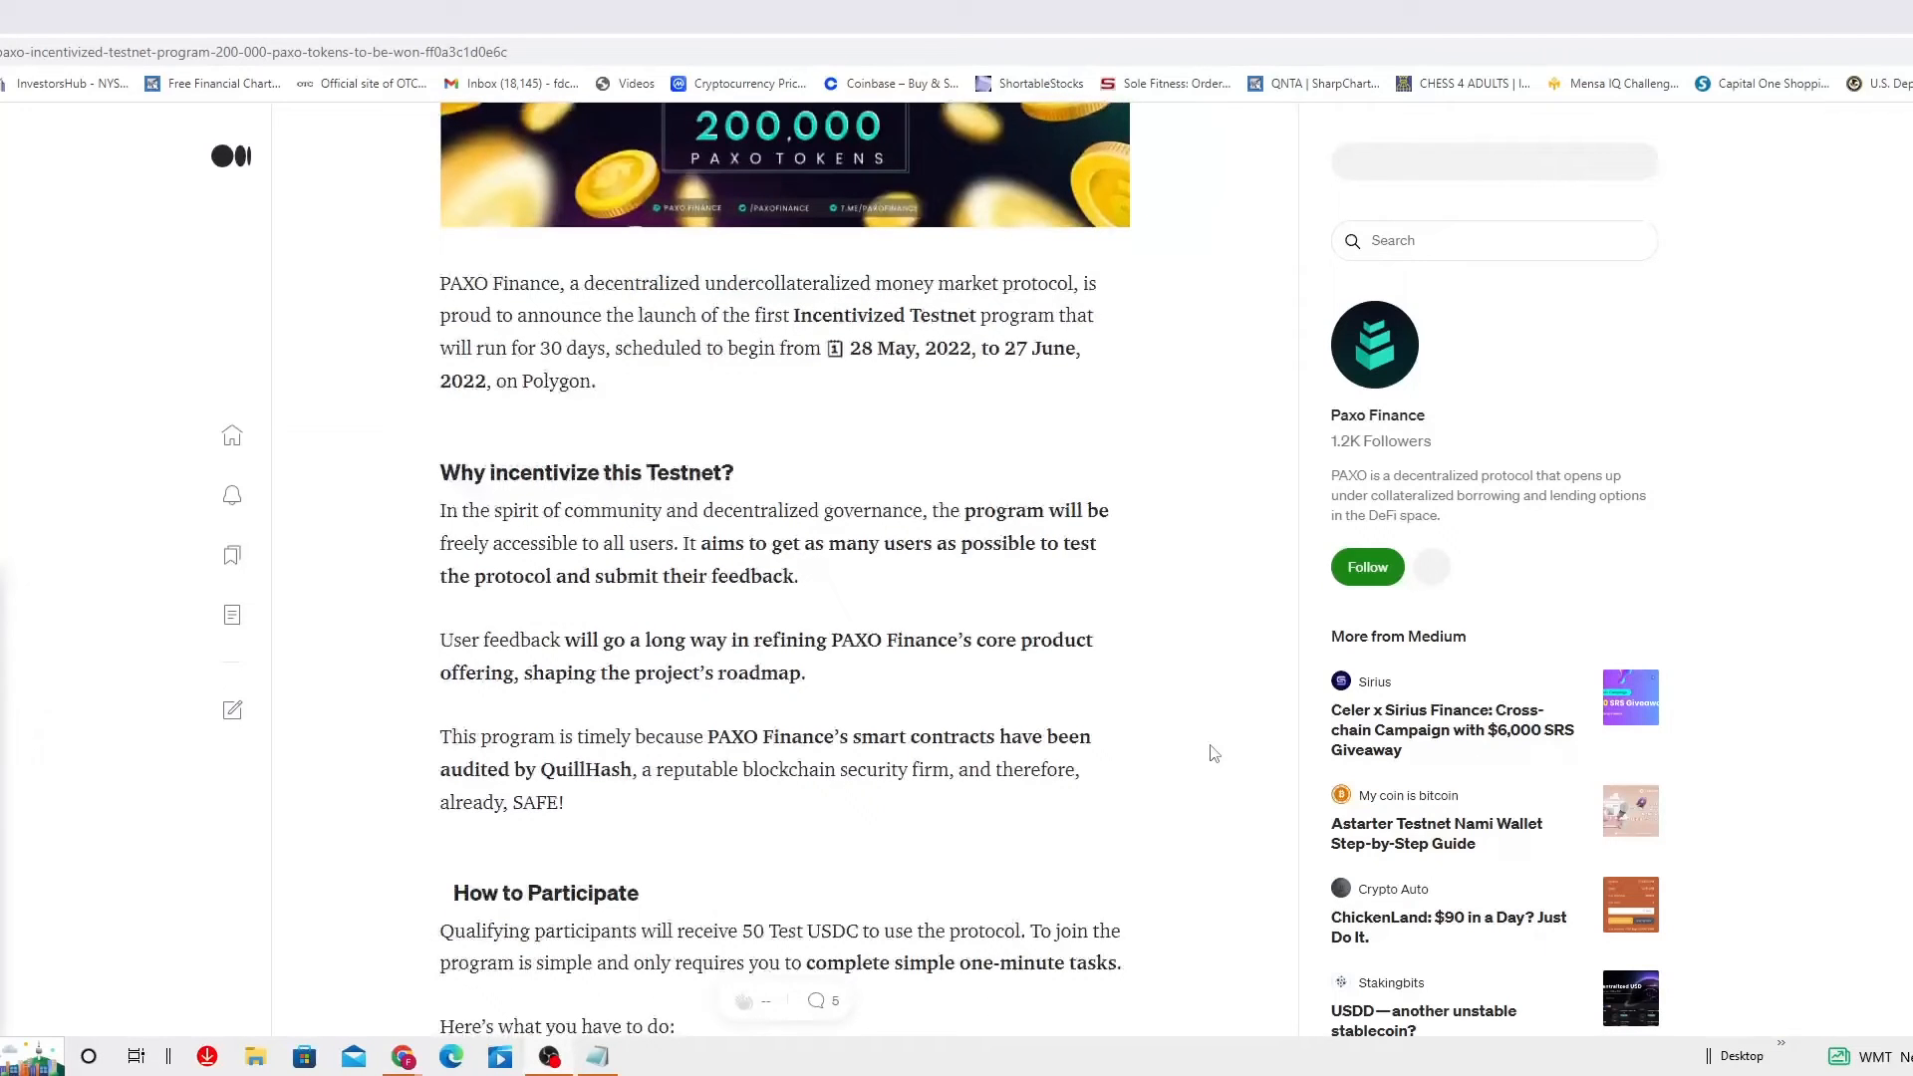
scroll(down, 3)
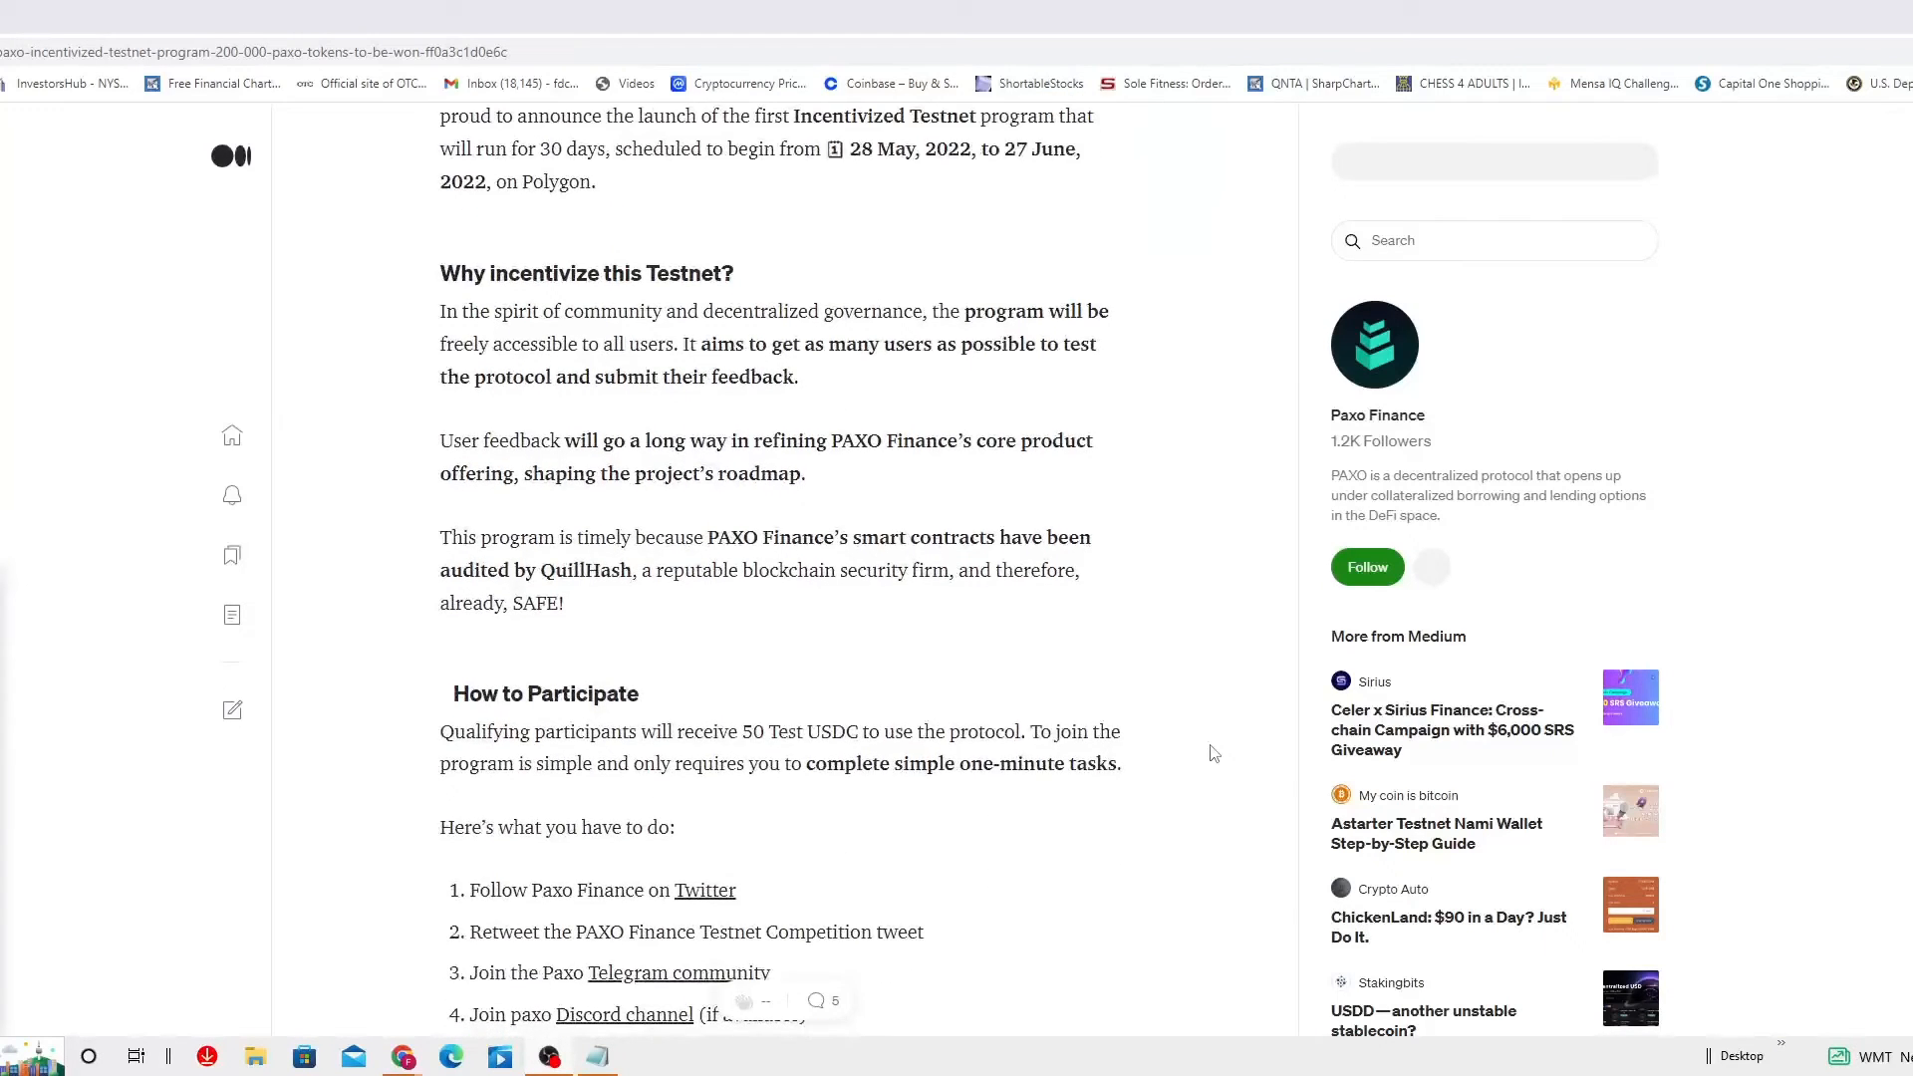
scroll(down, 3)
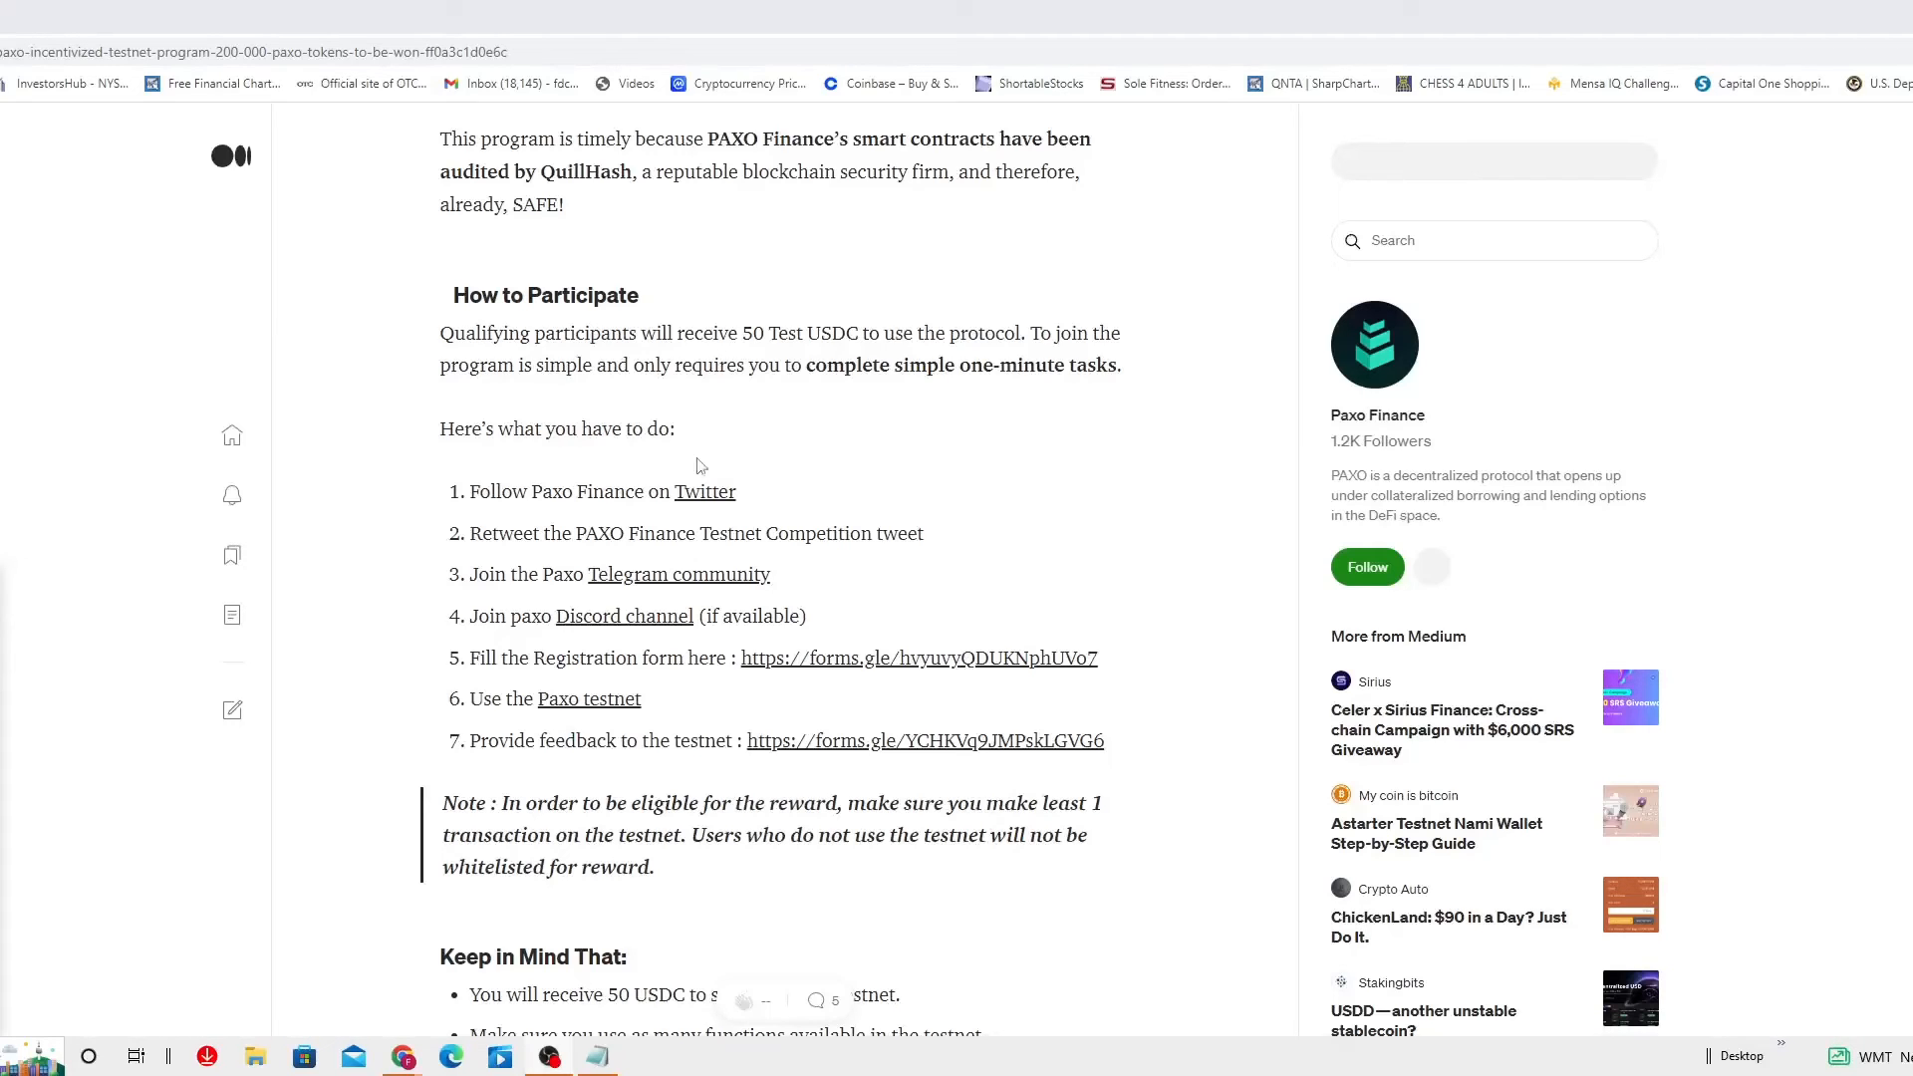
mouse_move(704, 500)
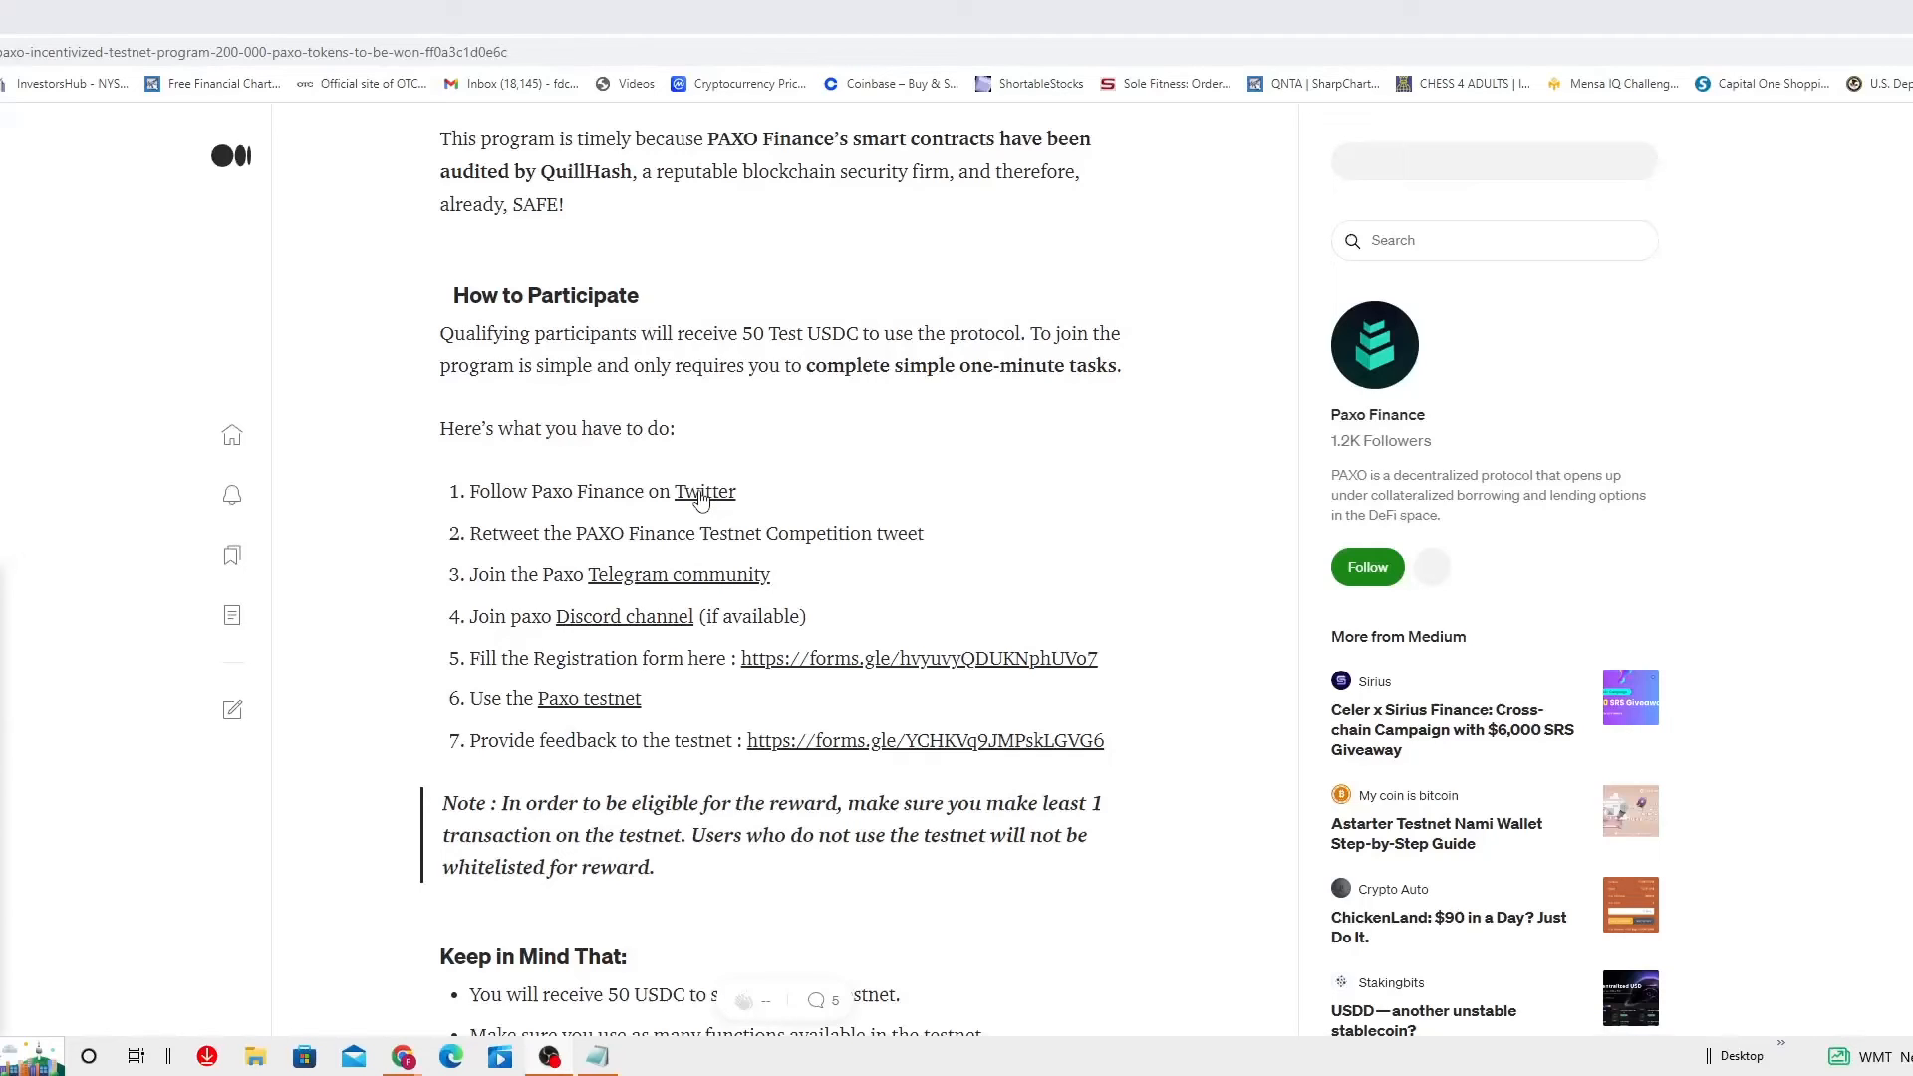
mouse_move(615, 440)
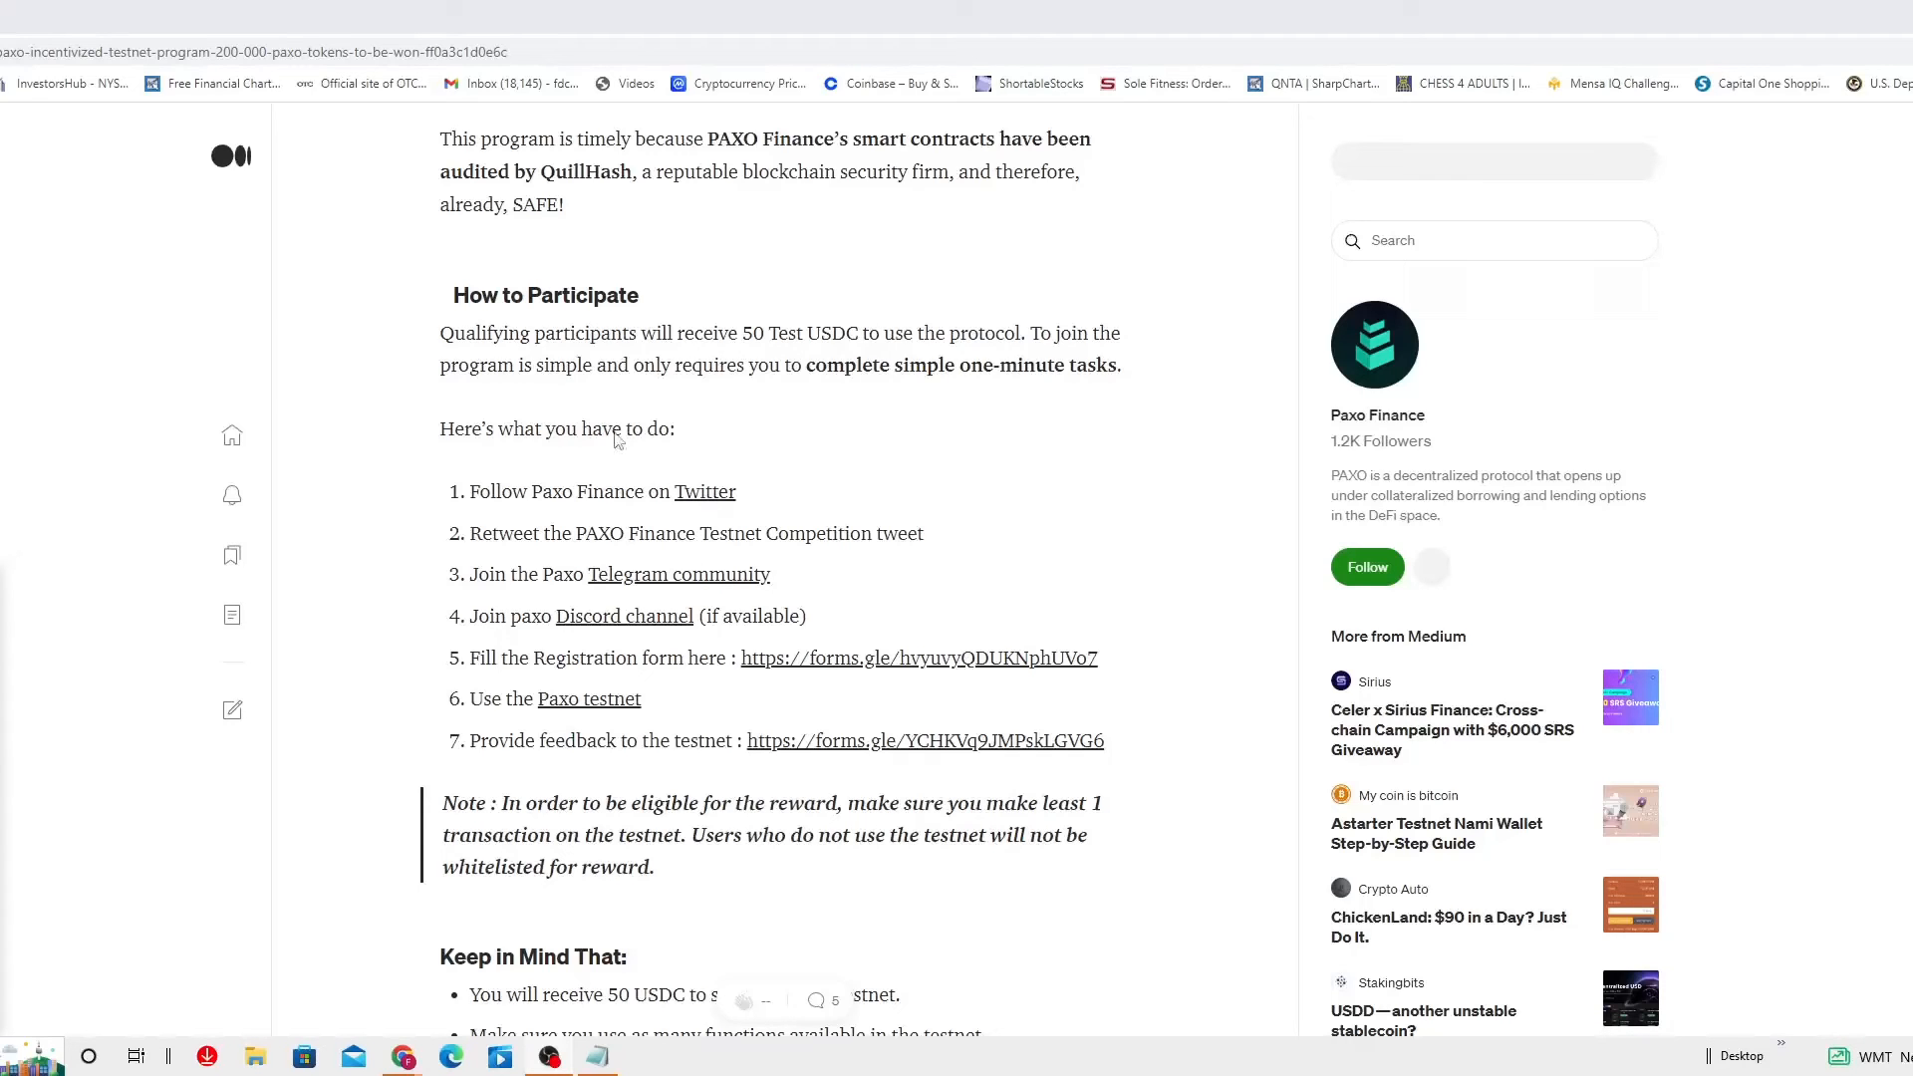
mouse_move(686, 522)
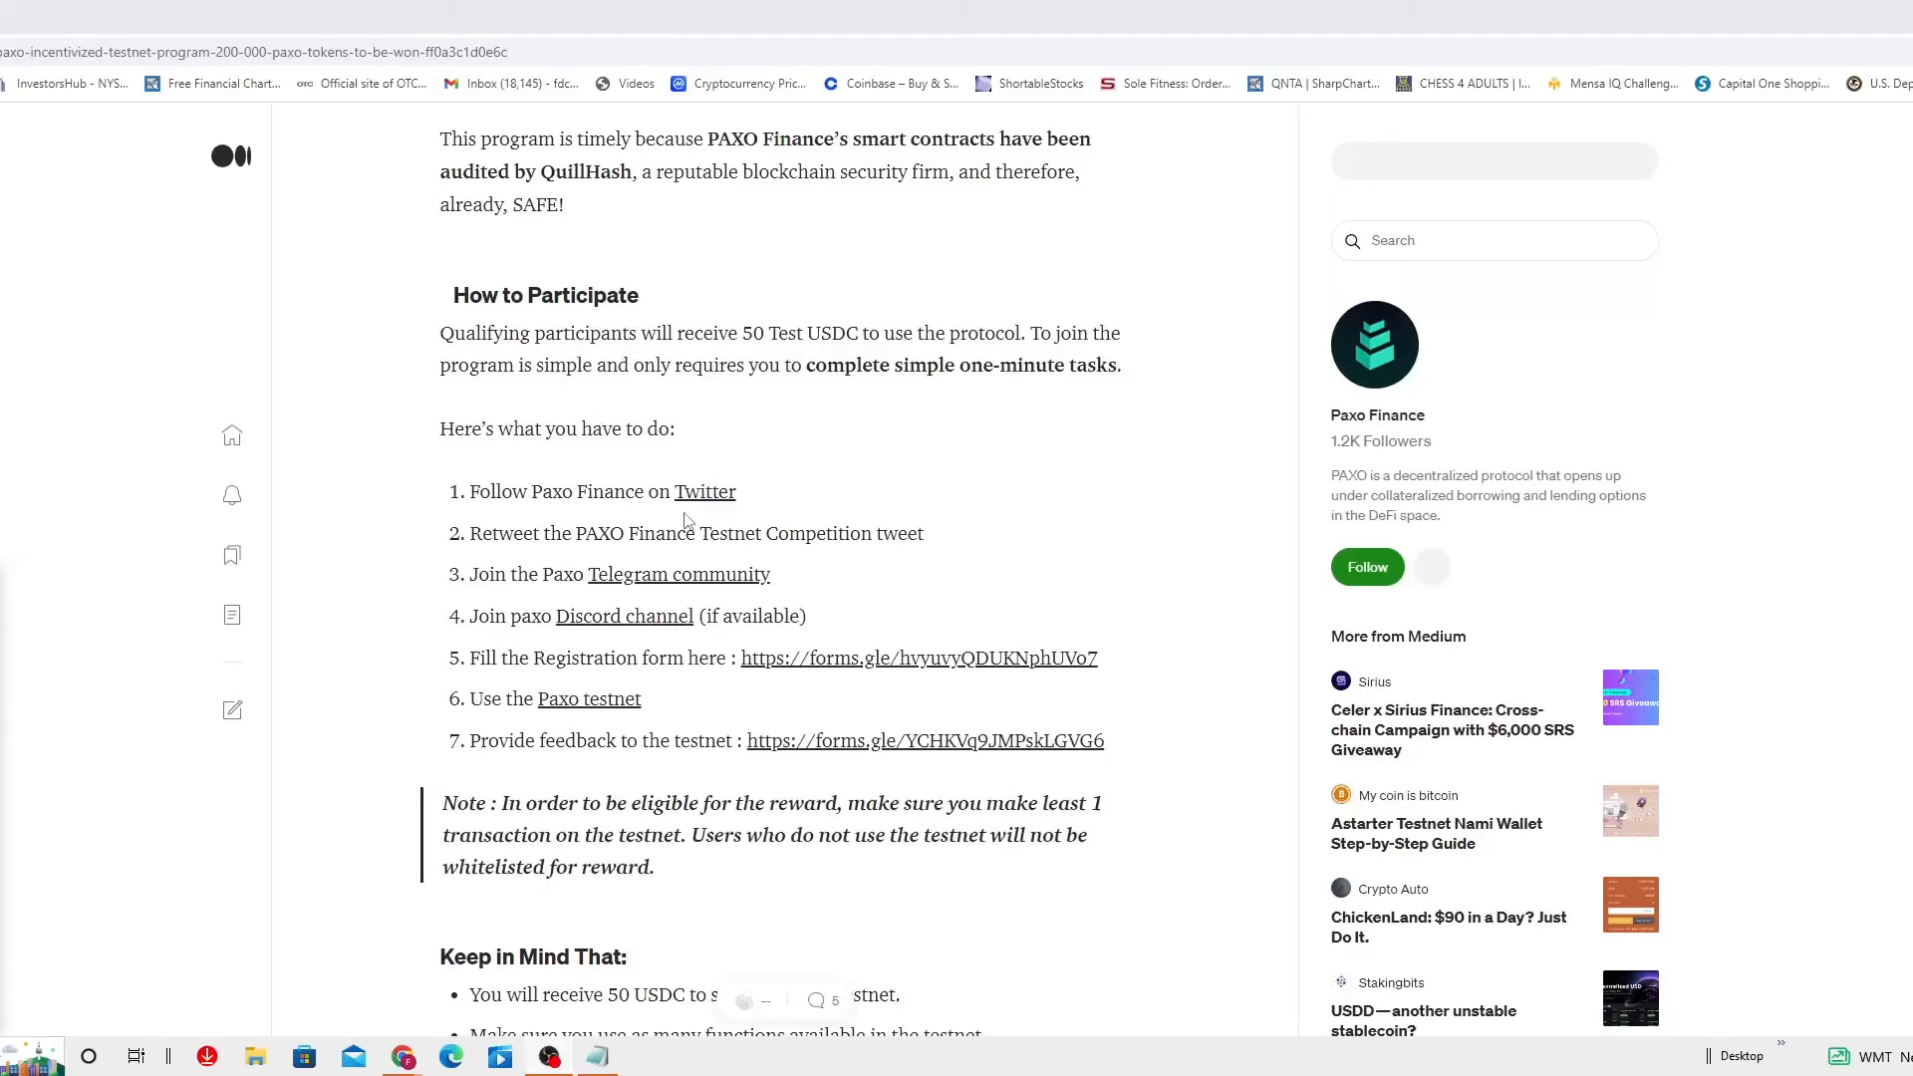
mouse_move(684, 528)
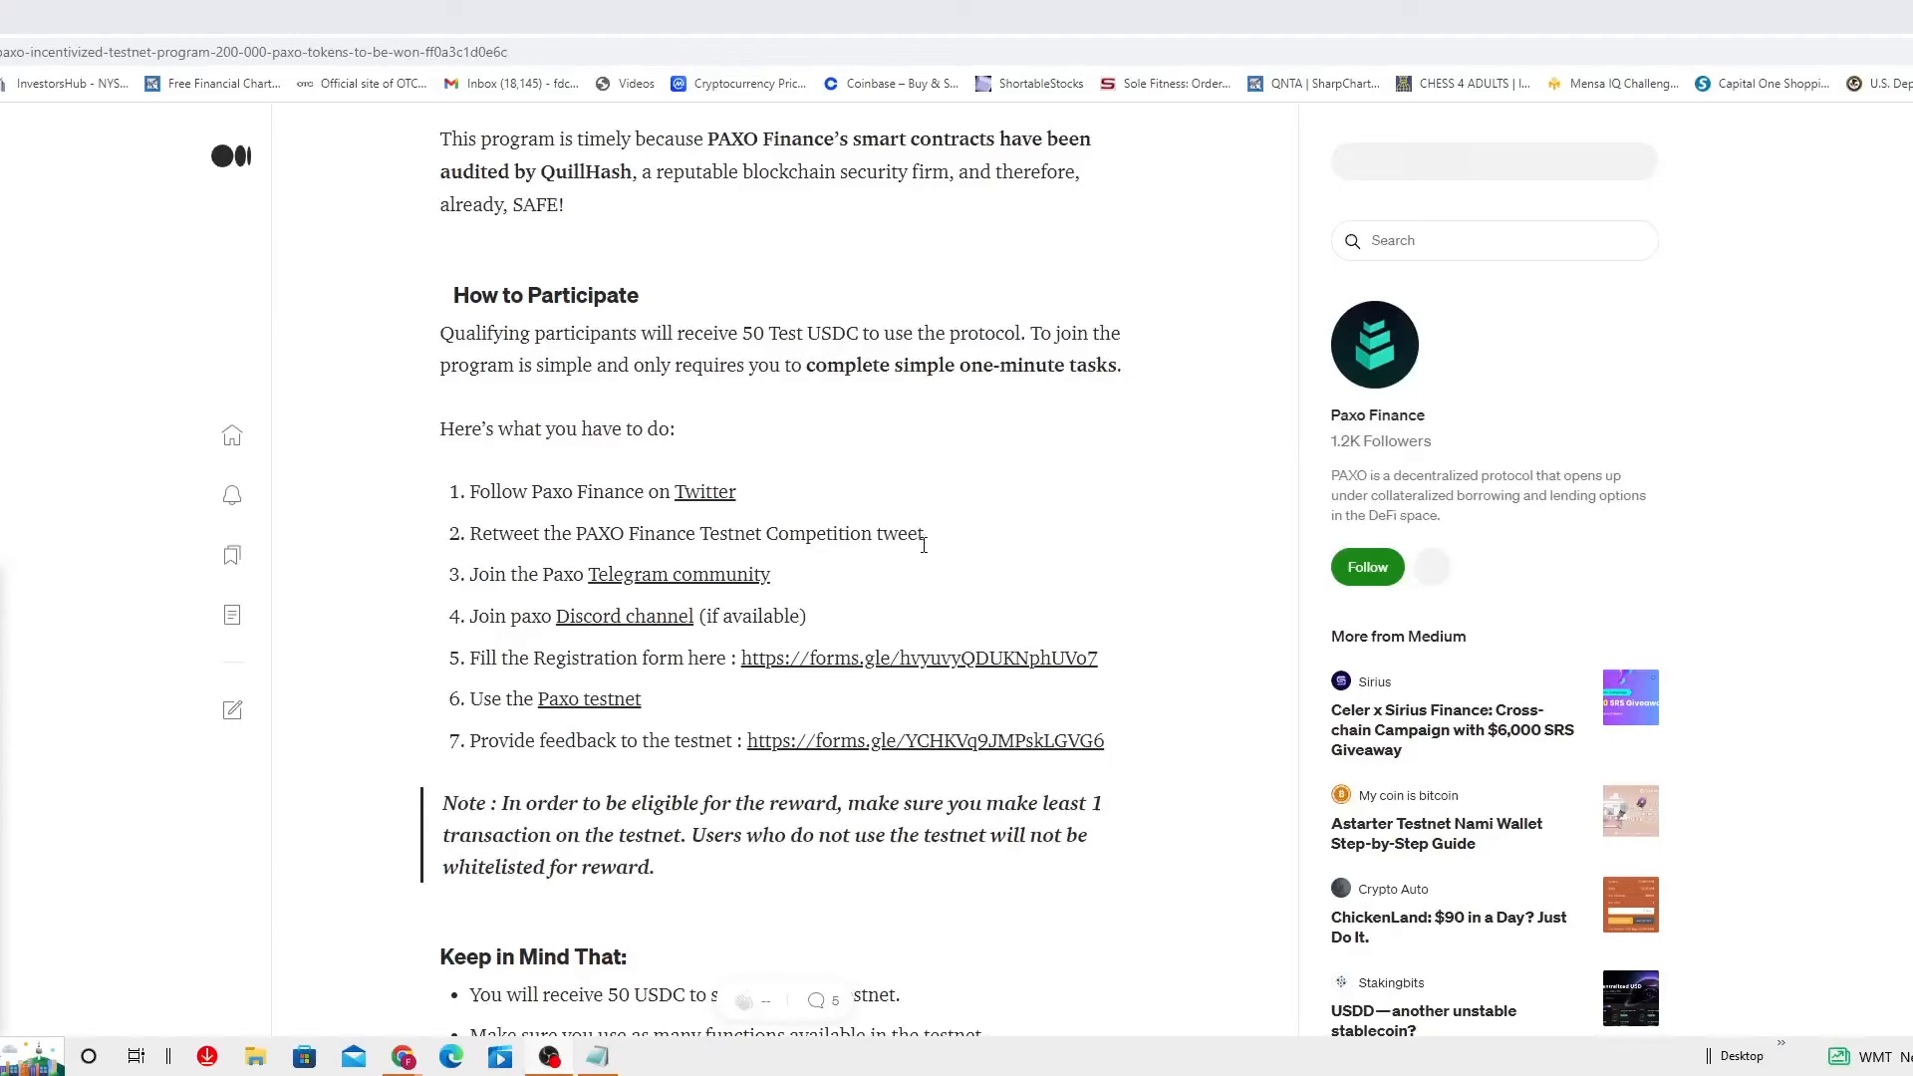
mouse_move(645, 500)
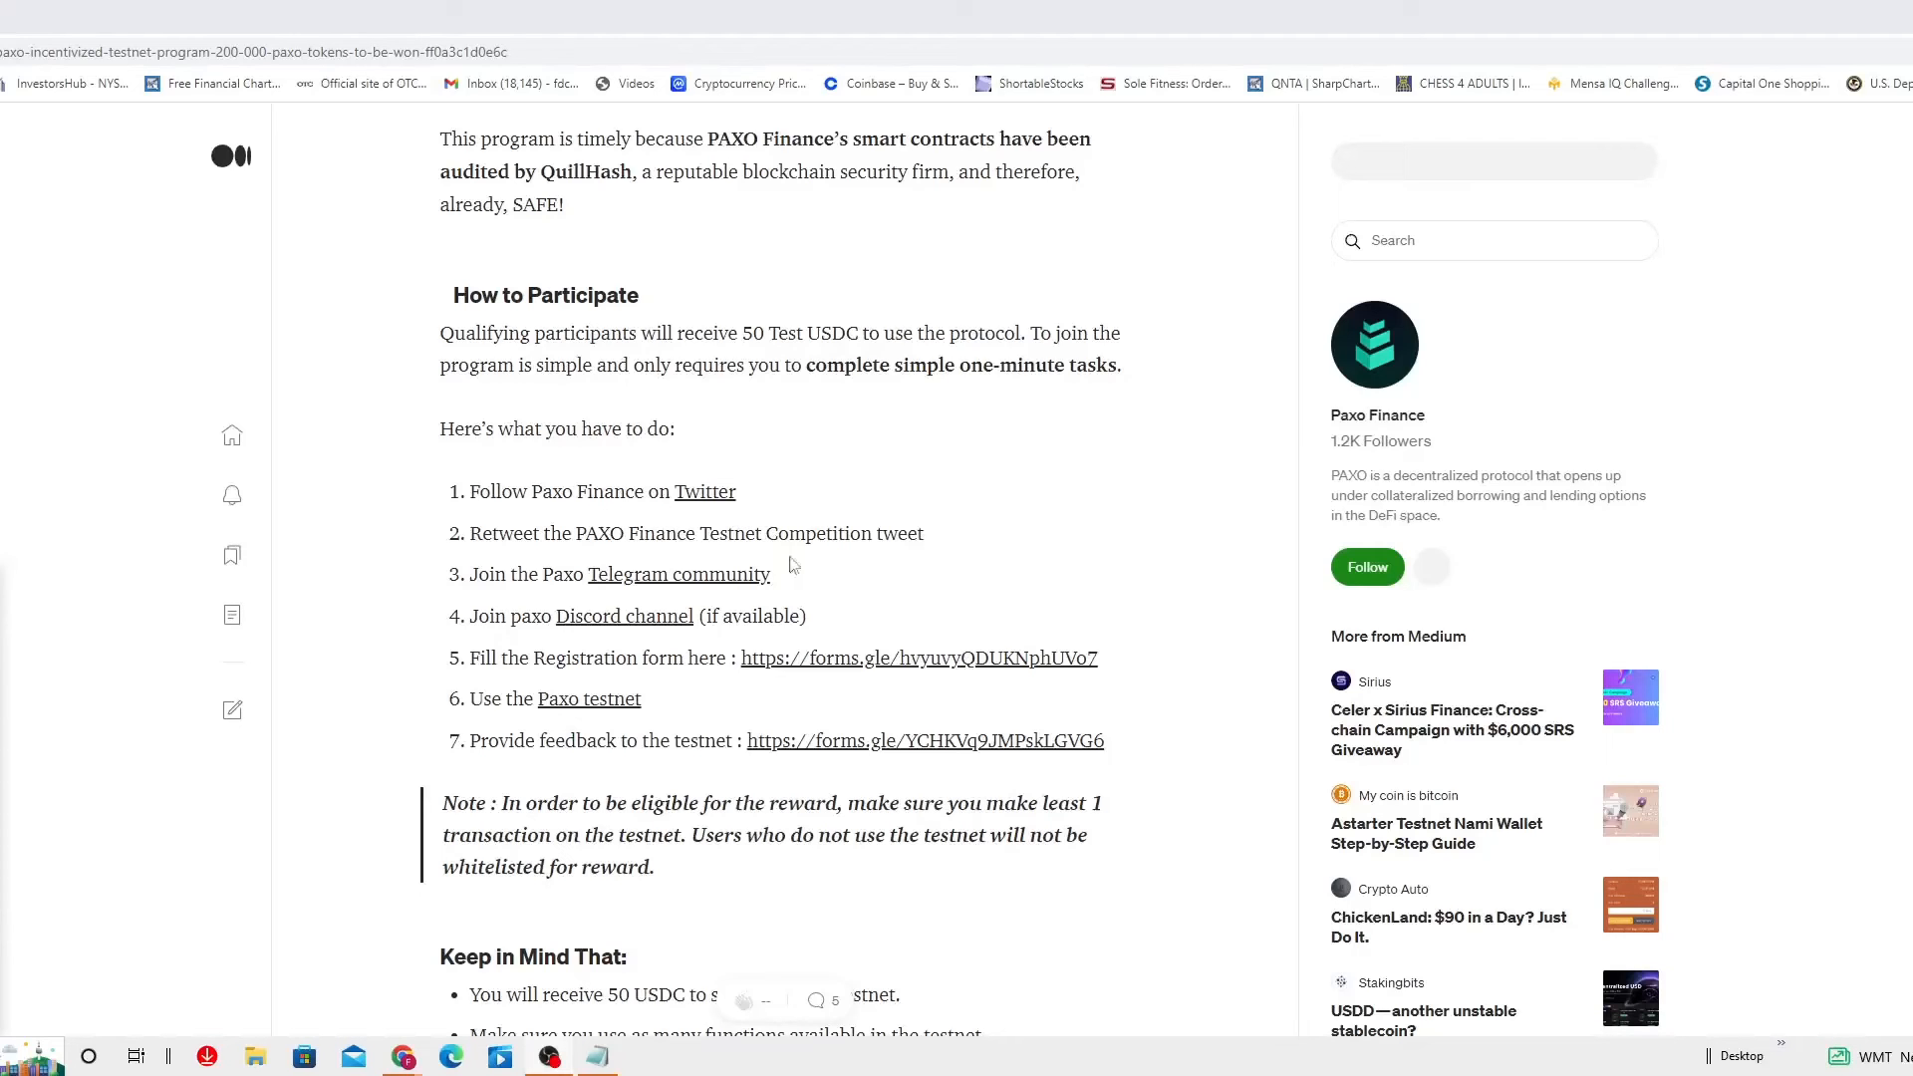
mouse_move(961, 554)
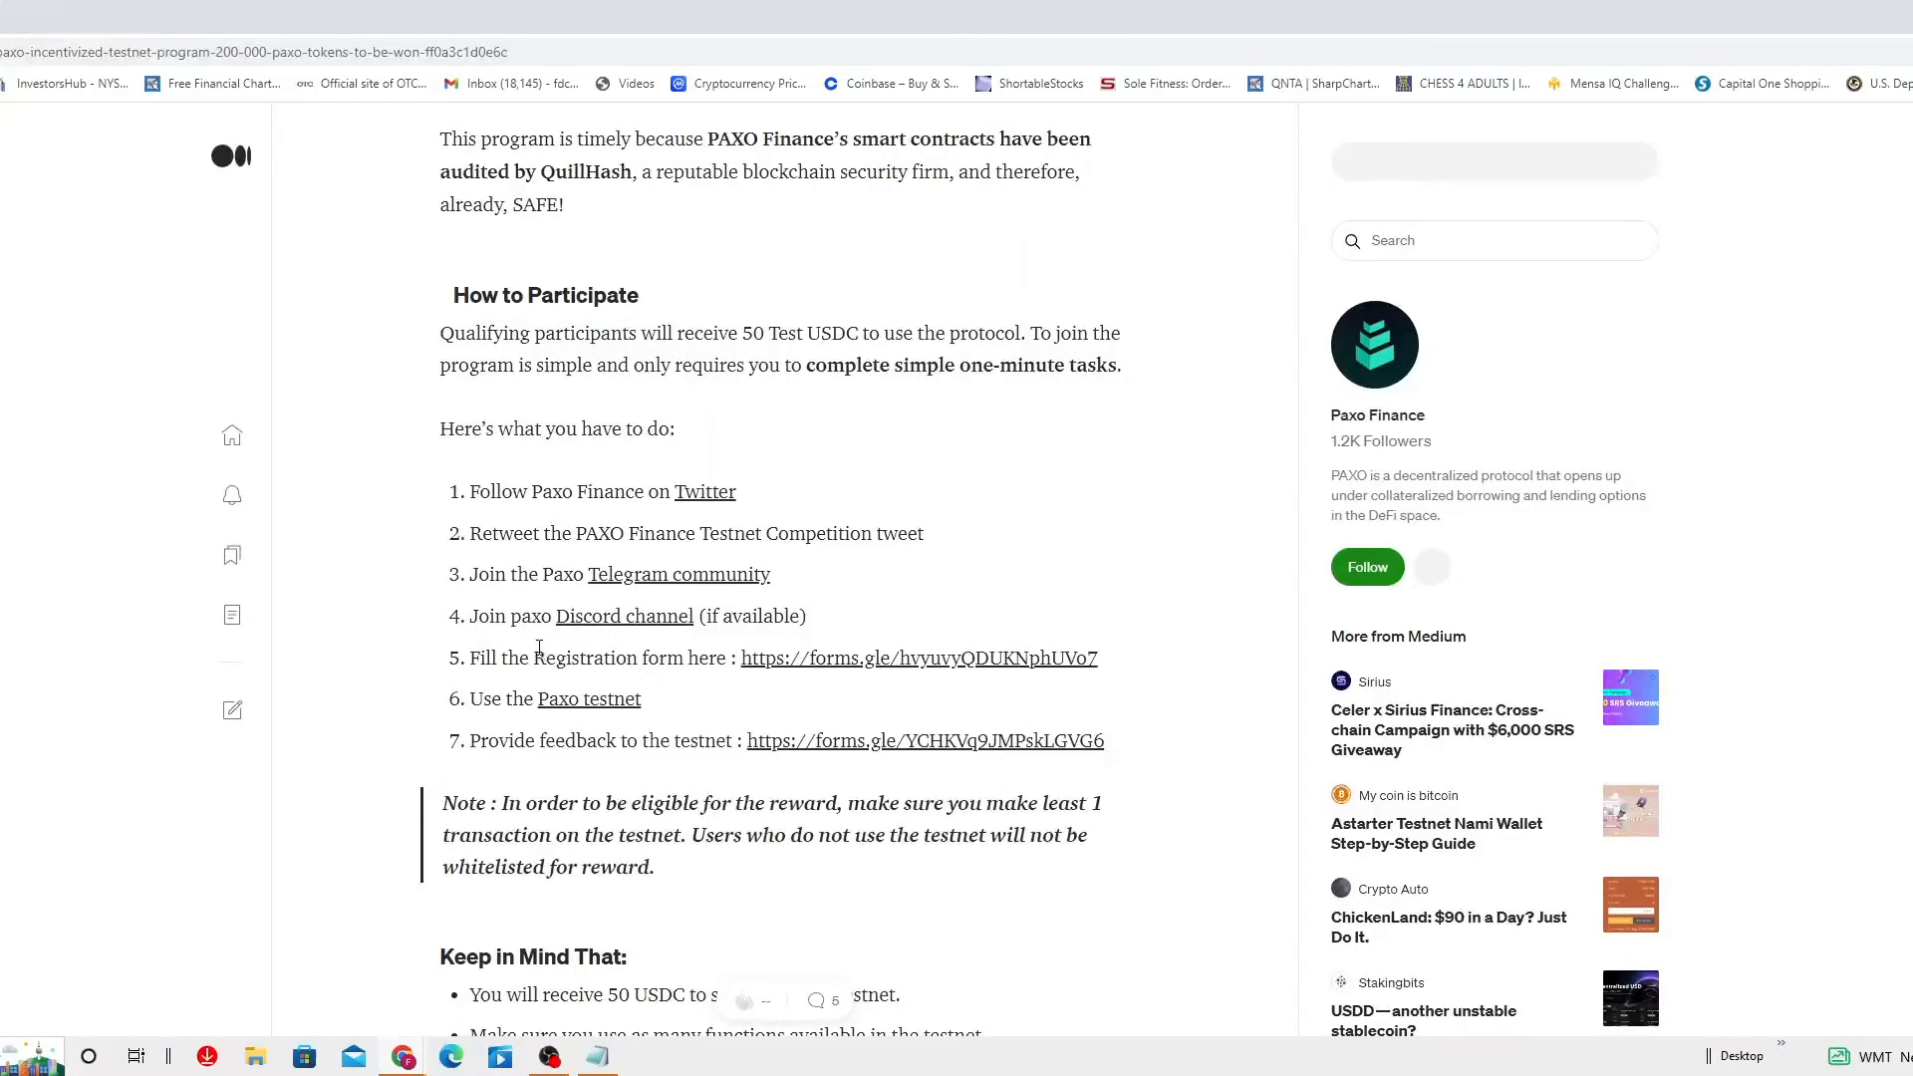
mouse_move(574, 640)
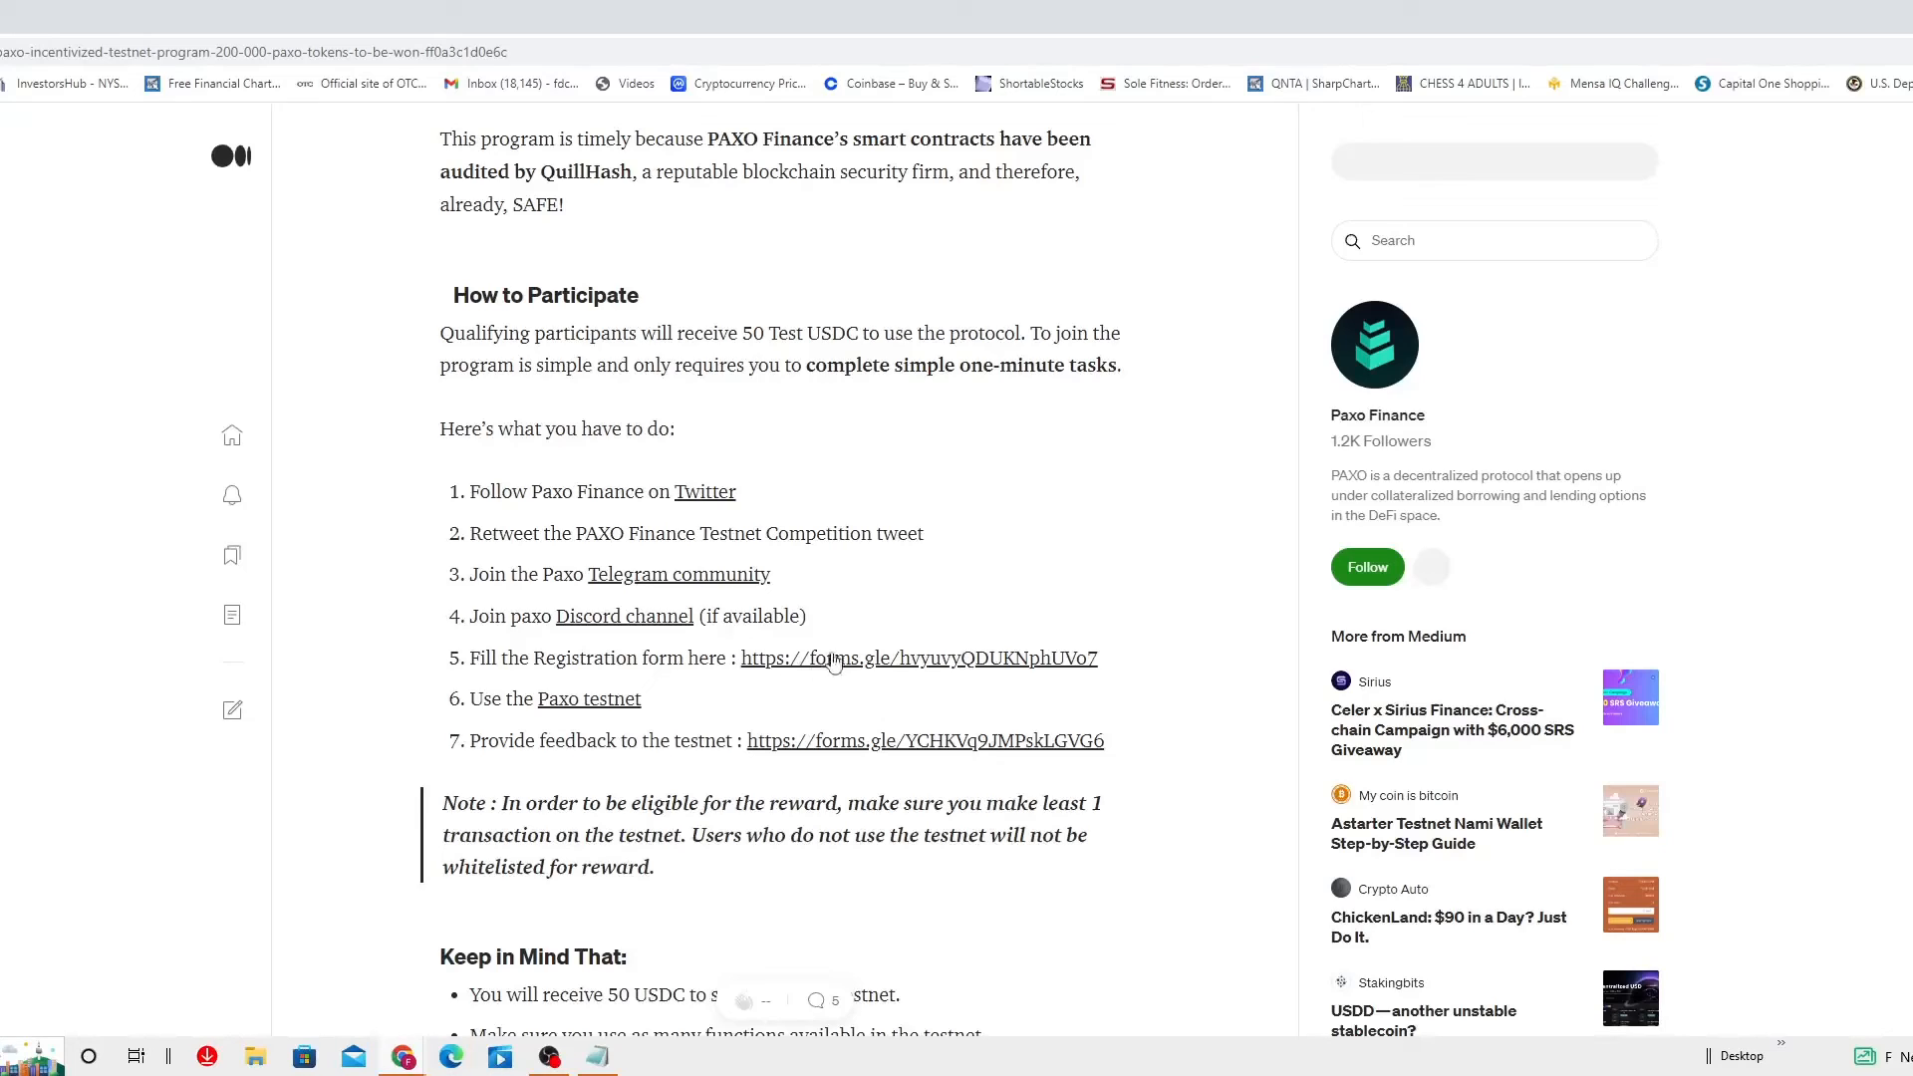
Open the testnet registration form and scroll through all its questions down to the Submit button.
click(916, 658)
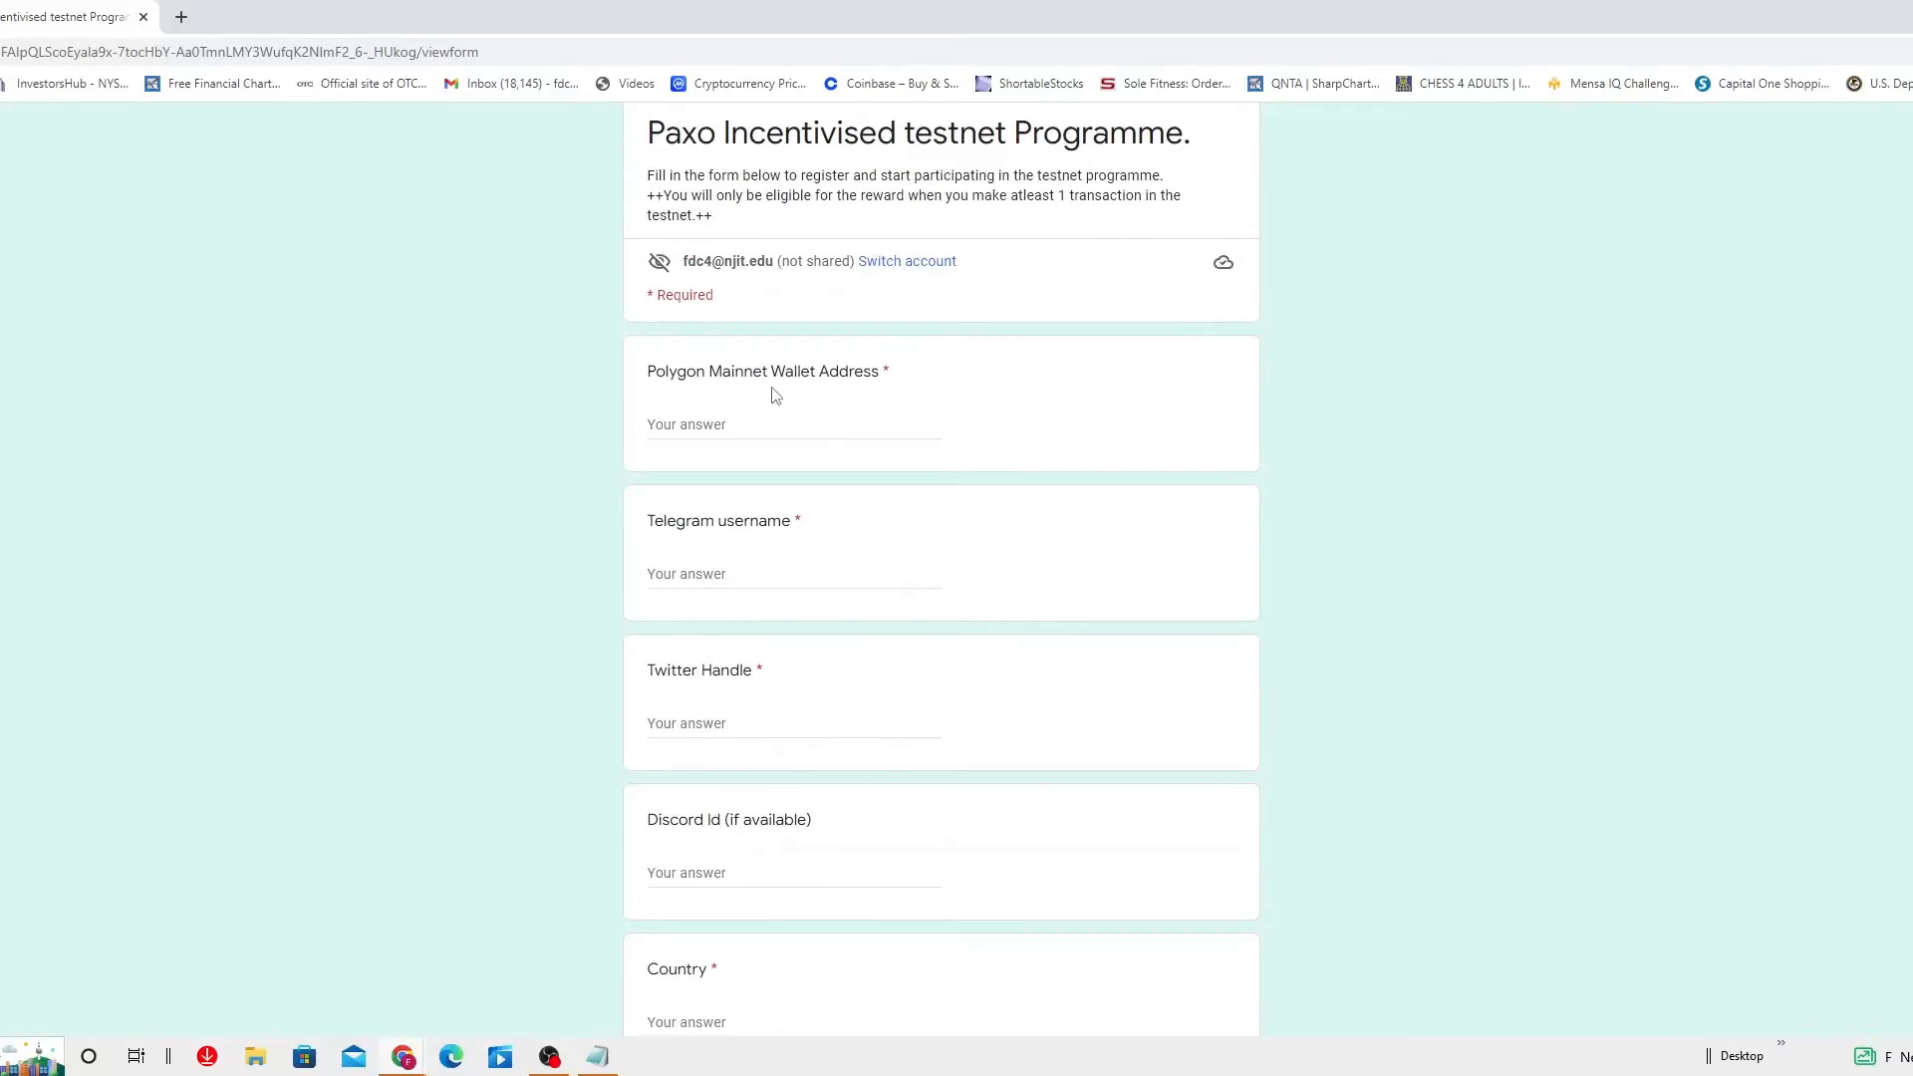
mouse_move(838, 404)
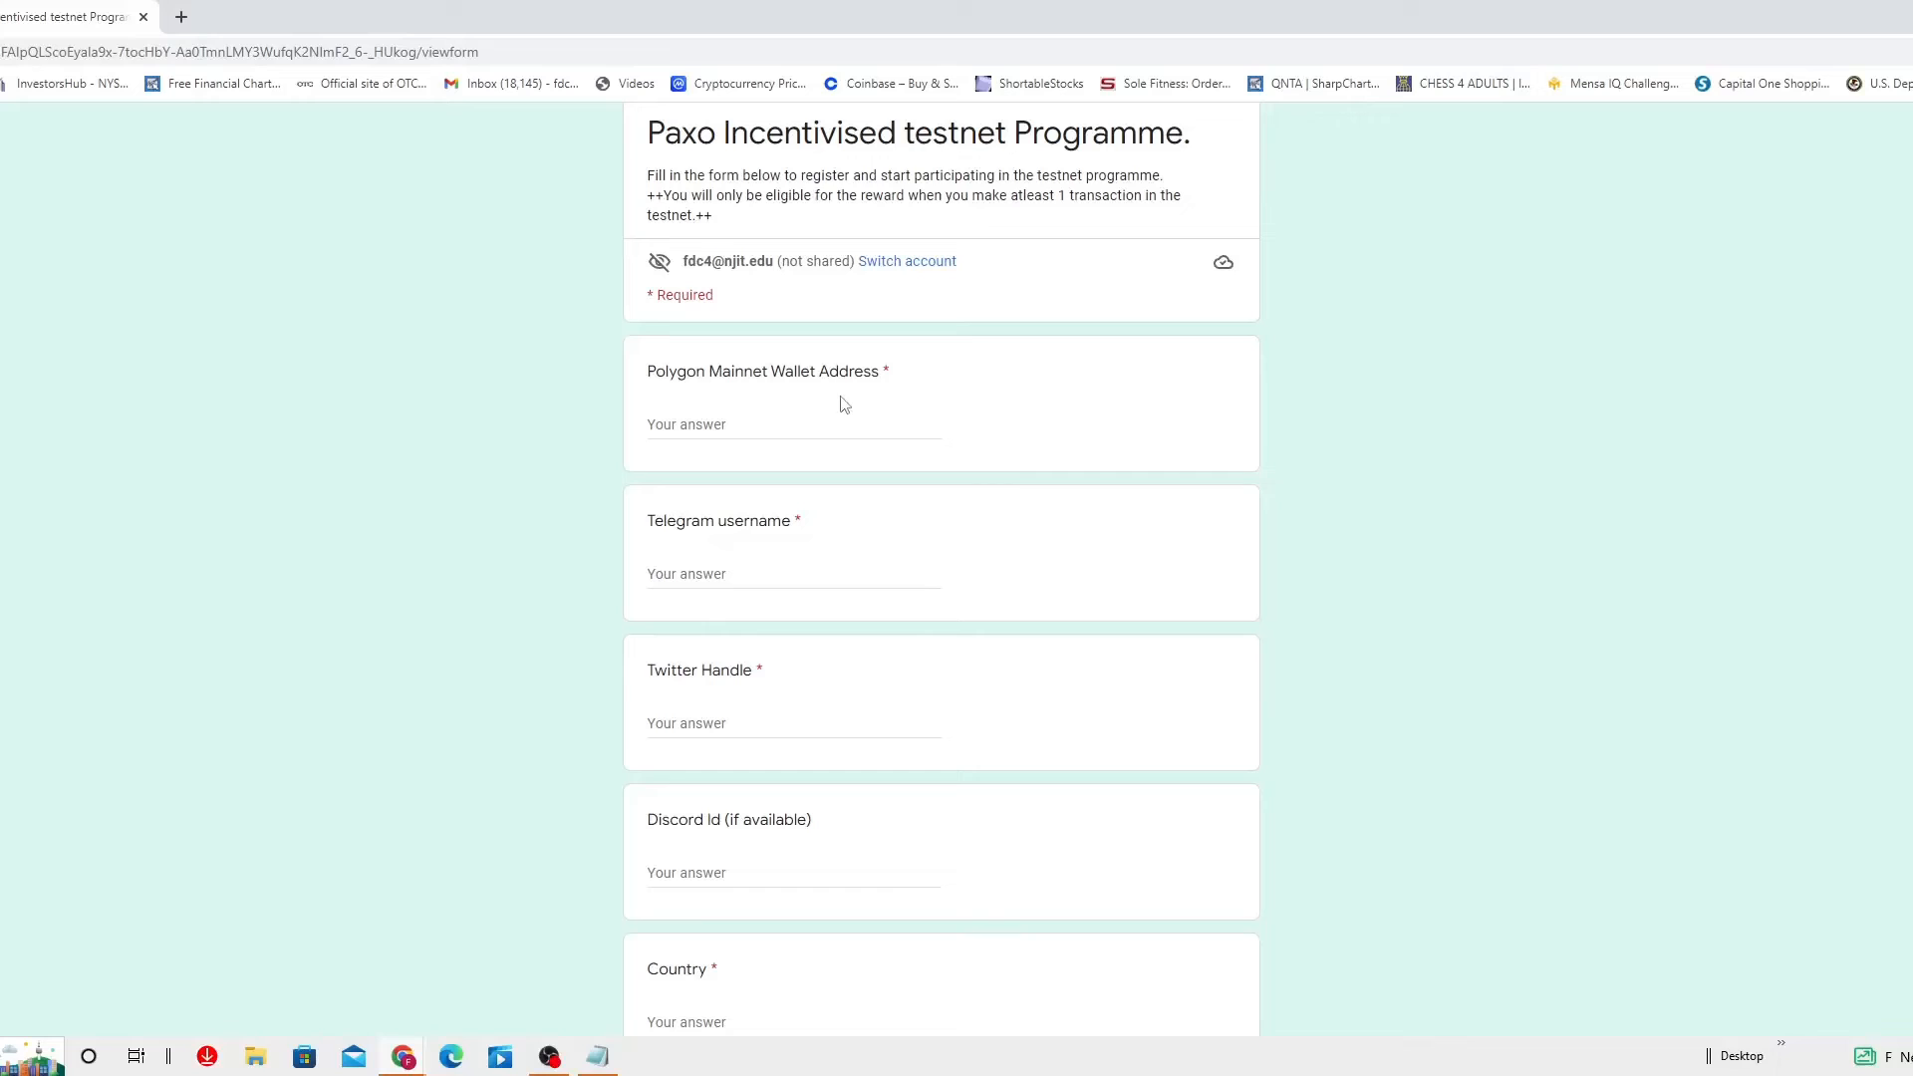
mouse_move(856, 409)
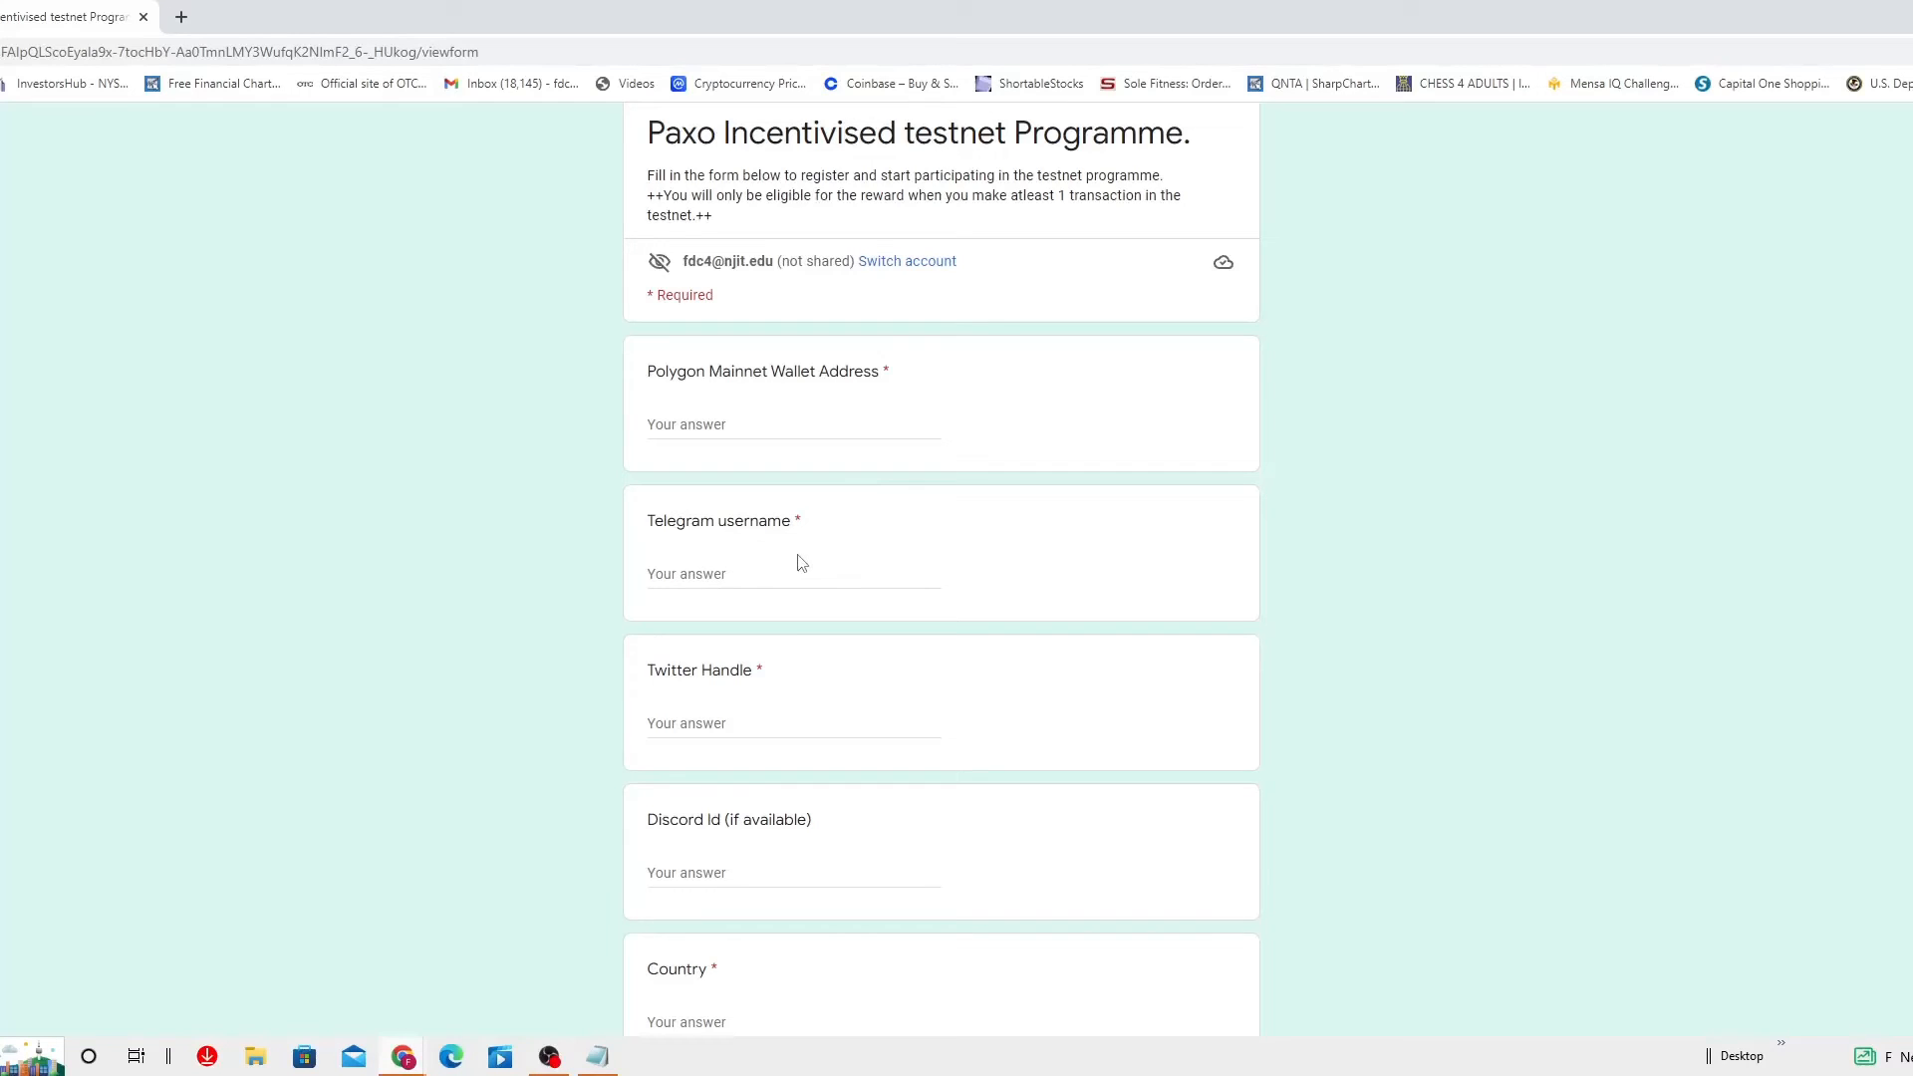
scroll(down, 3)
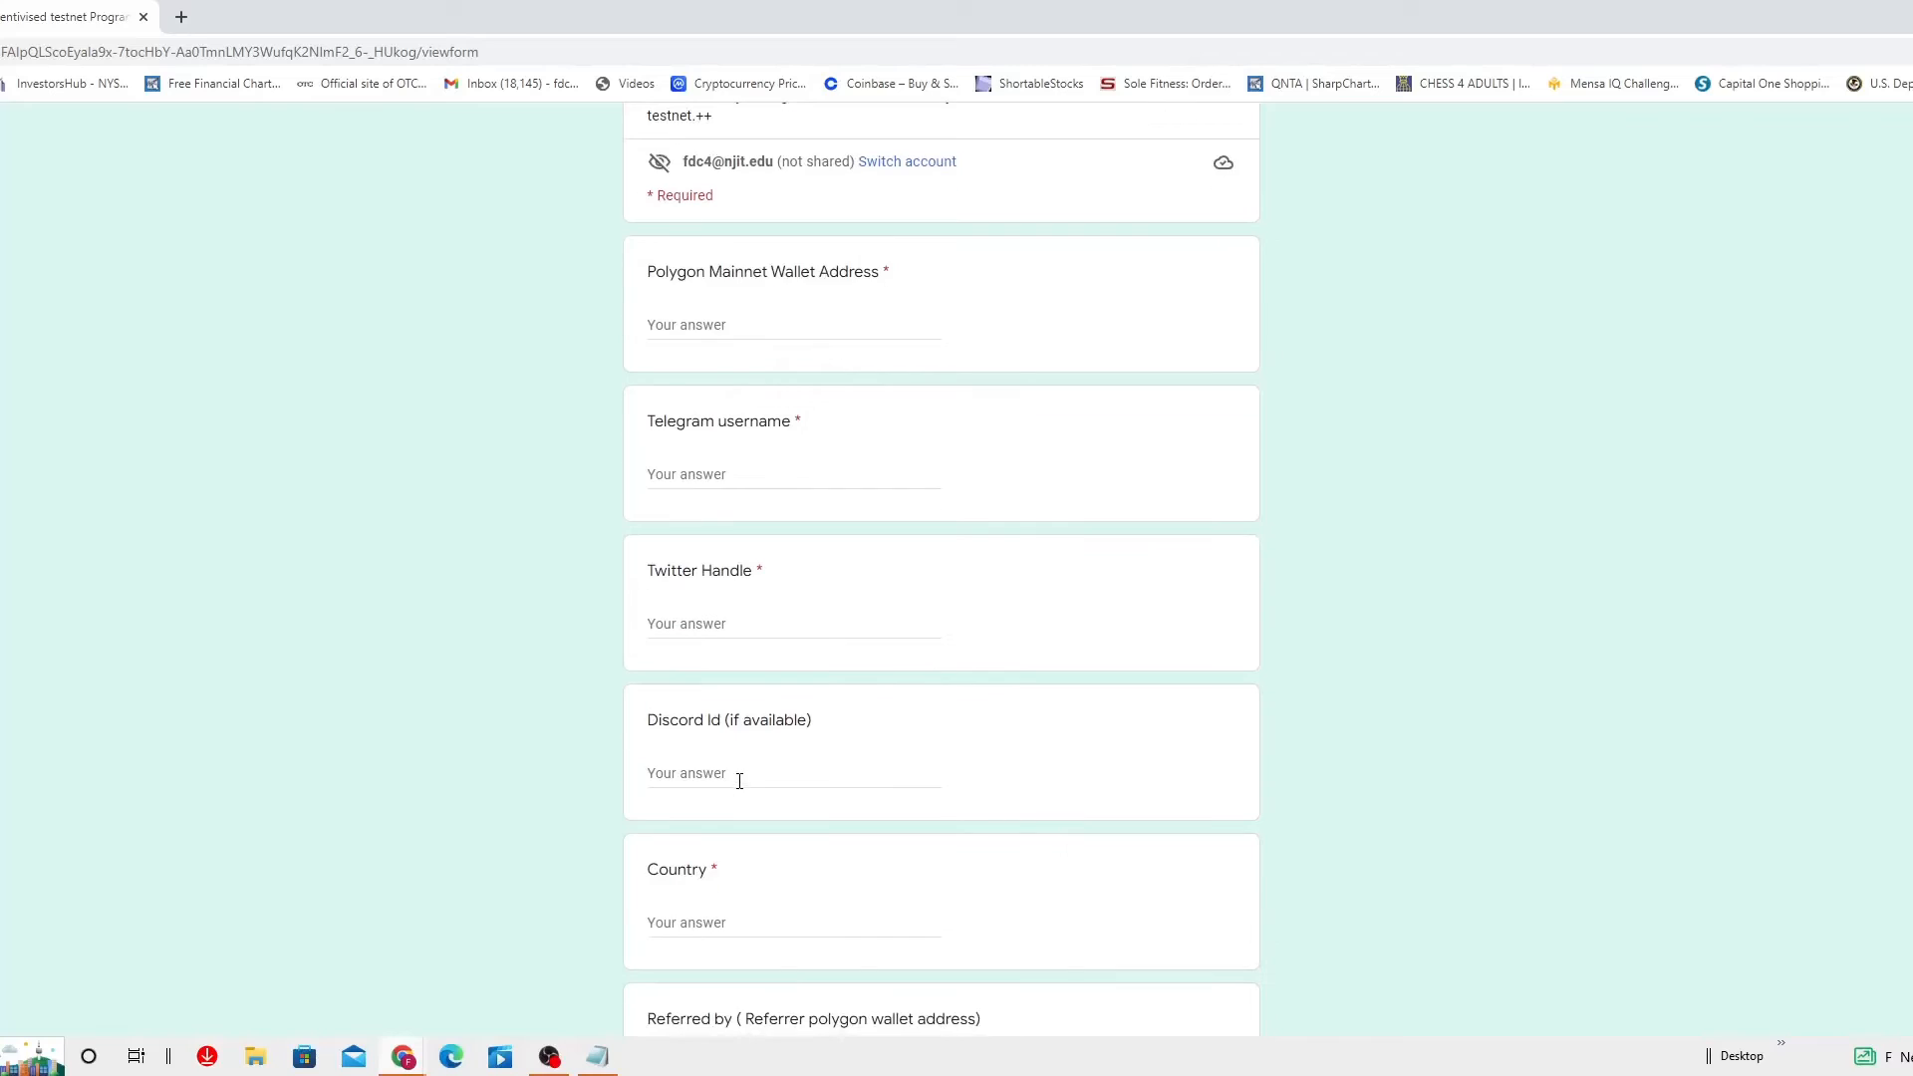
scroll(down, 3)
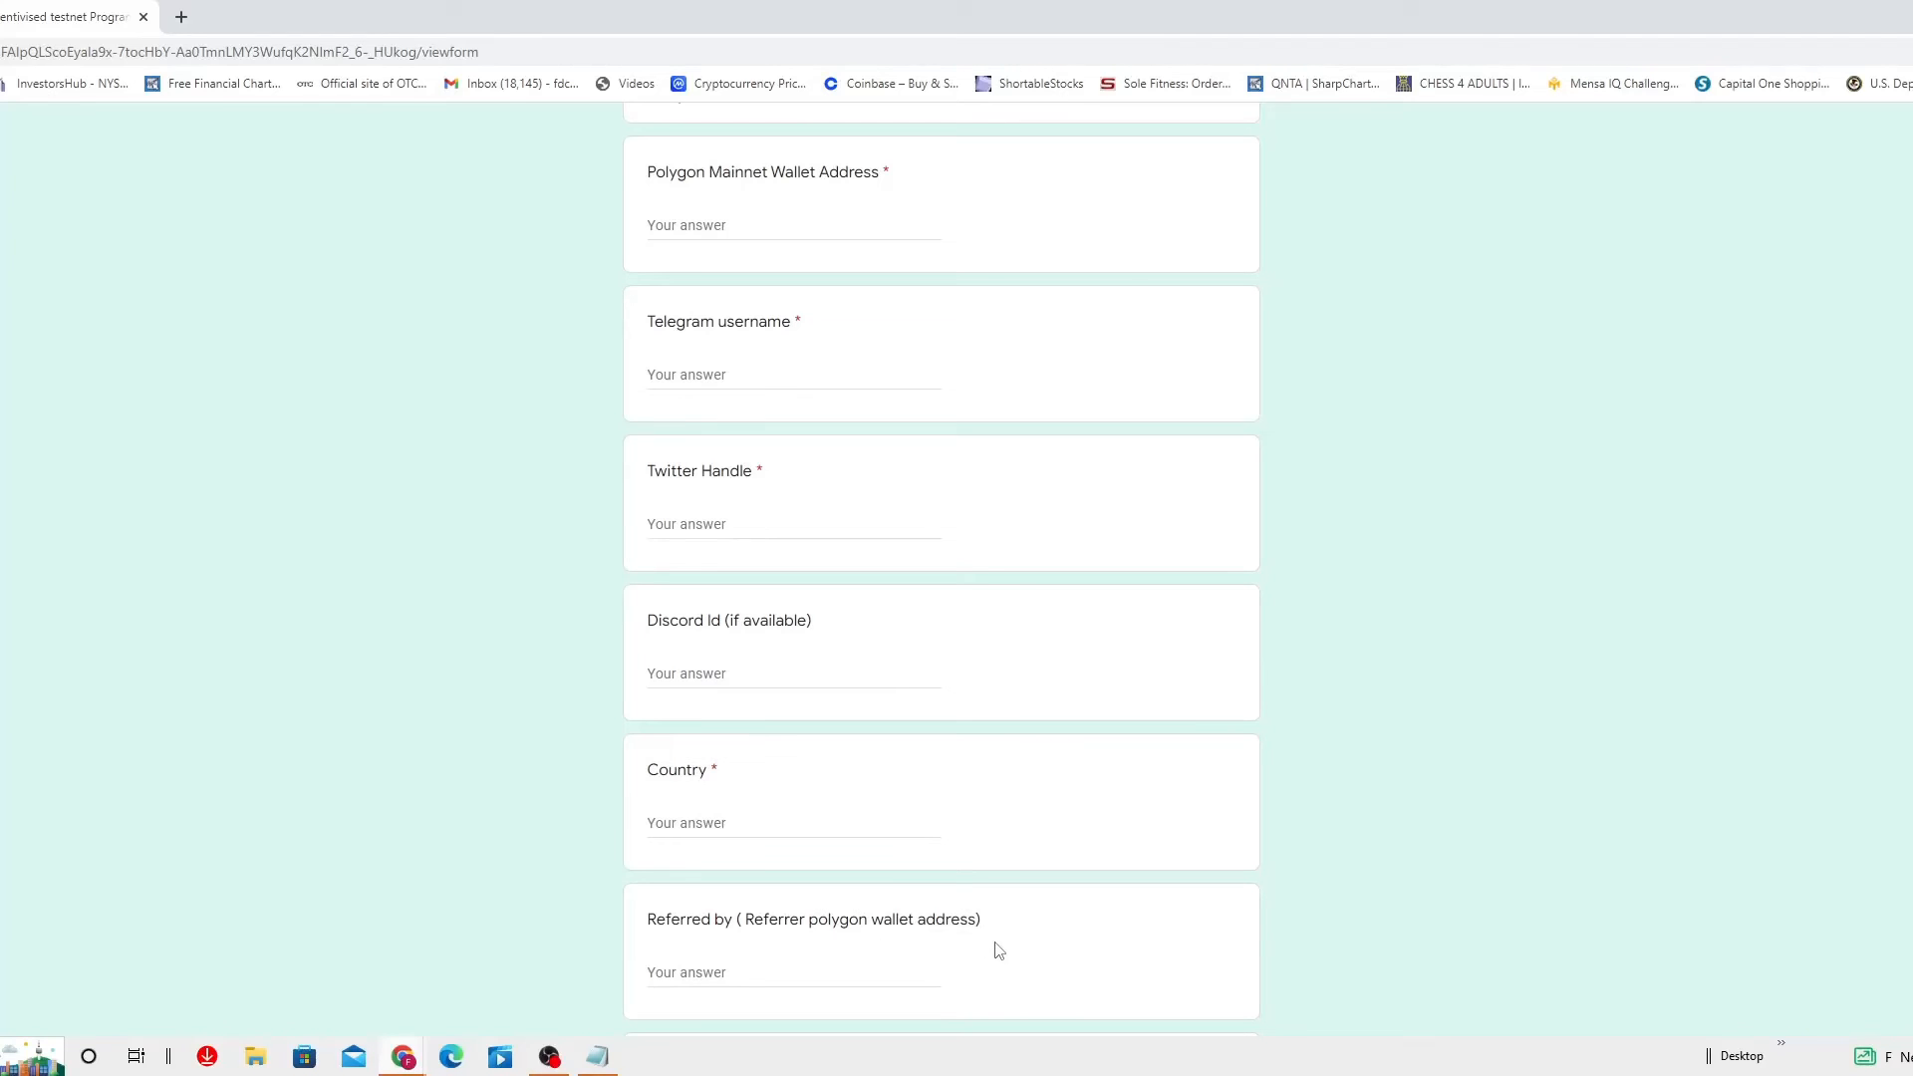
scroll(down, 3)
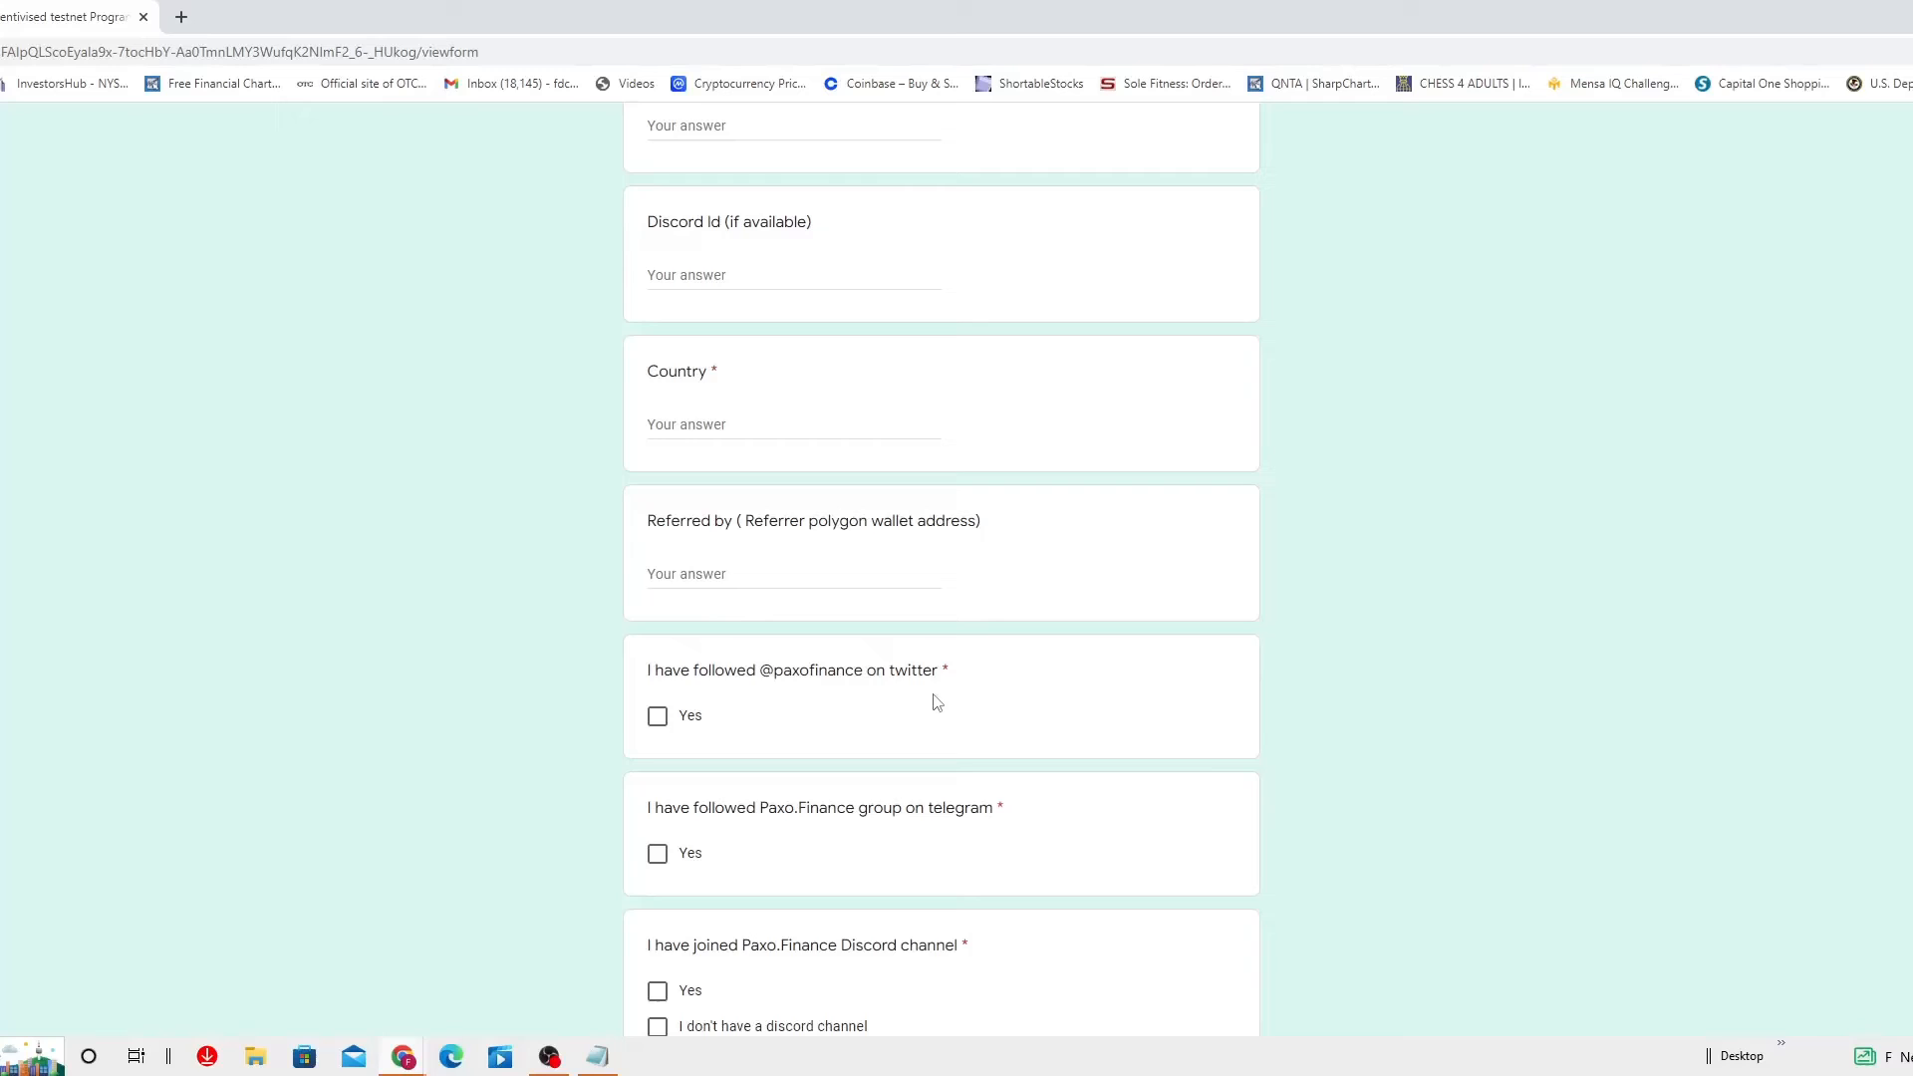
scroll(down, 3)
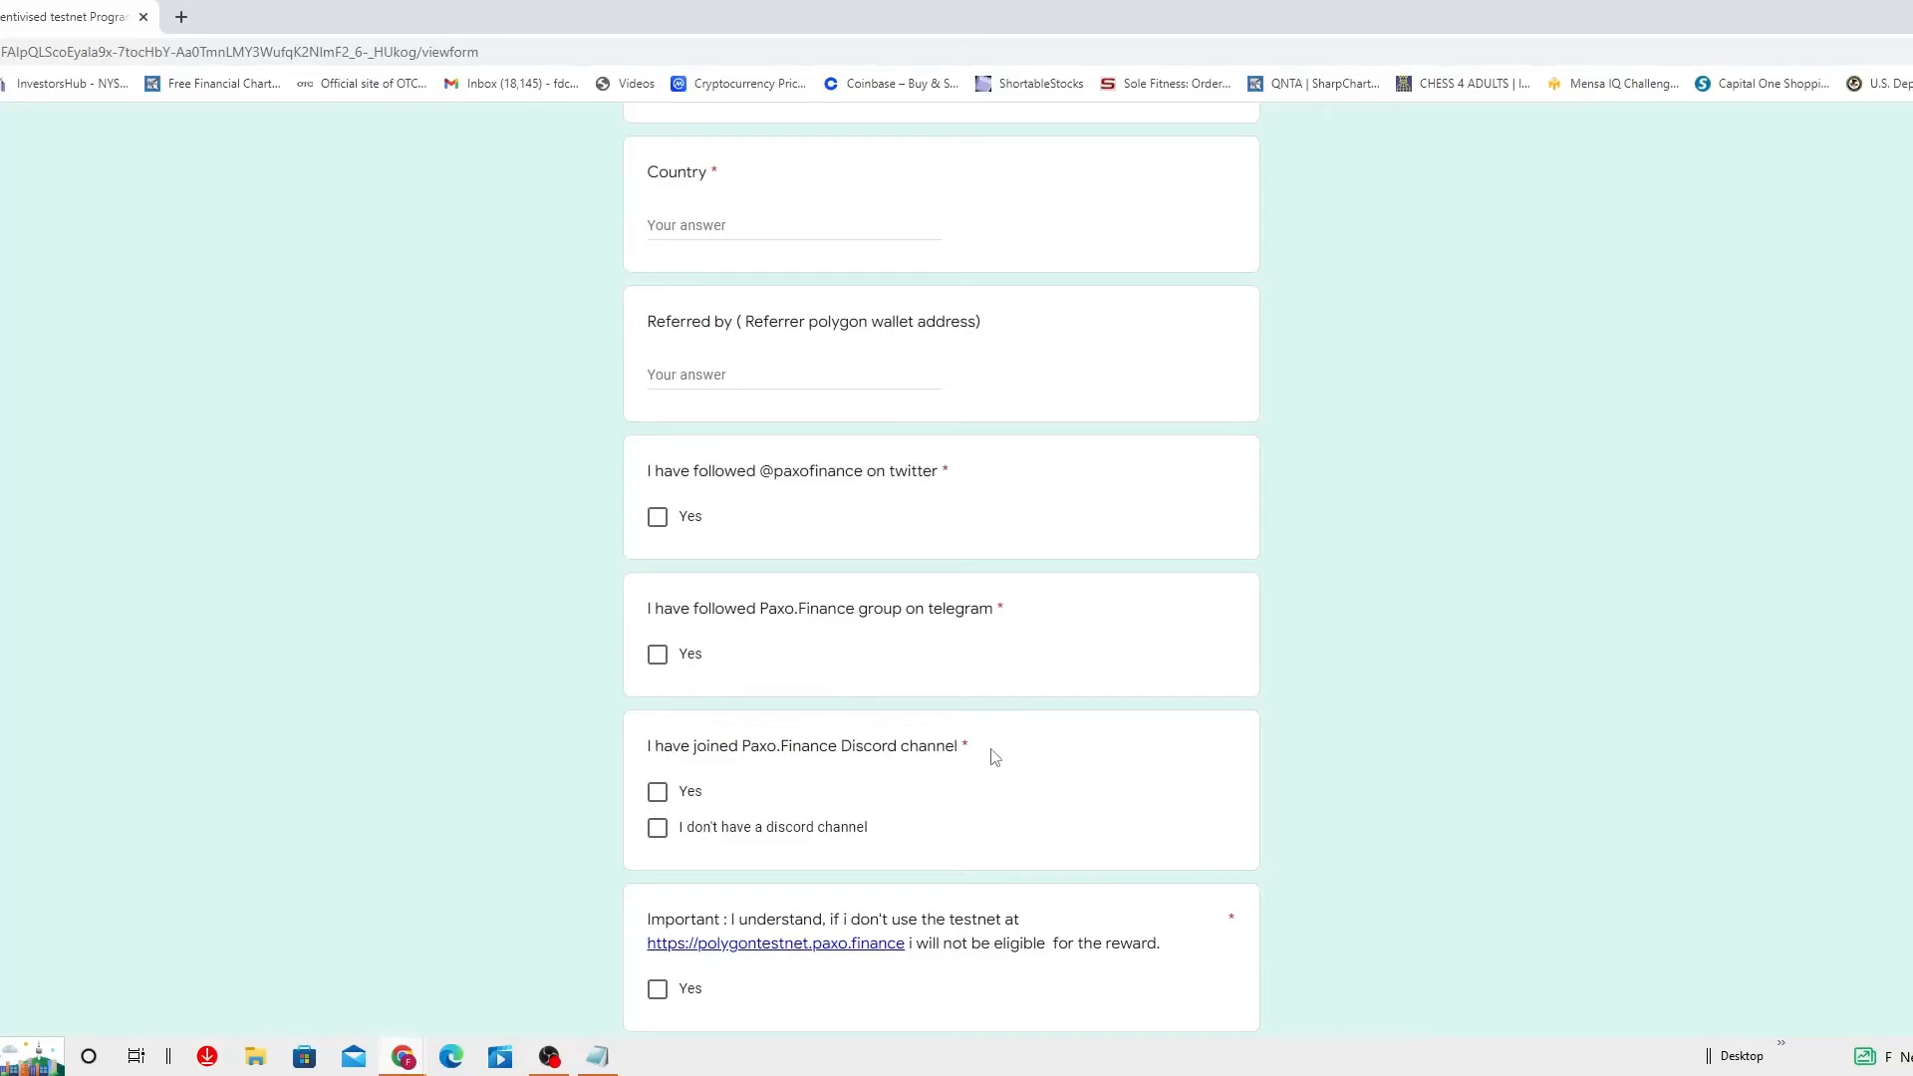
scroll(down, 3)
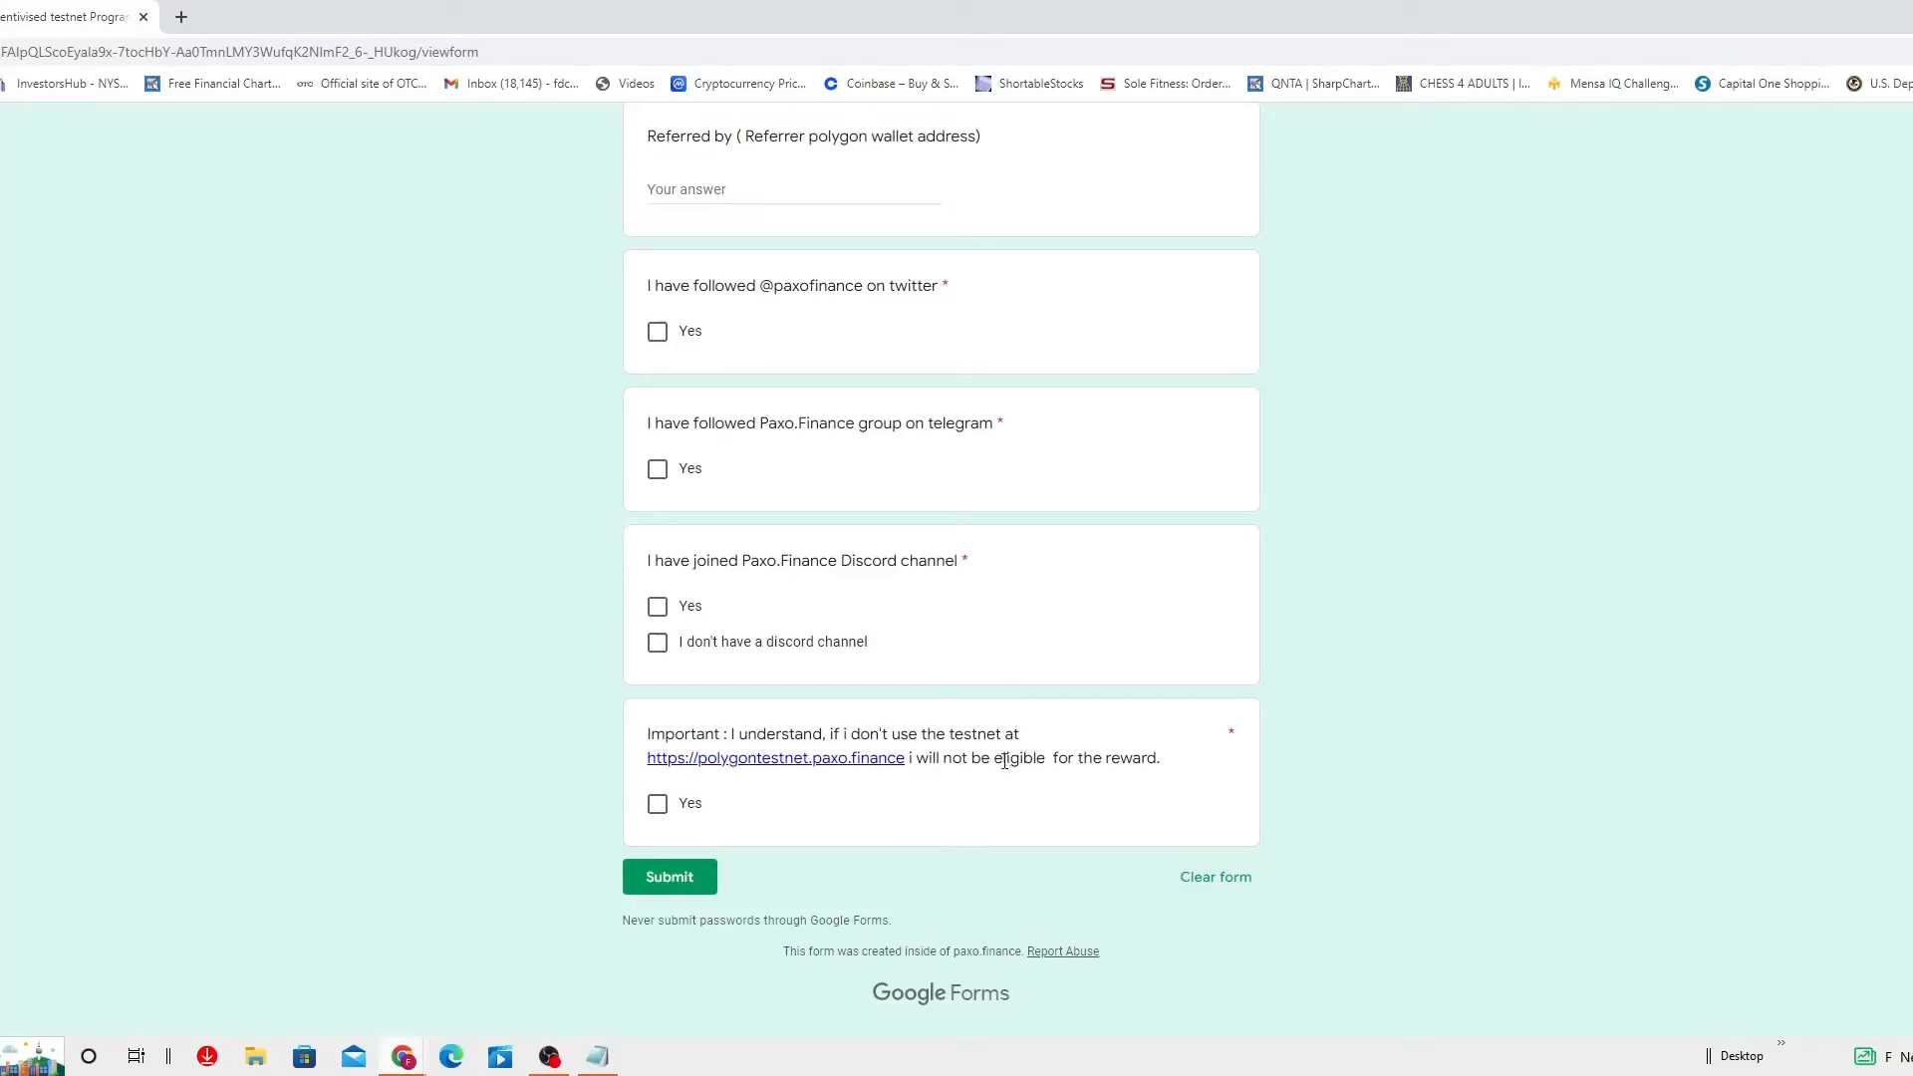
mouse_move(632, 917)
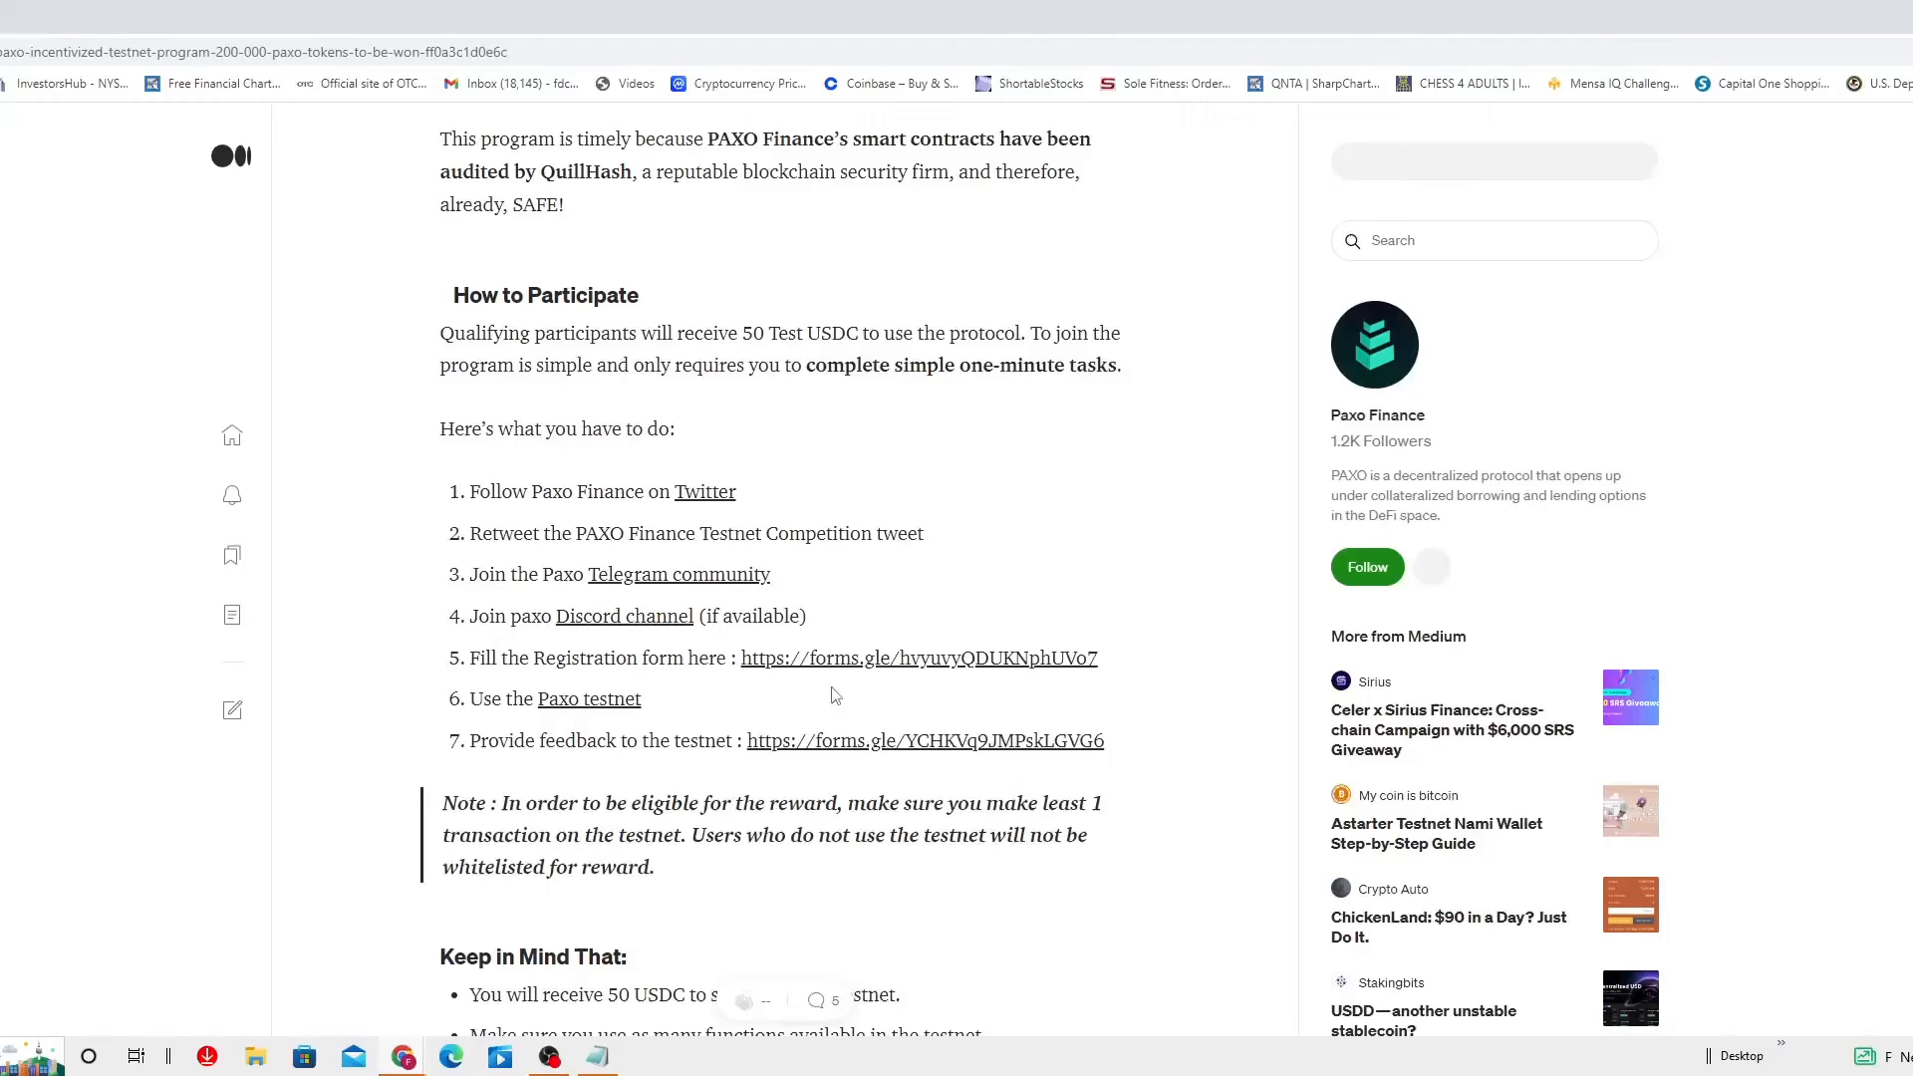
click(588, 699)
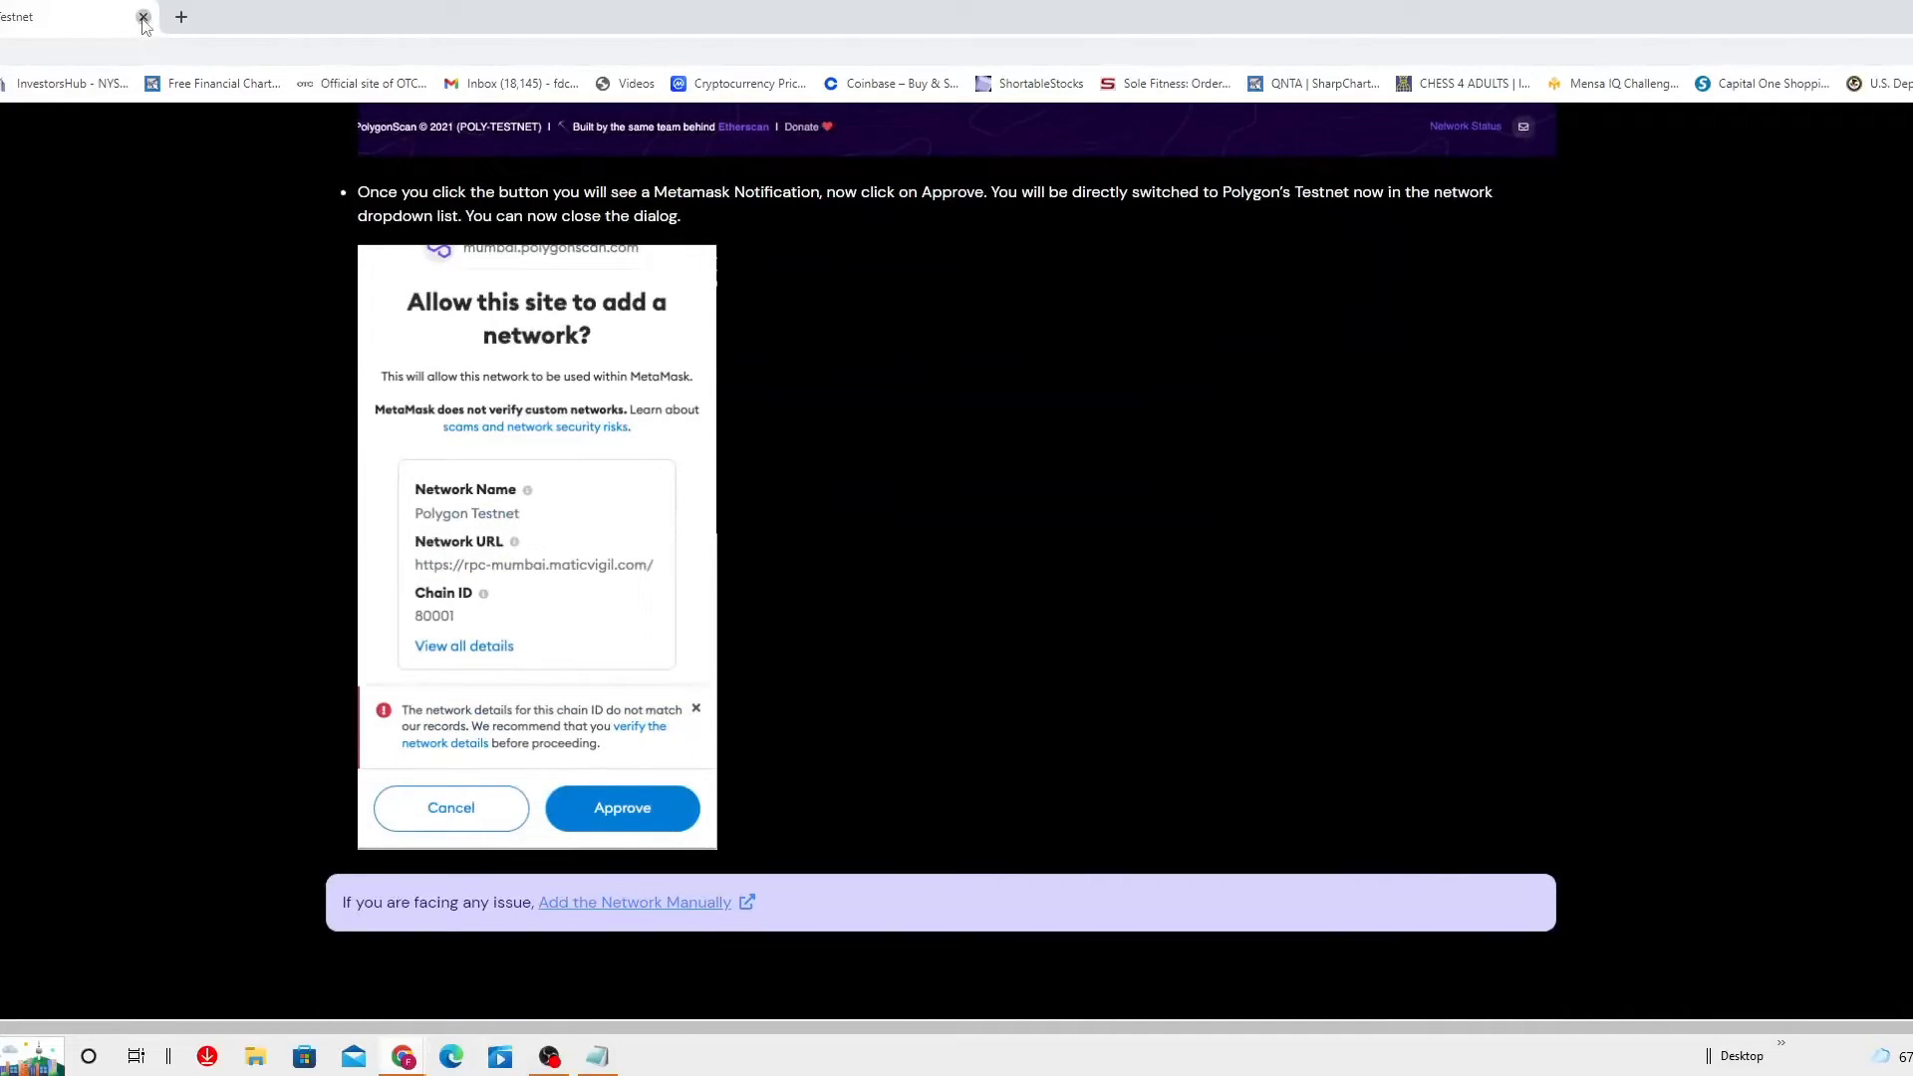
click(144, 18)
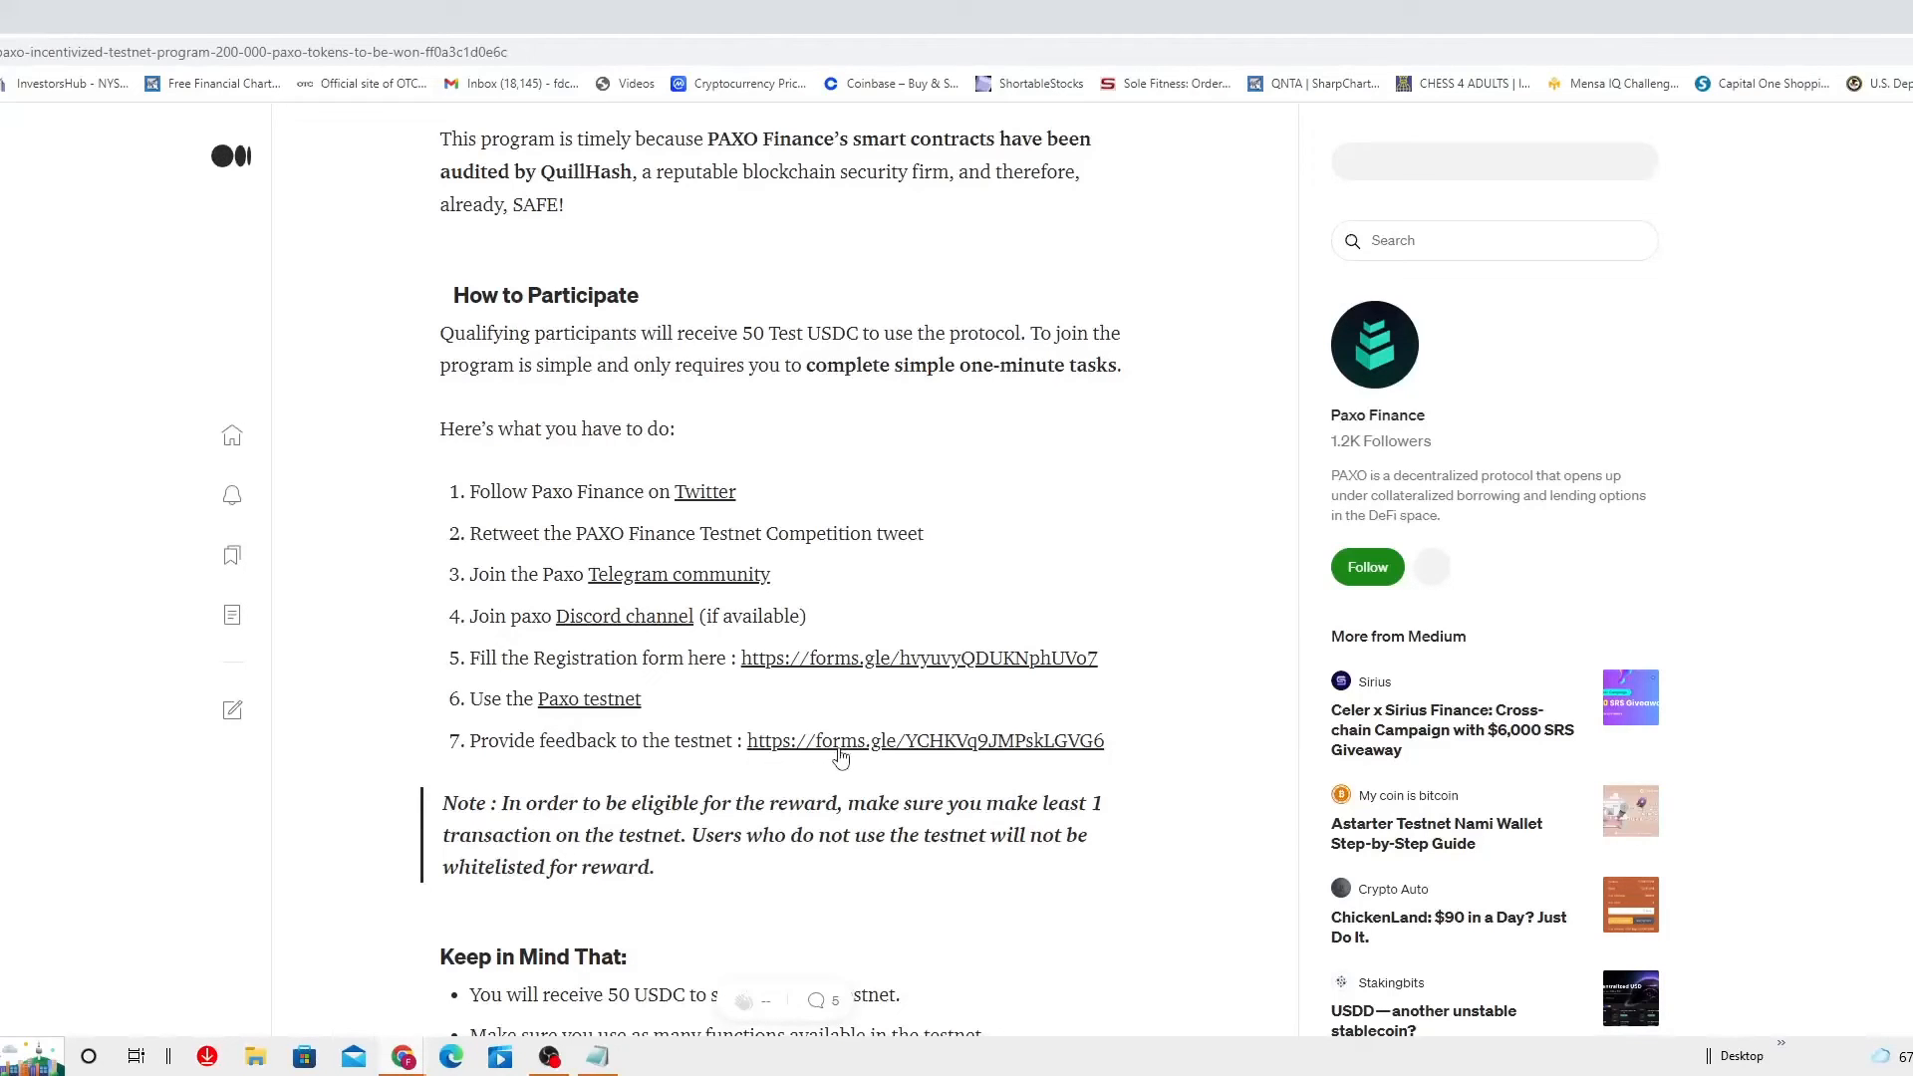
Open the Paxo Testnet Feedback form and scroll through its questions down to Submit, leaving answers empty.
click(924, 741)
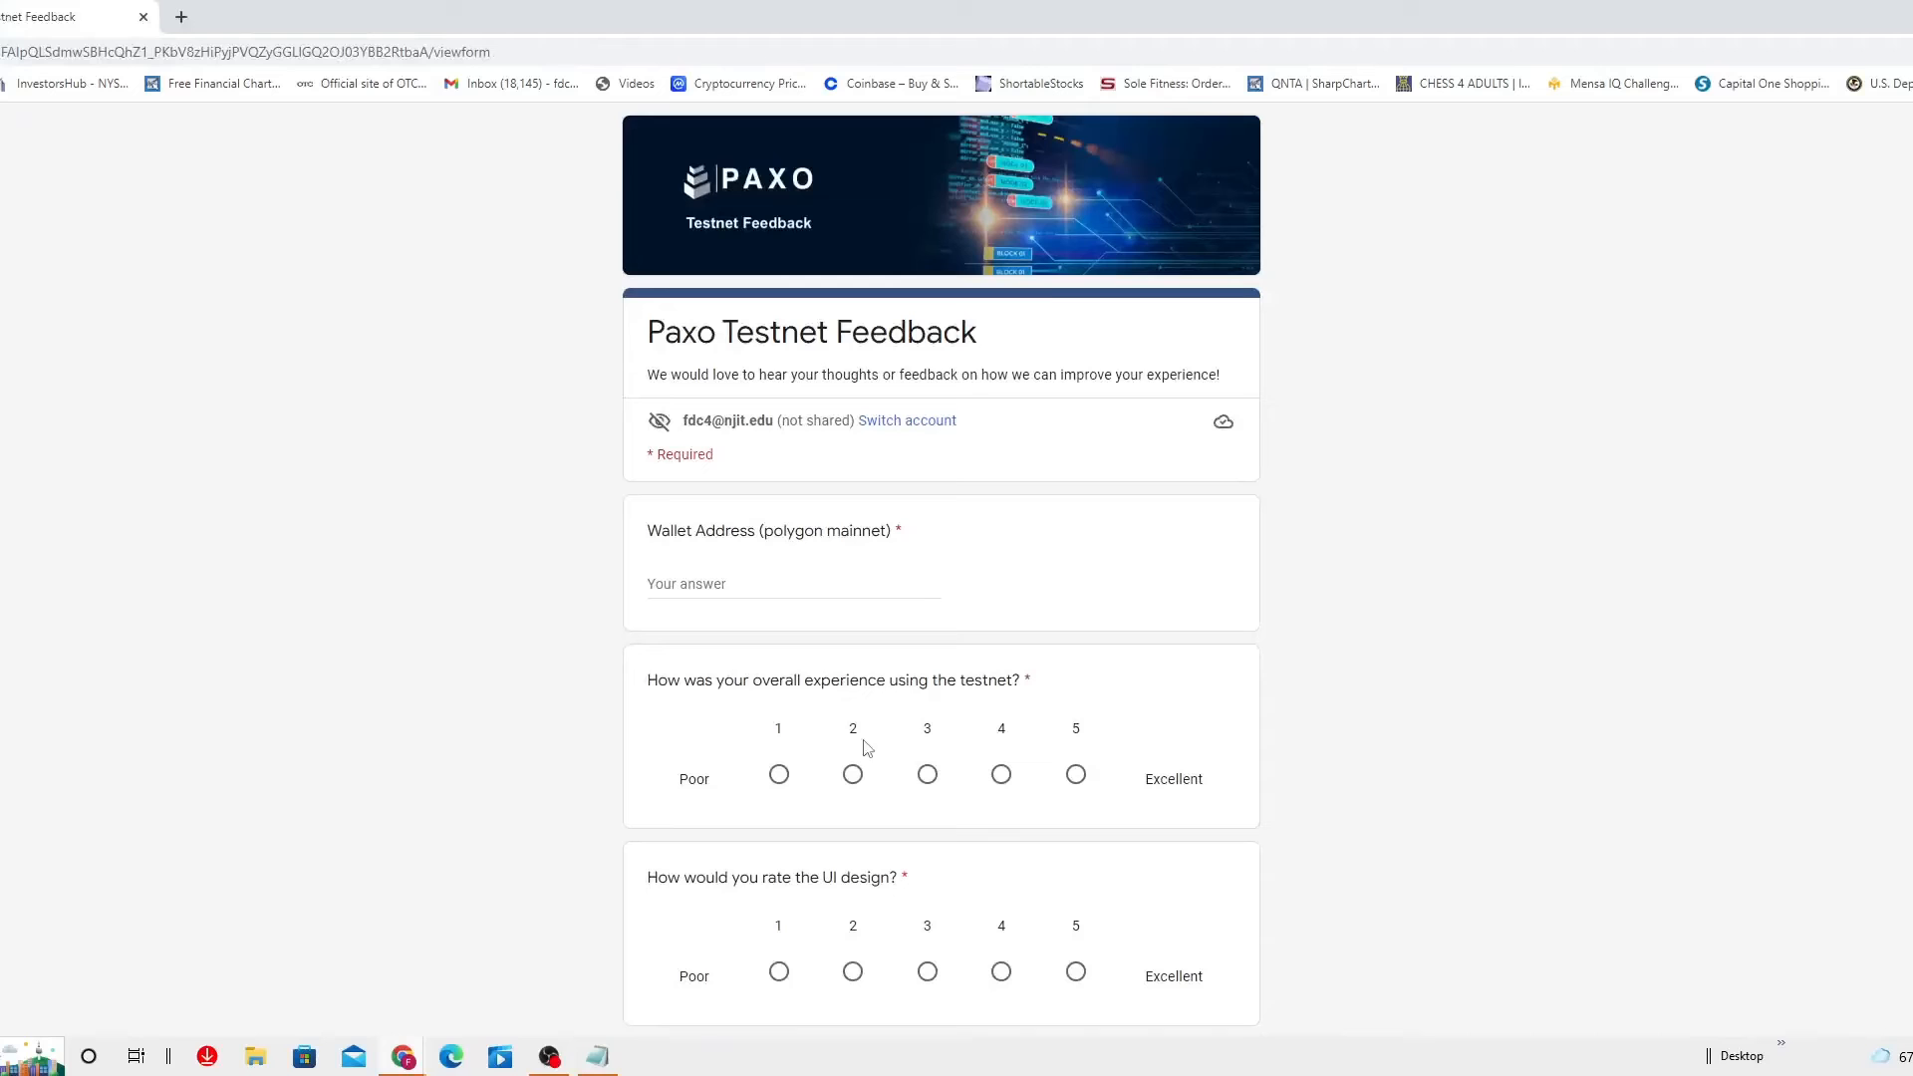
scroll(down, 3)
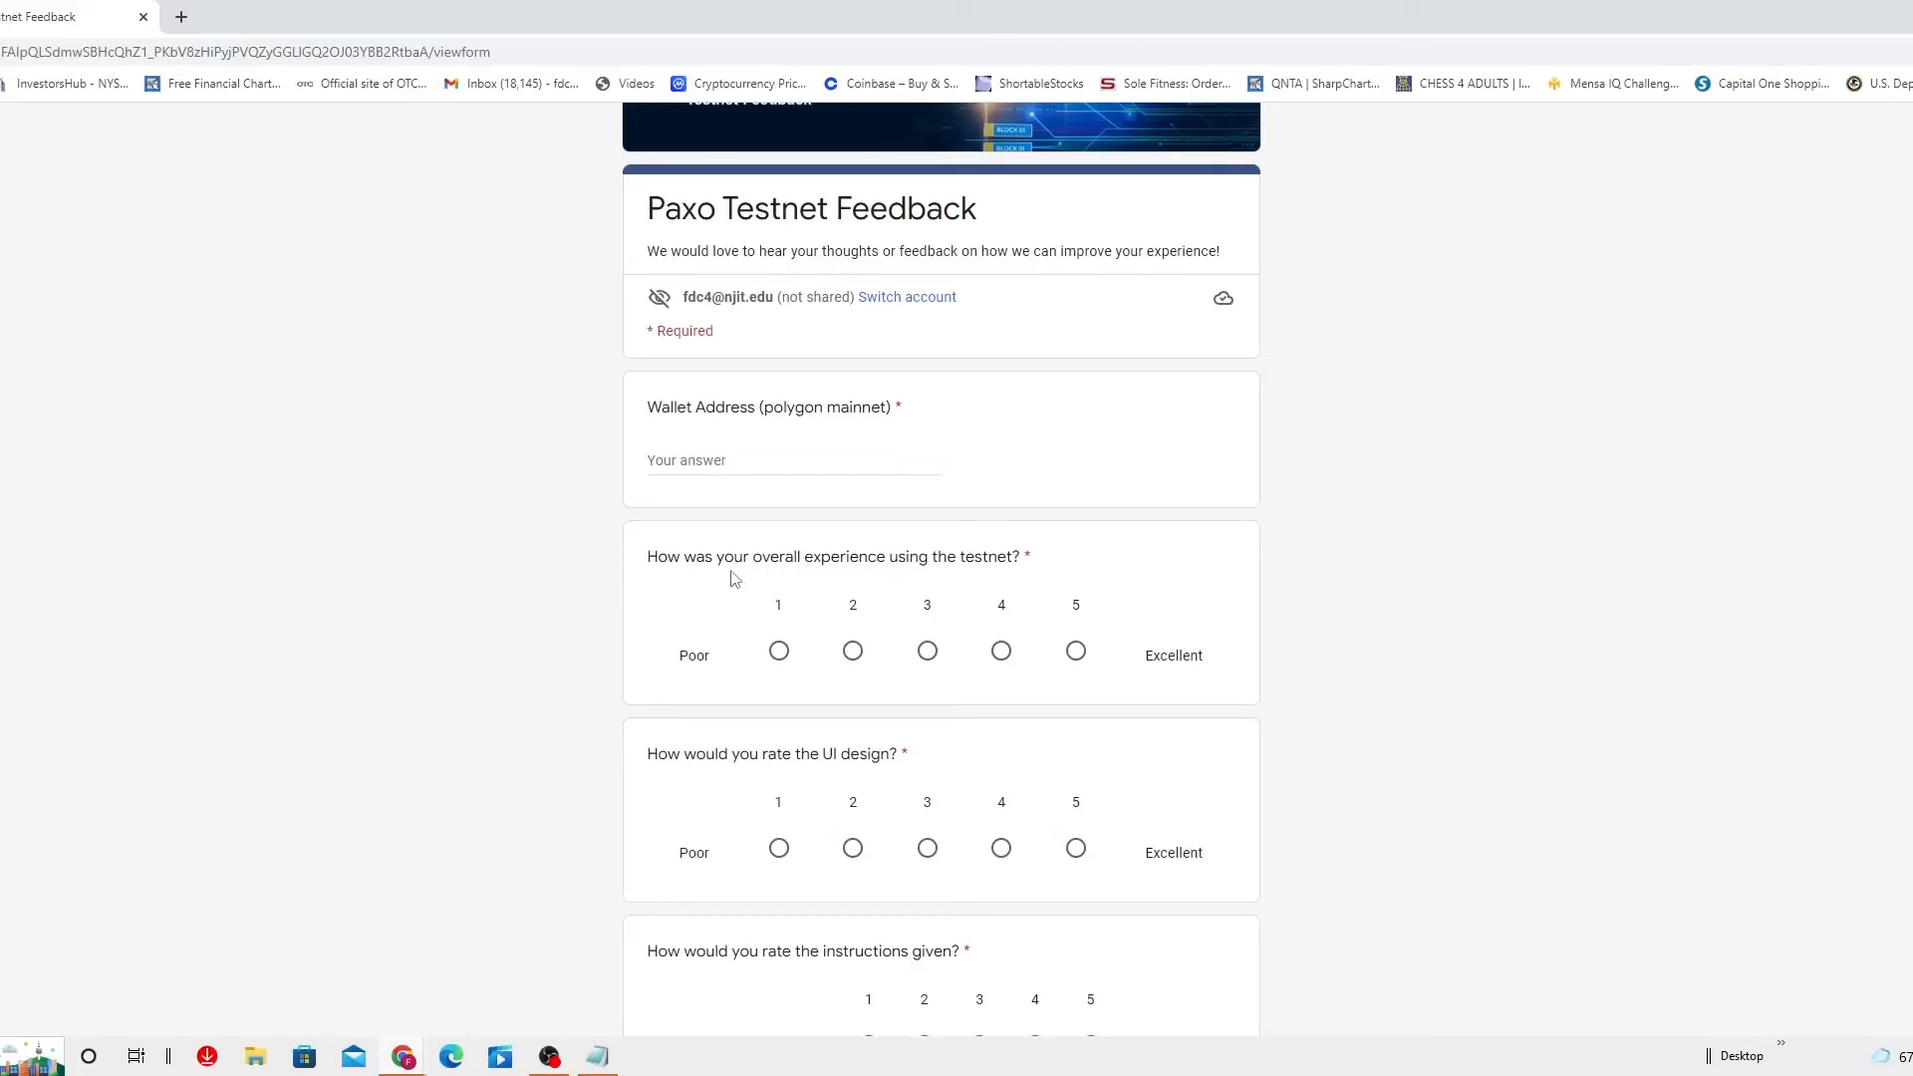
mouse_move(1004, 586)
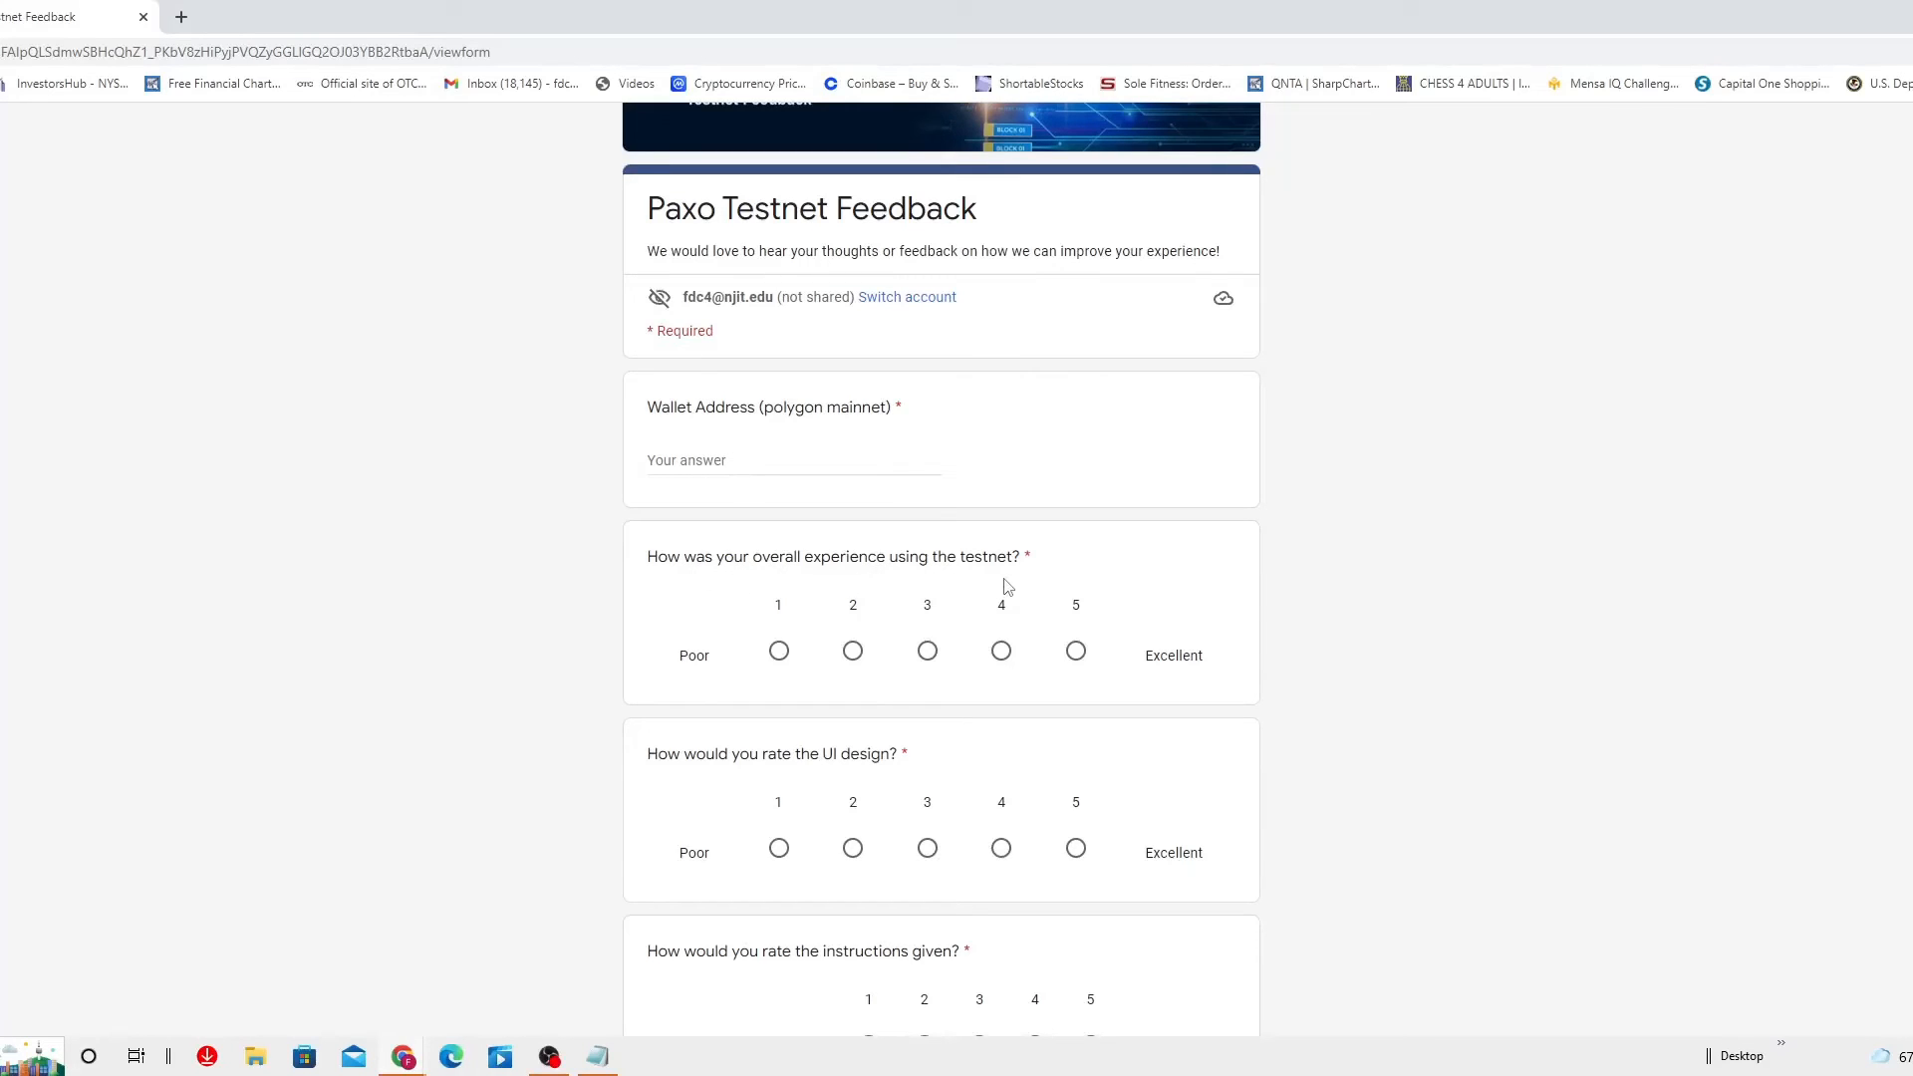
scroll(down, 3)
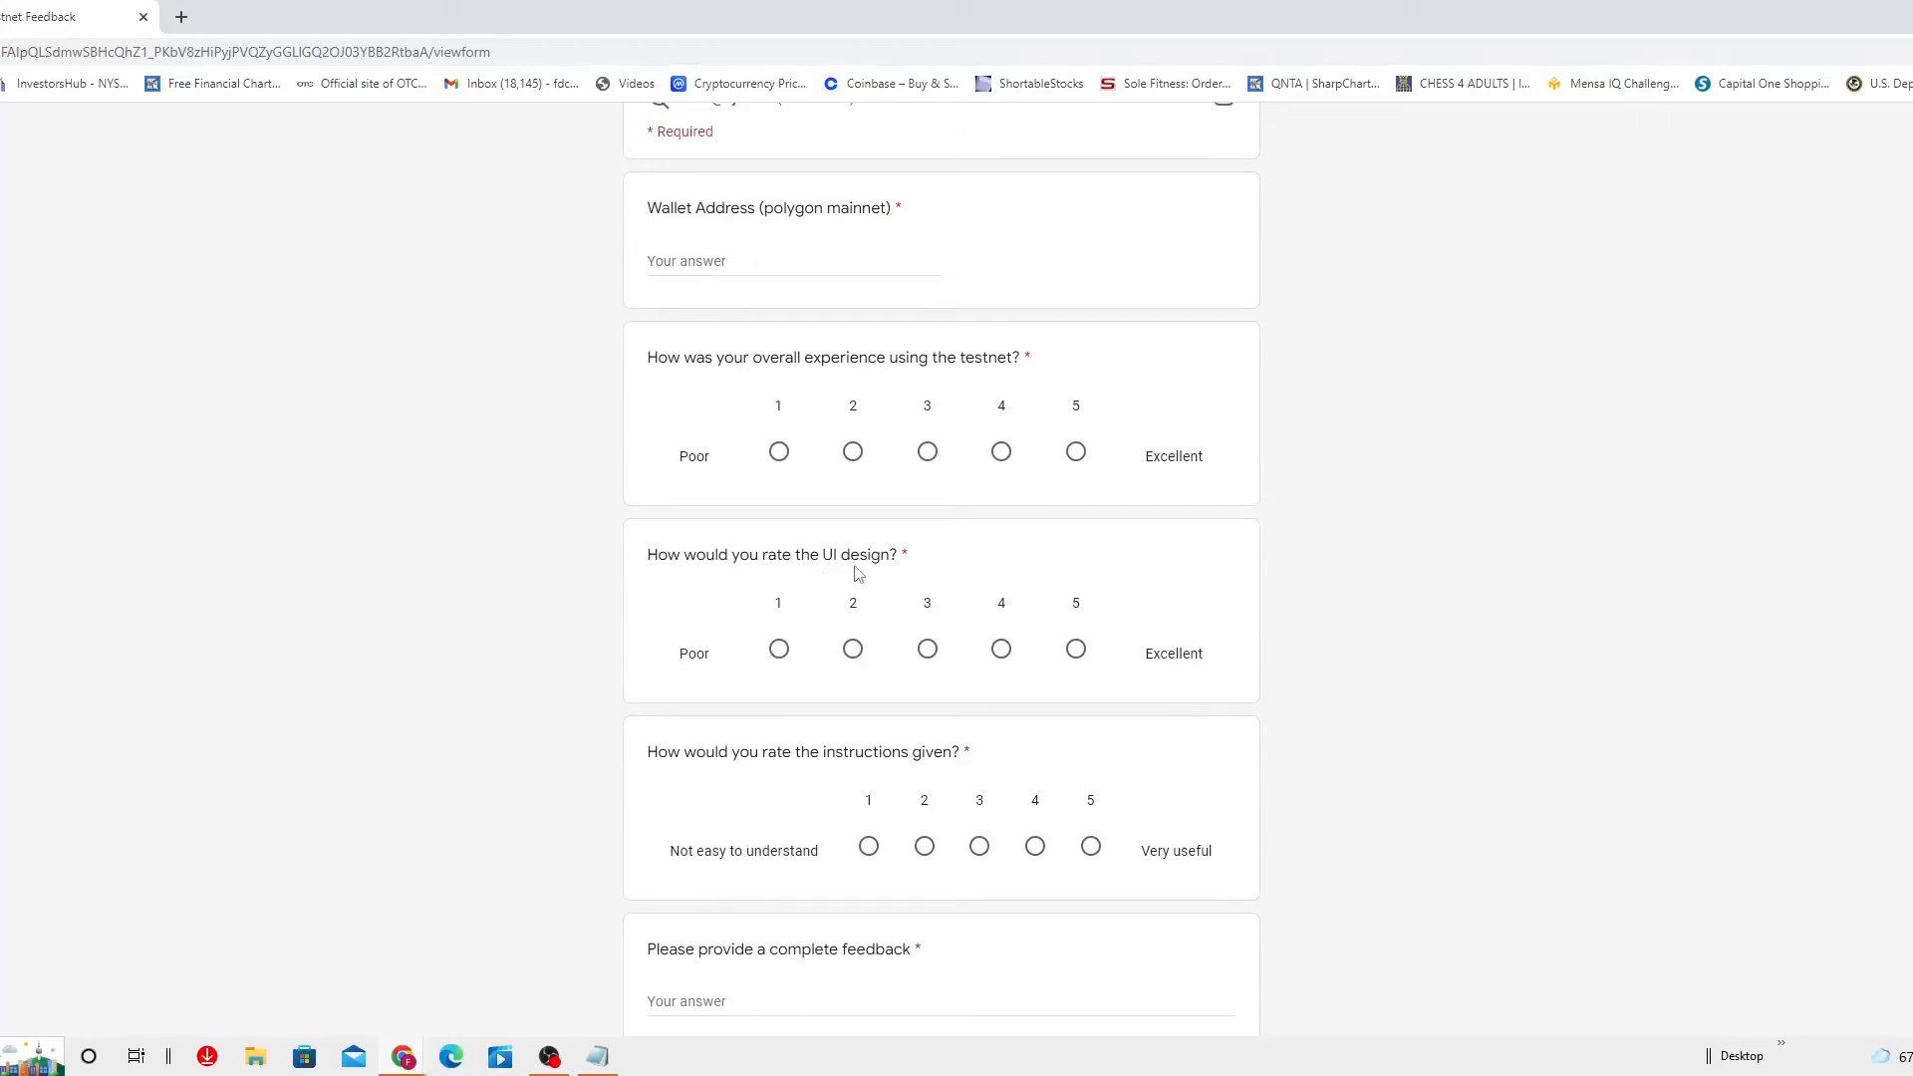
scroll(down, 3)
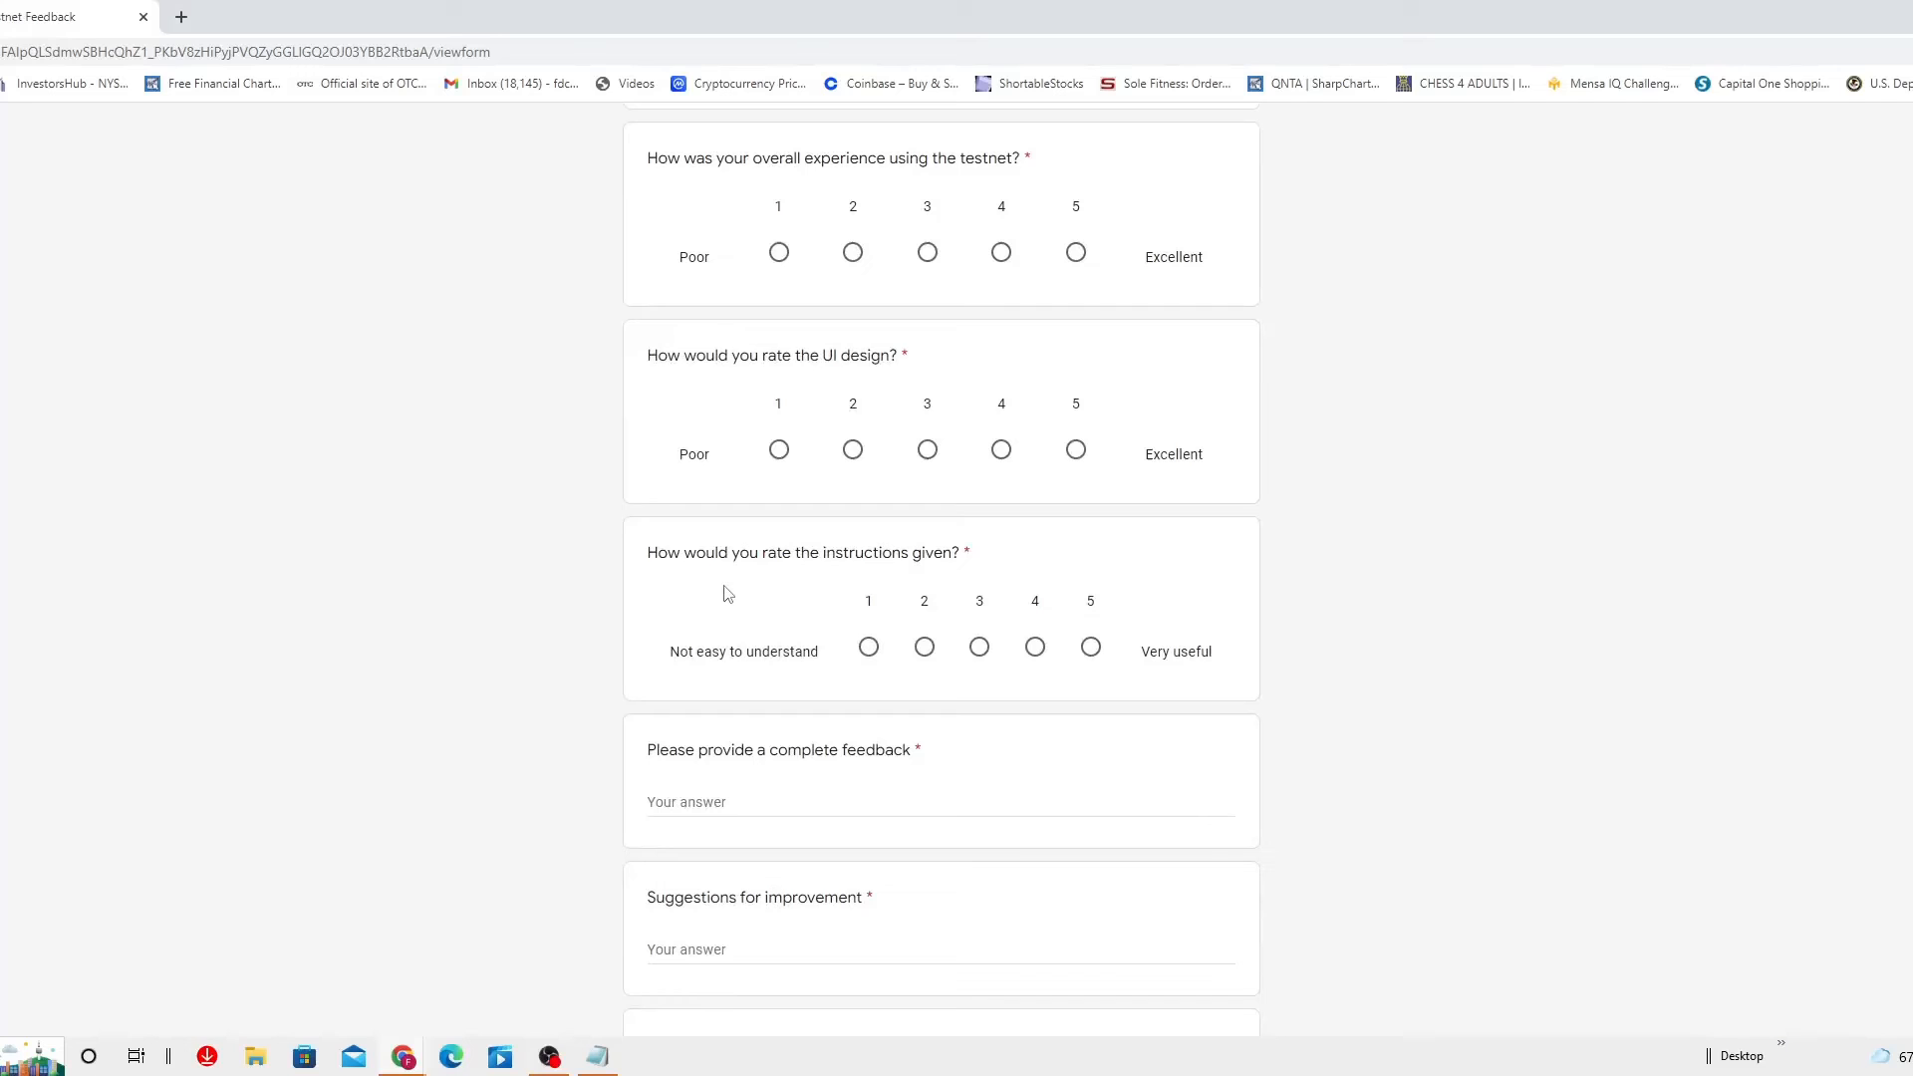
mouse_move(976, 592)
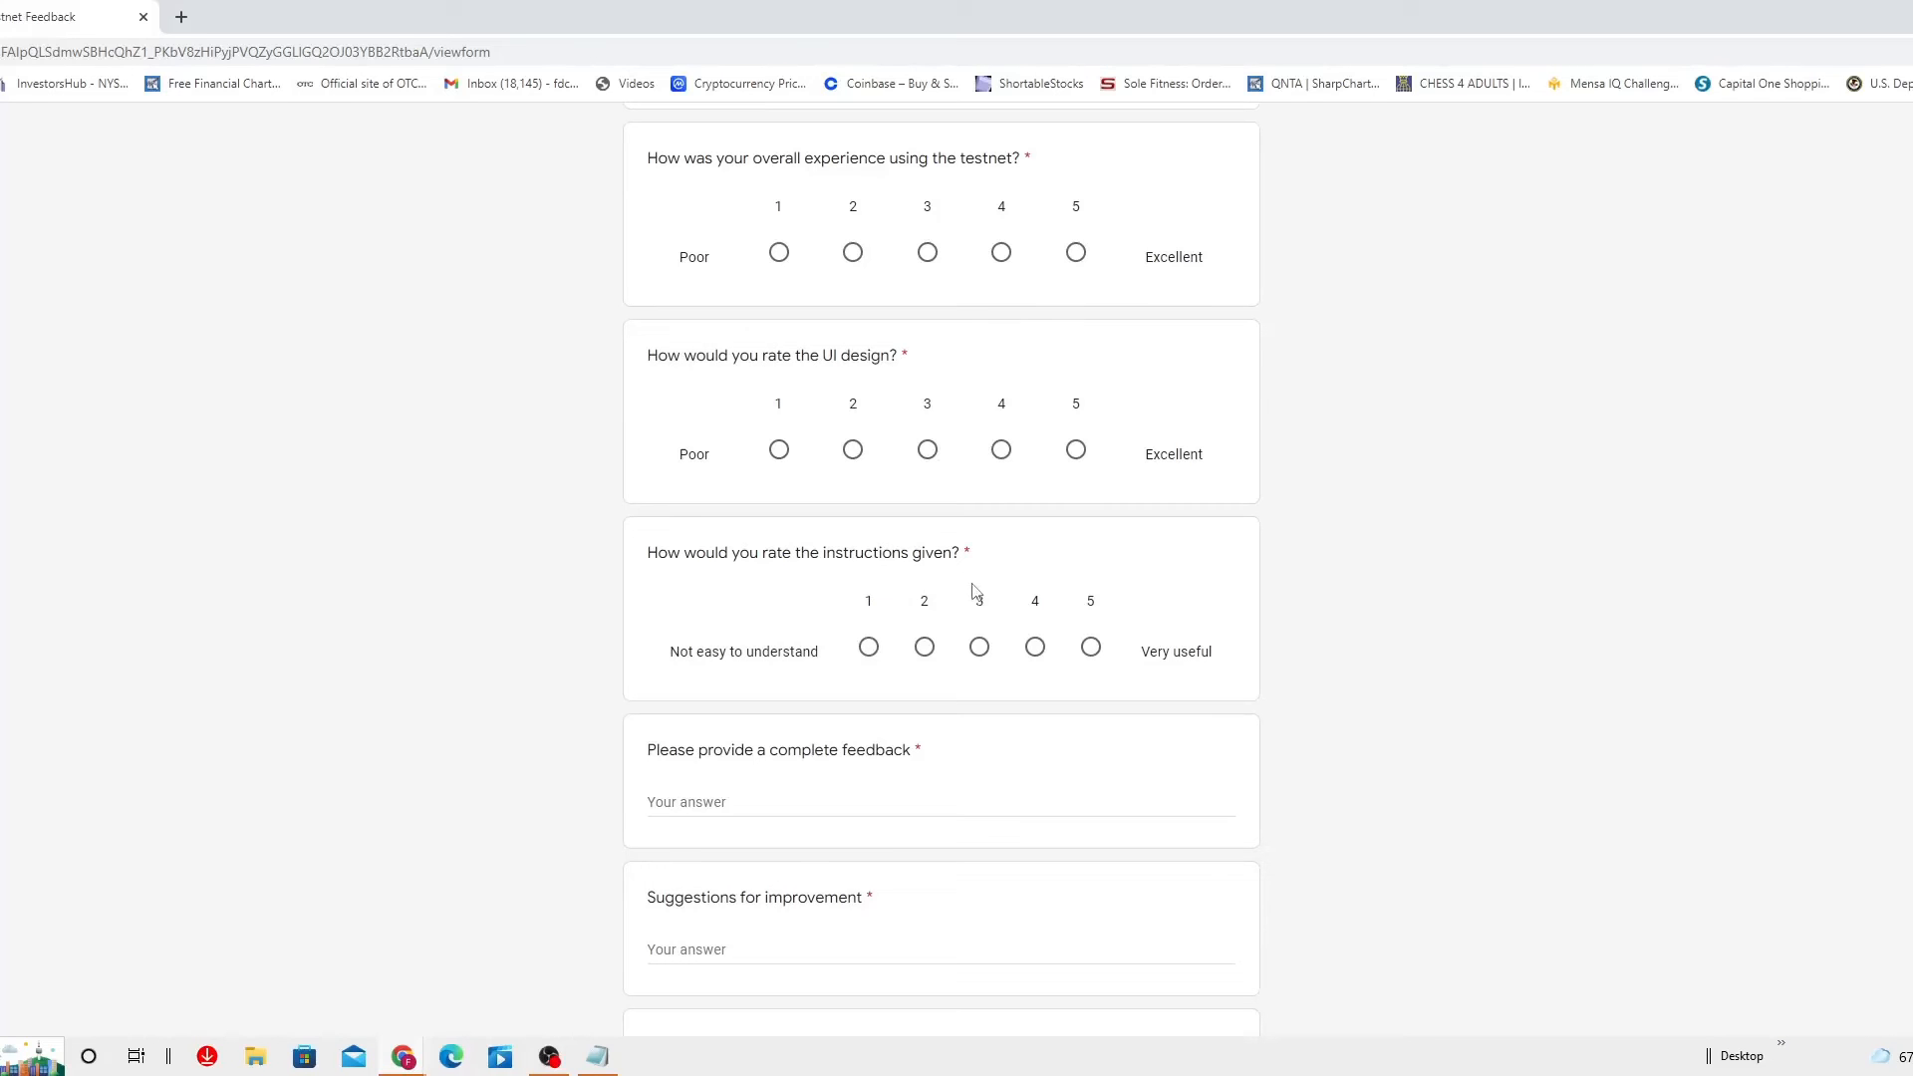
scroll(down, 3)
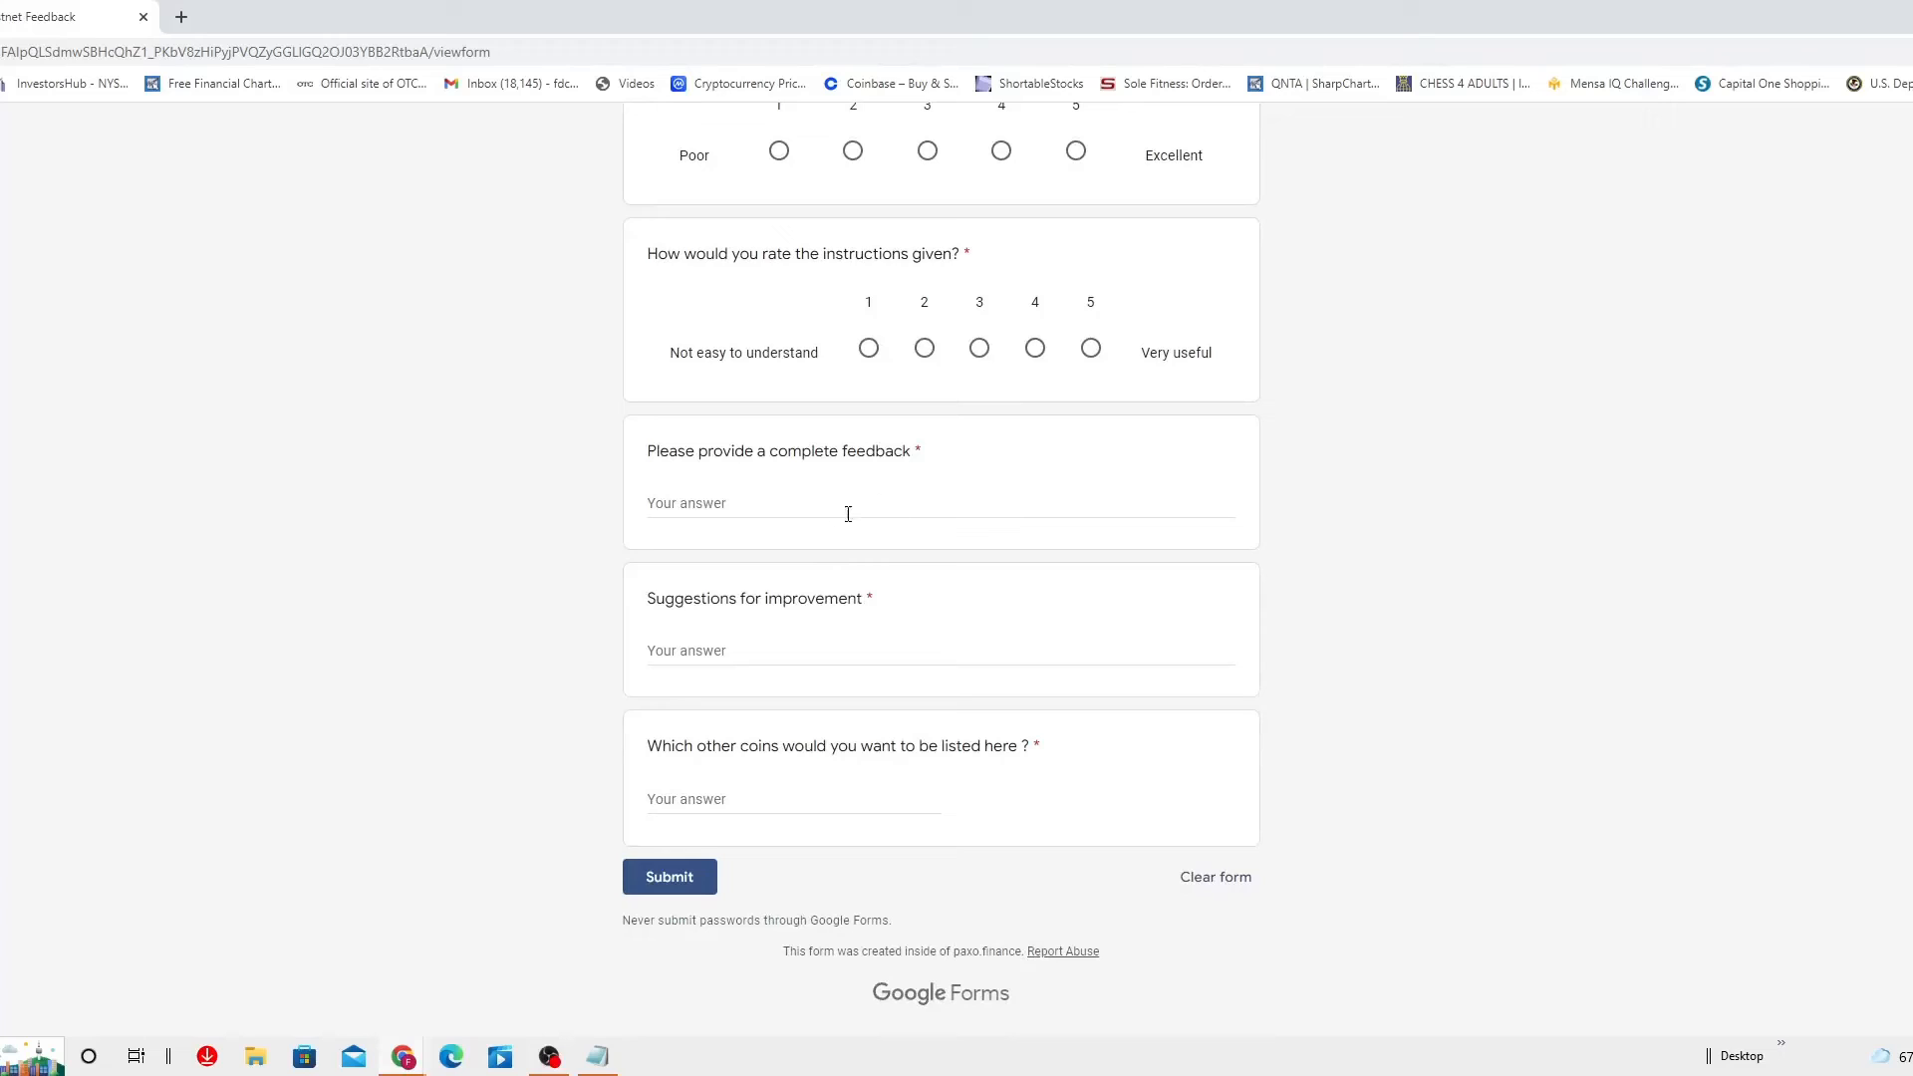
mouse_move(731, 634)
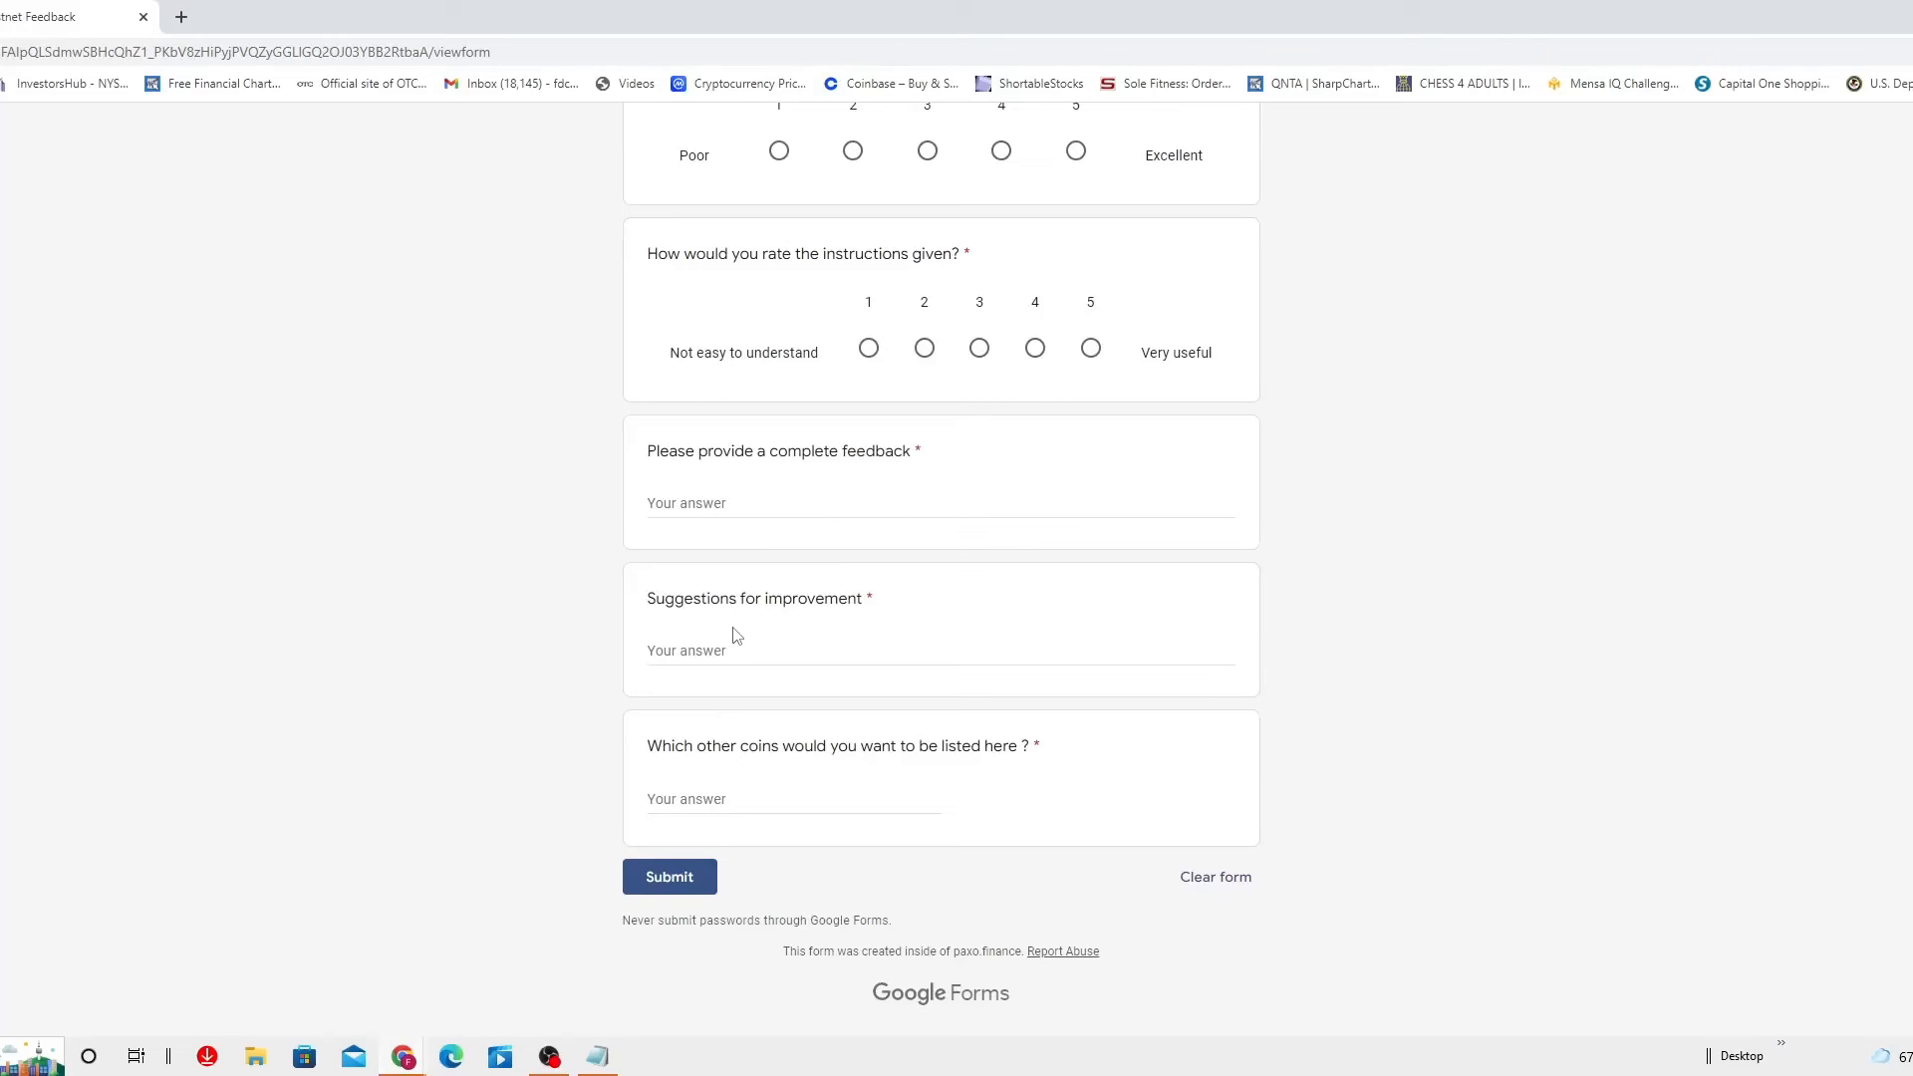
mouse_move(757, 632)
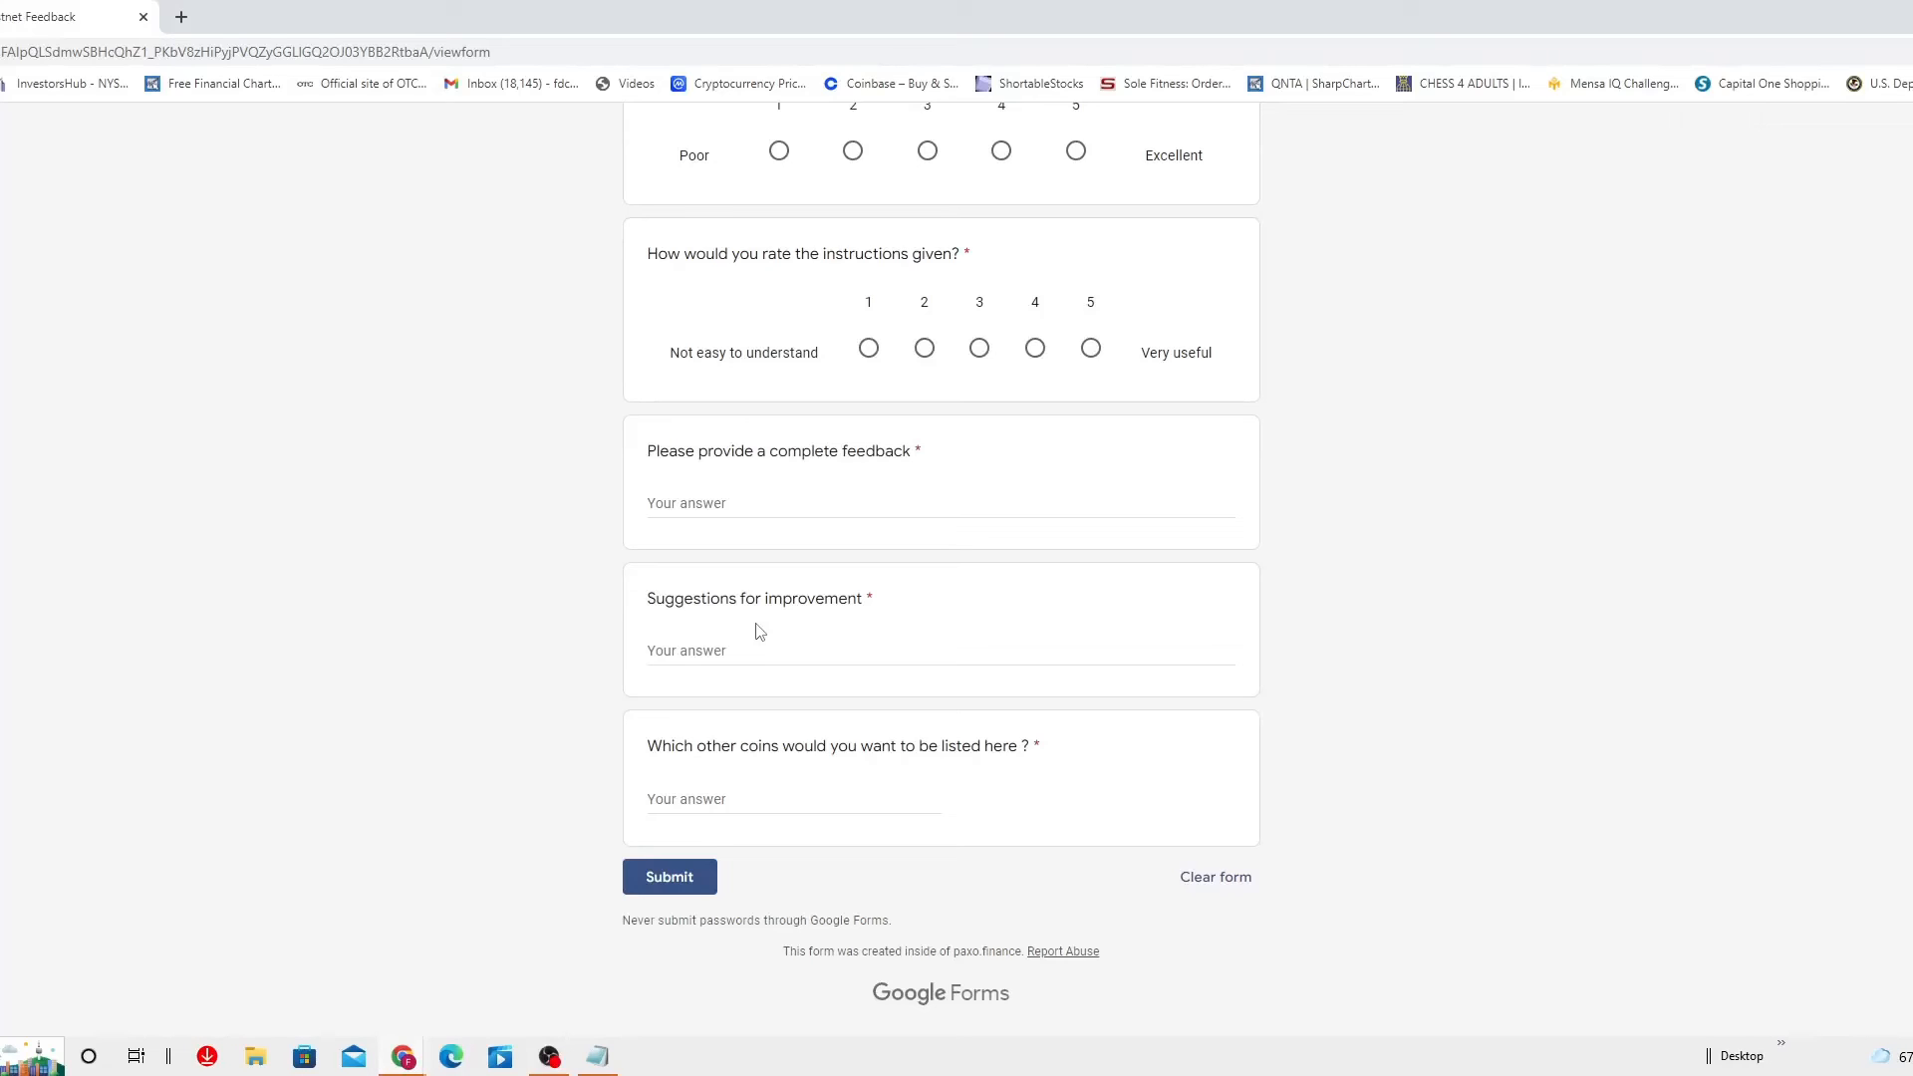
mouse_move(879, 781)
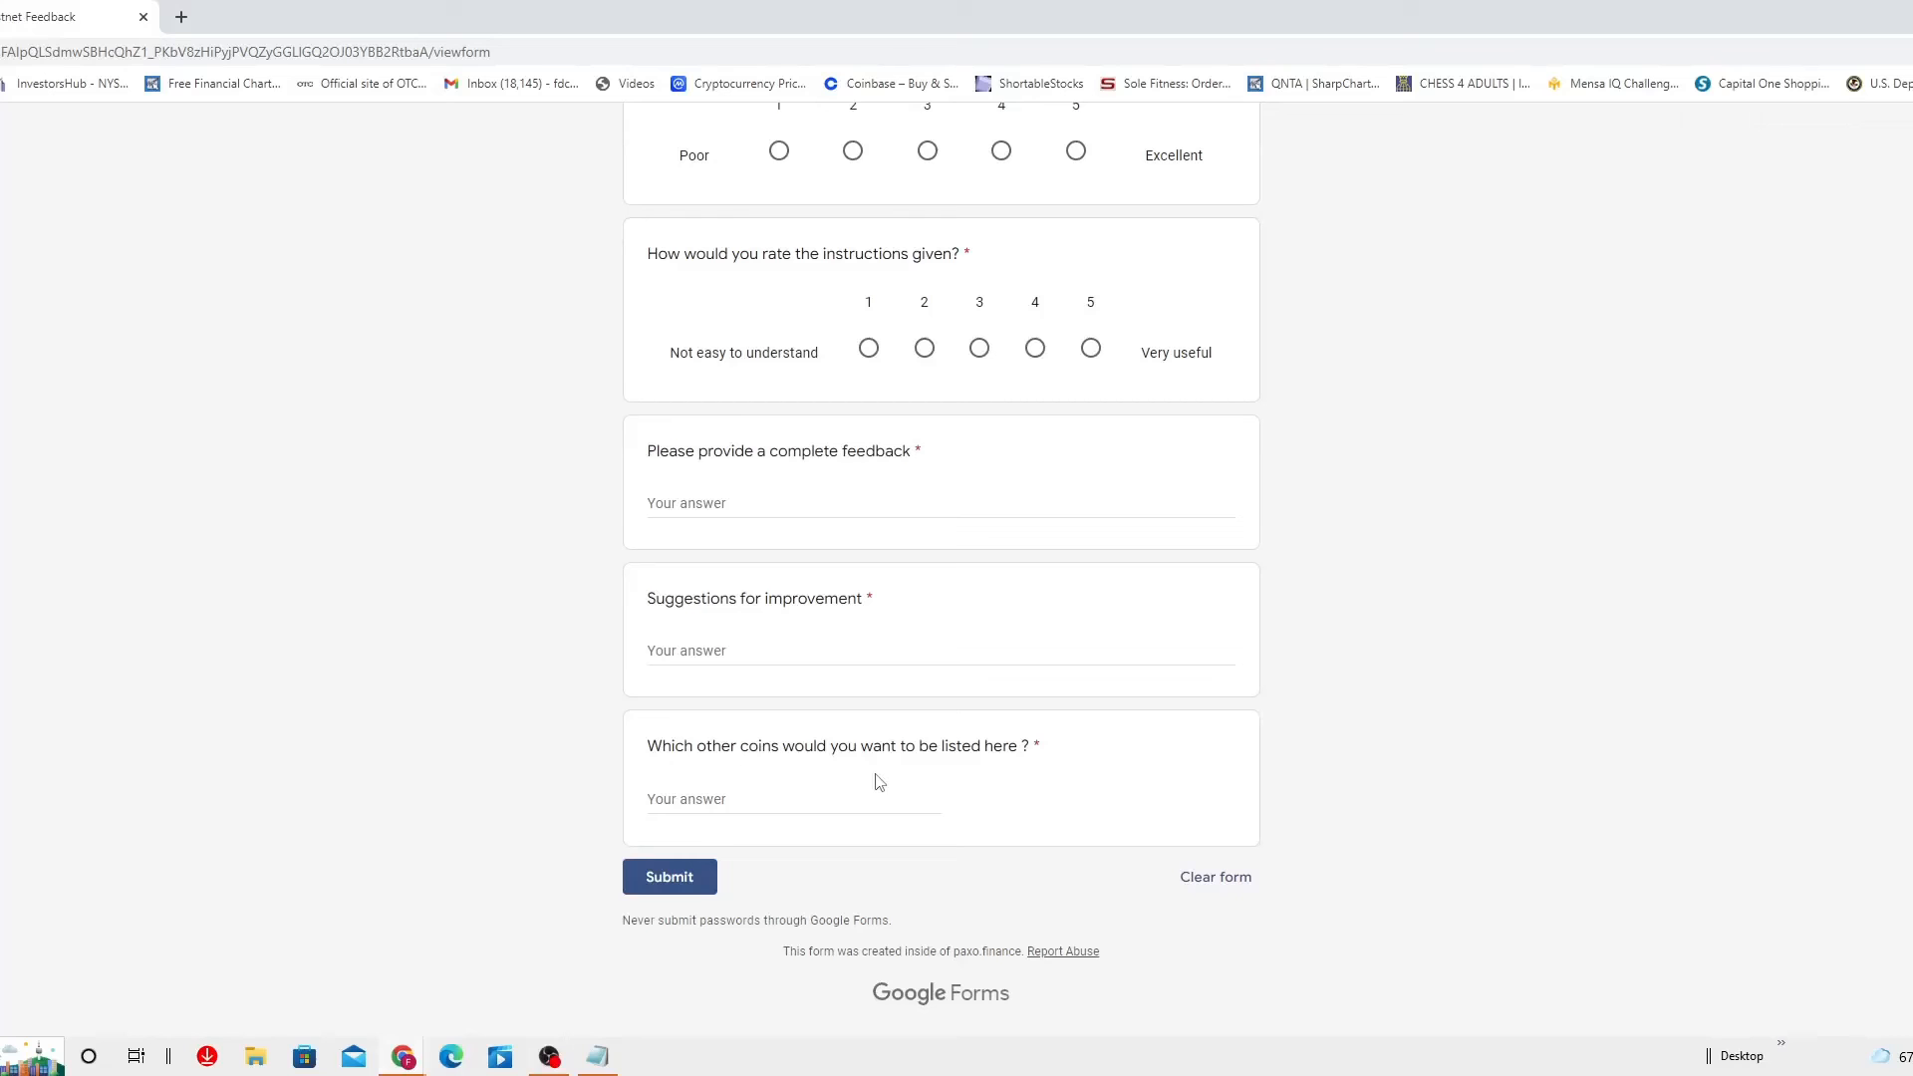
mouse_move(1016, 803)
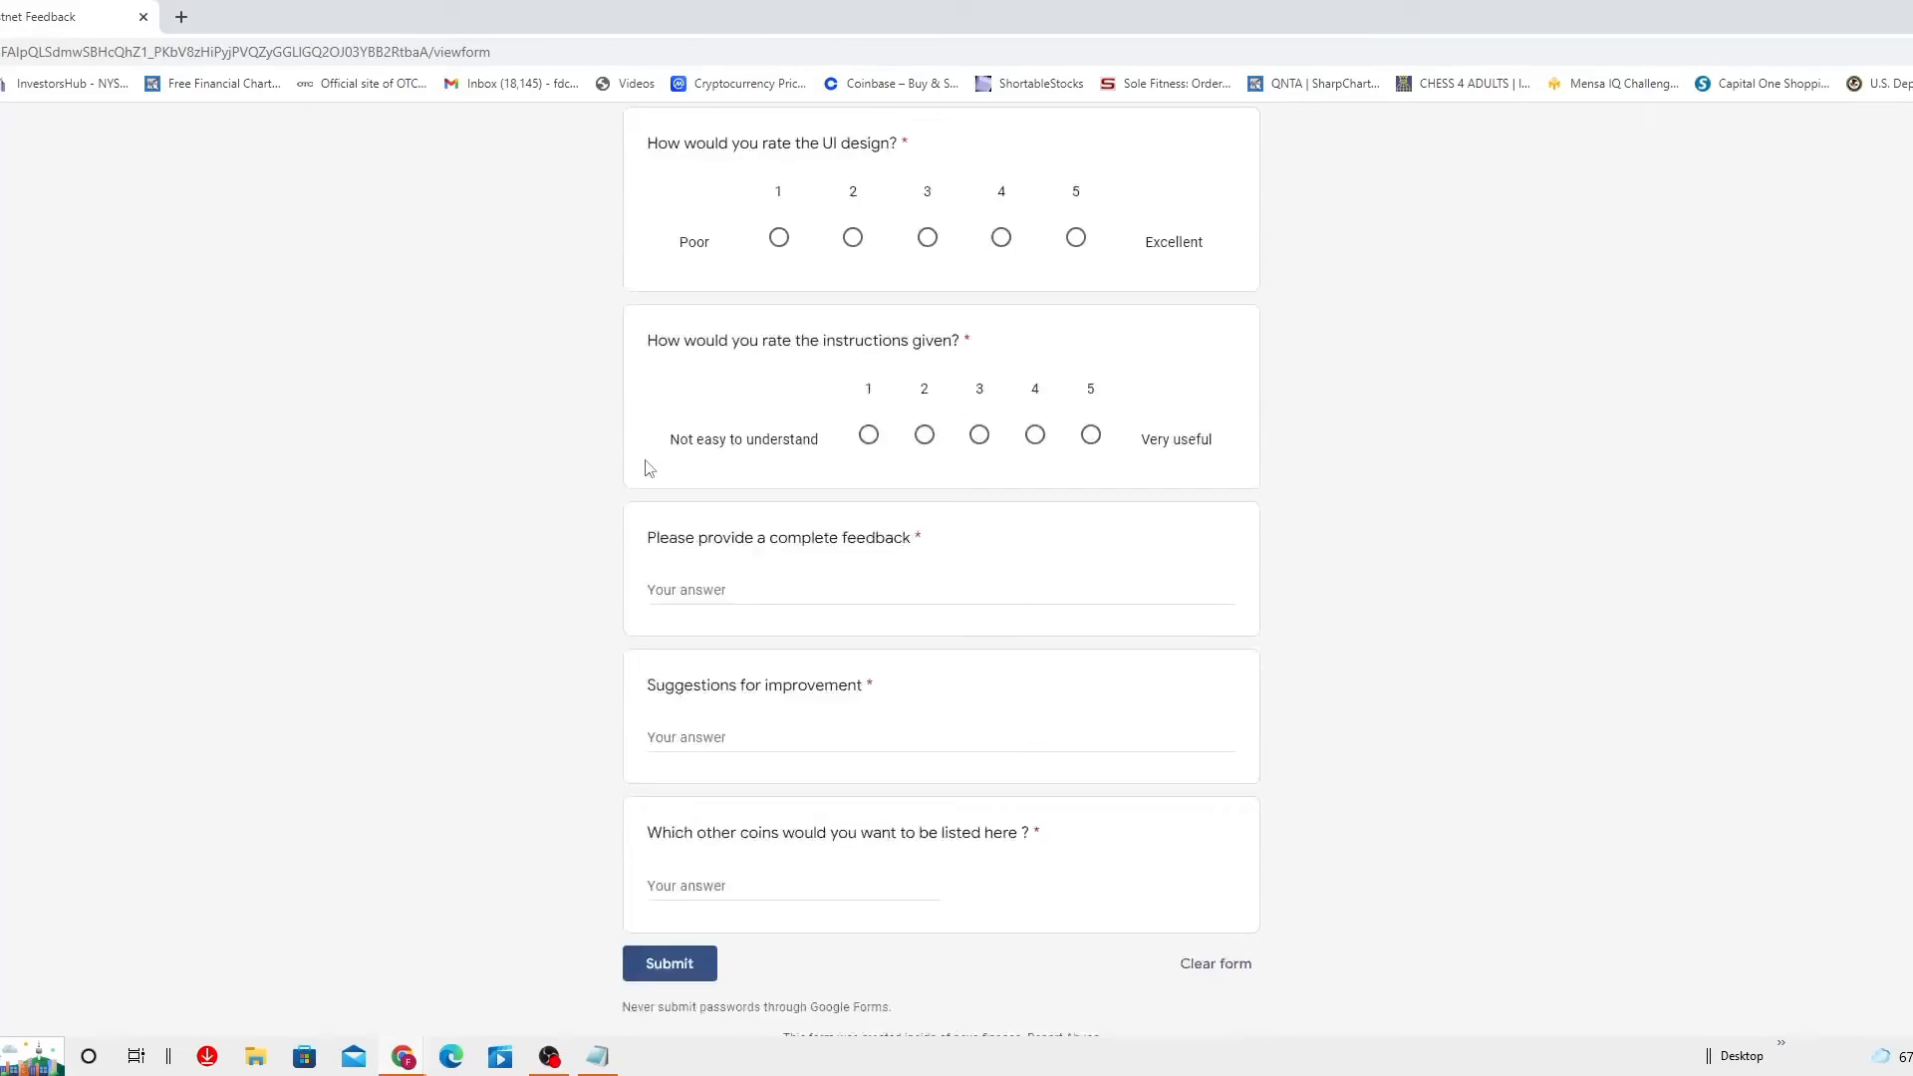
scroll(down, 3)
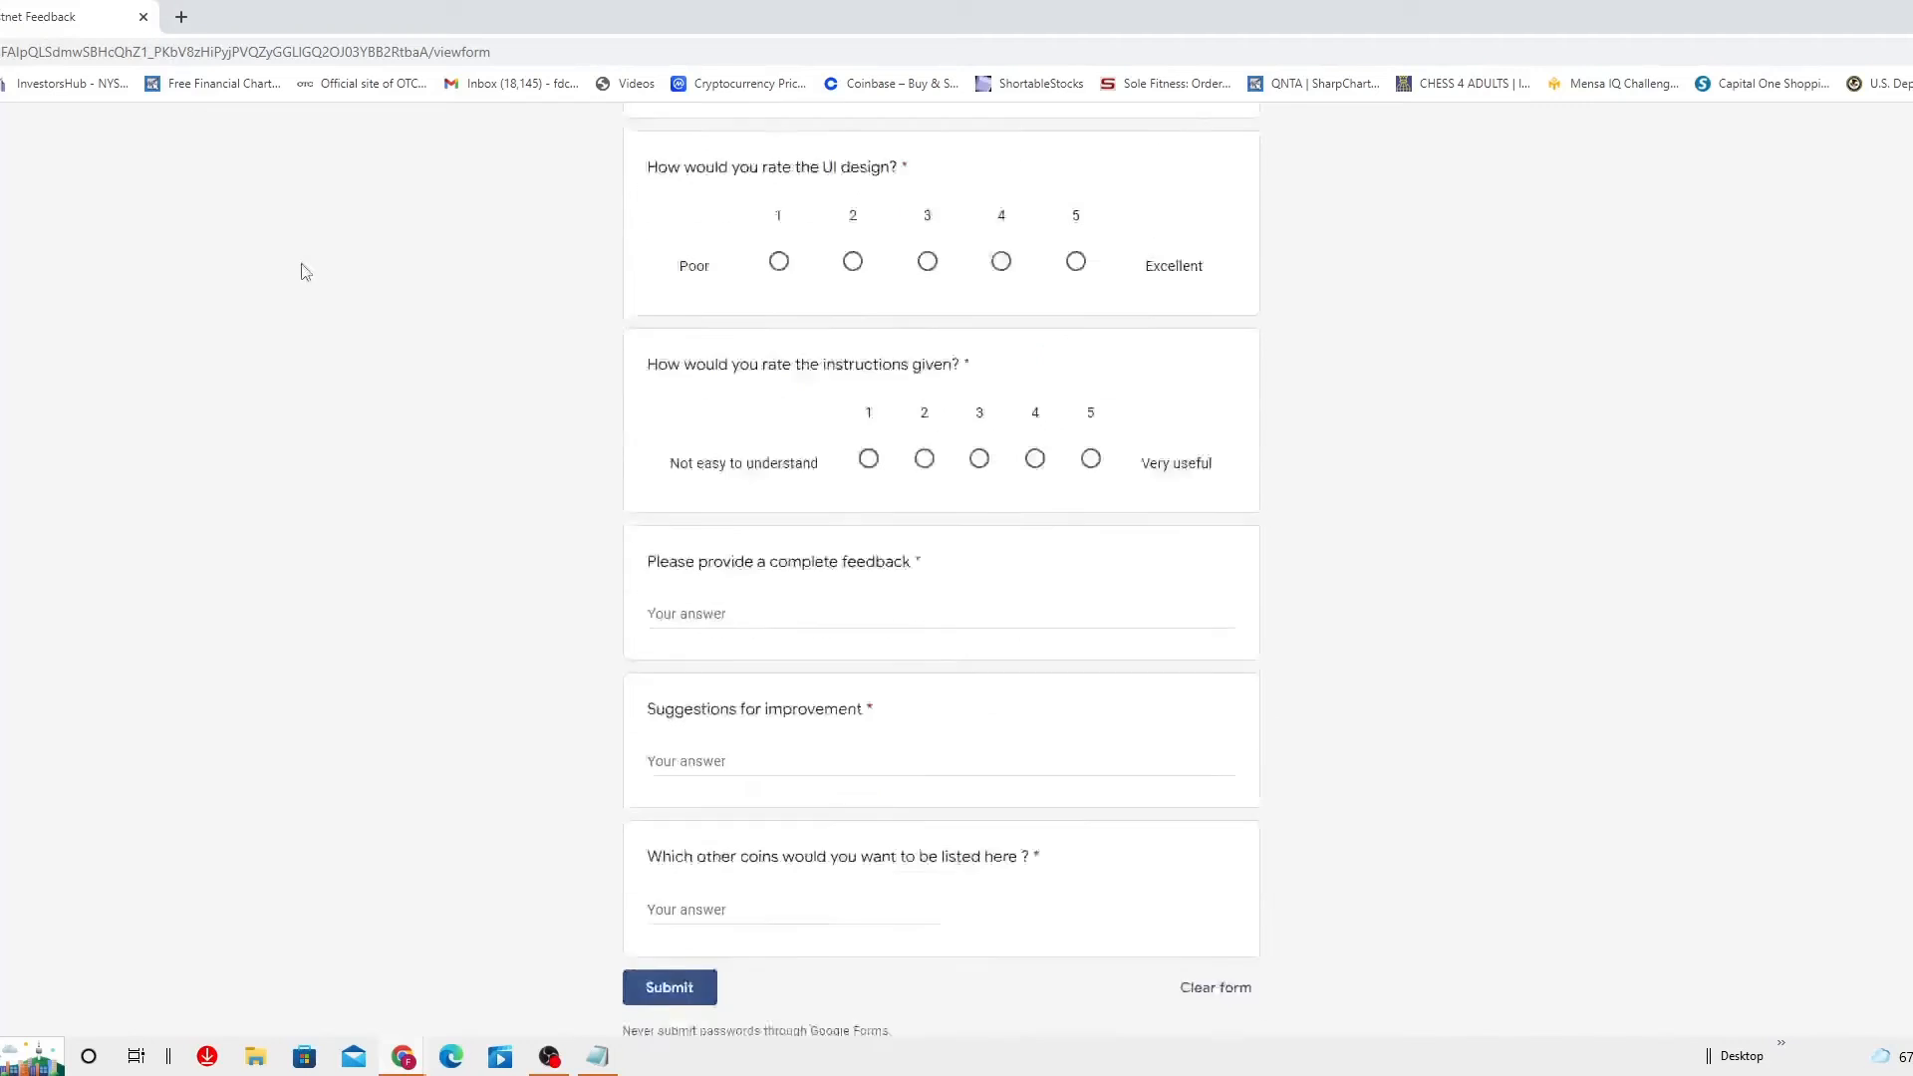
scroll(down, 3)
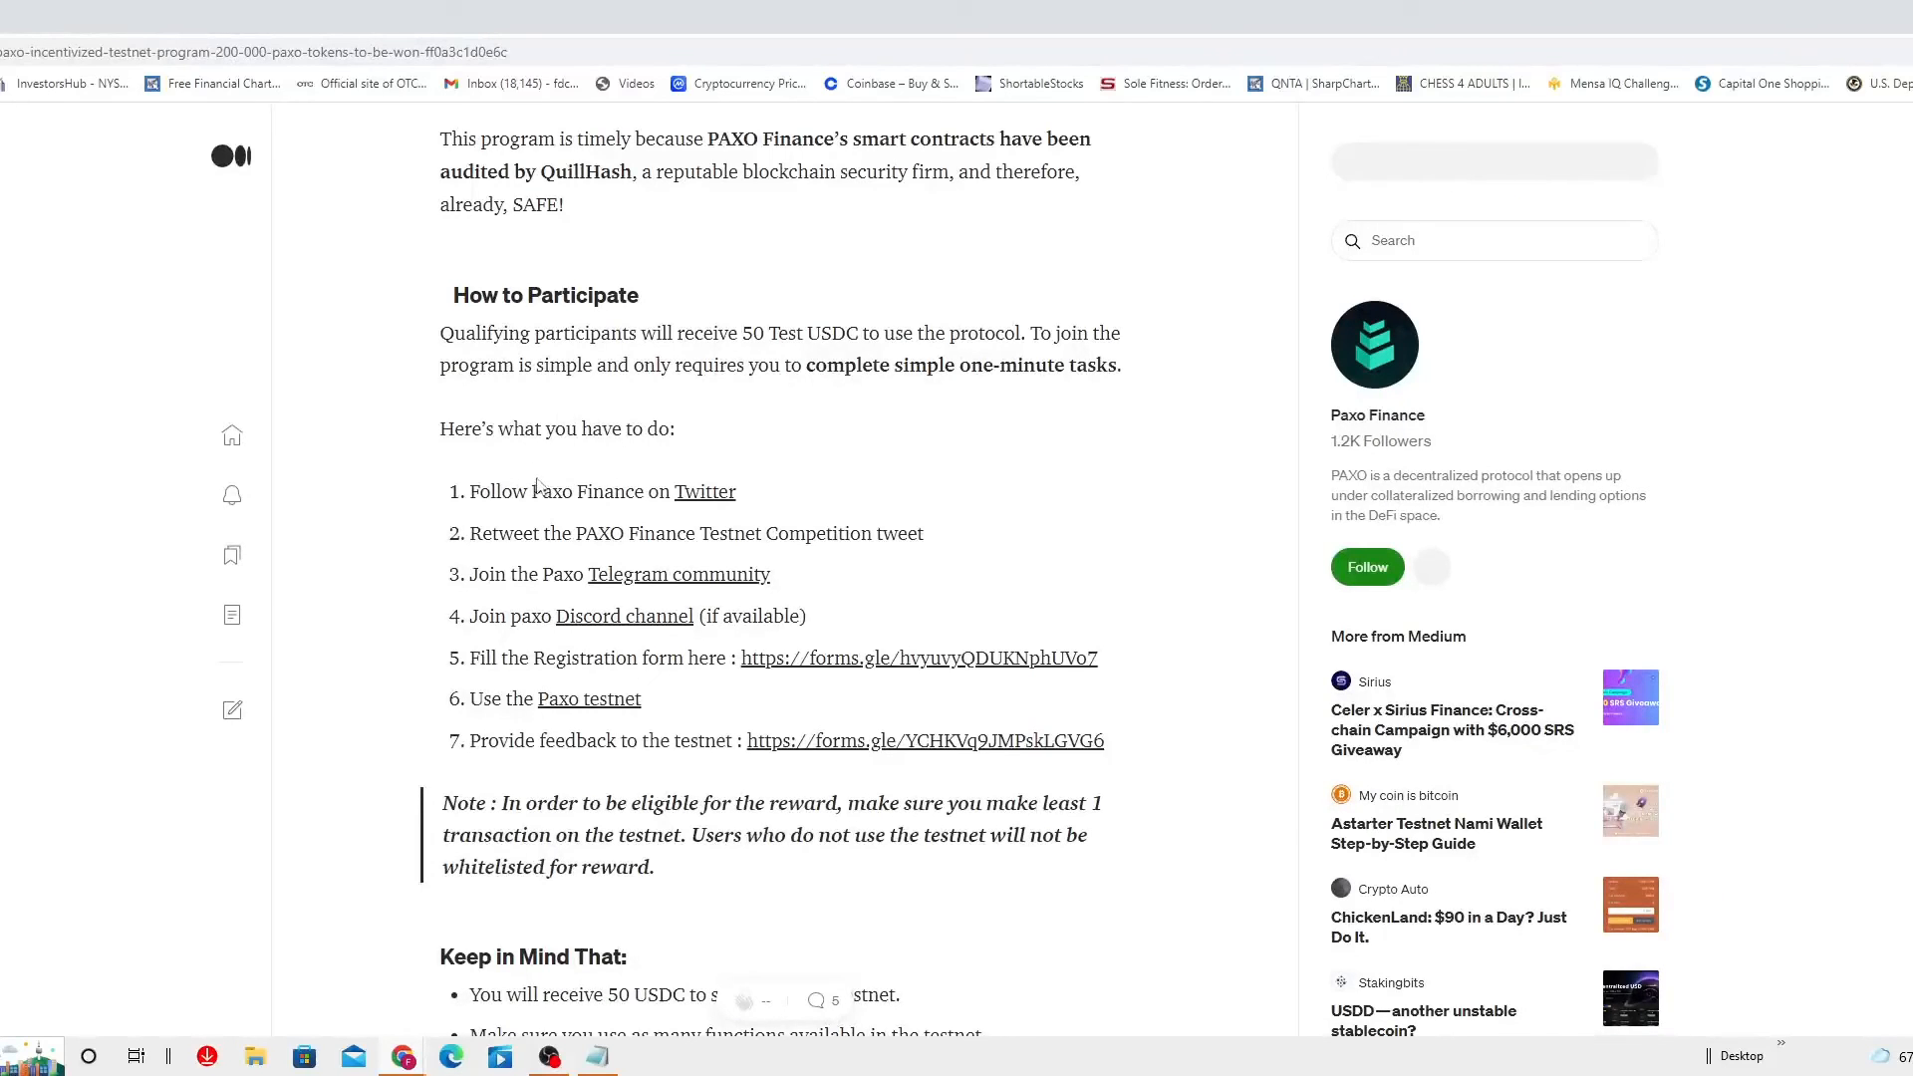
Scroll past the participation steps and Keep in Mind notes to the Top-200 Participants rewards section.
scroll(down, 3)
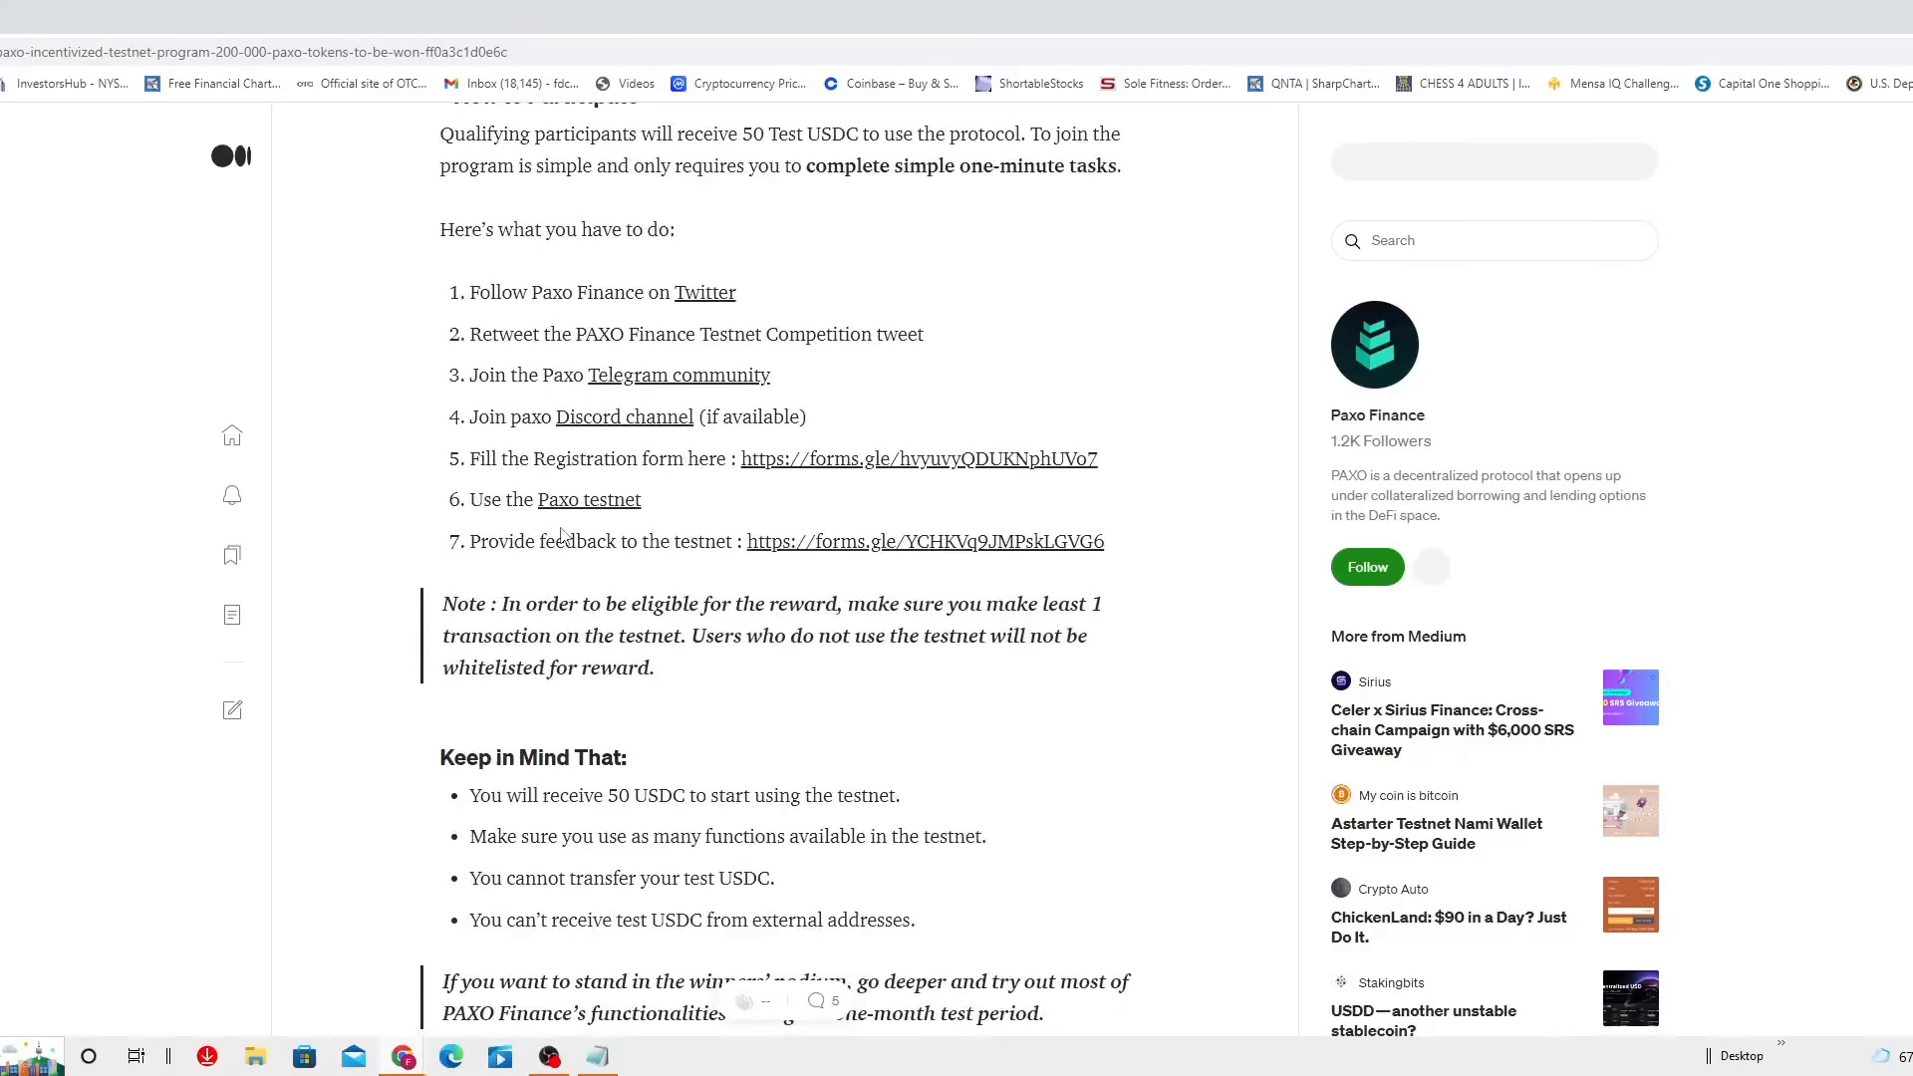
mouse_move(578, 564)
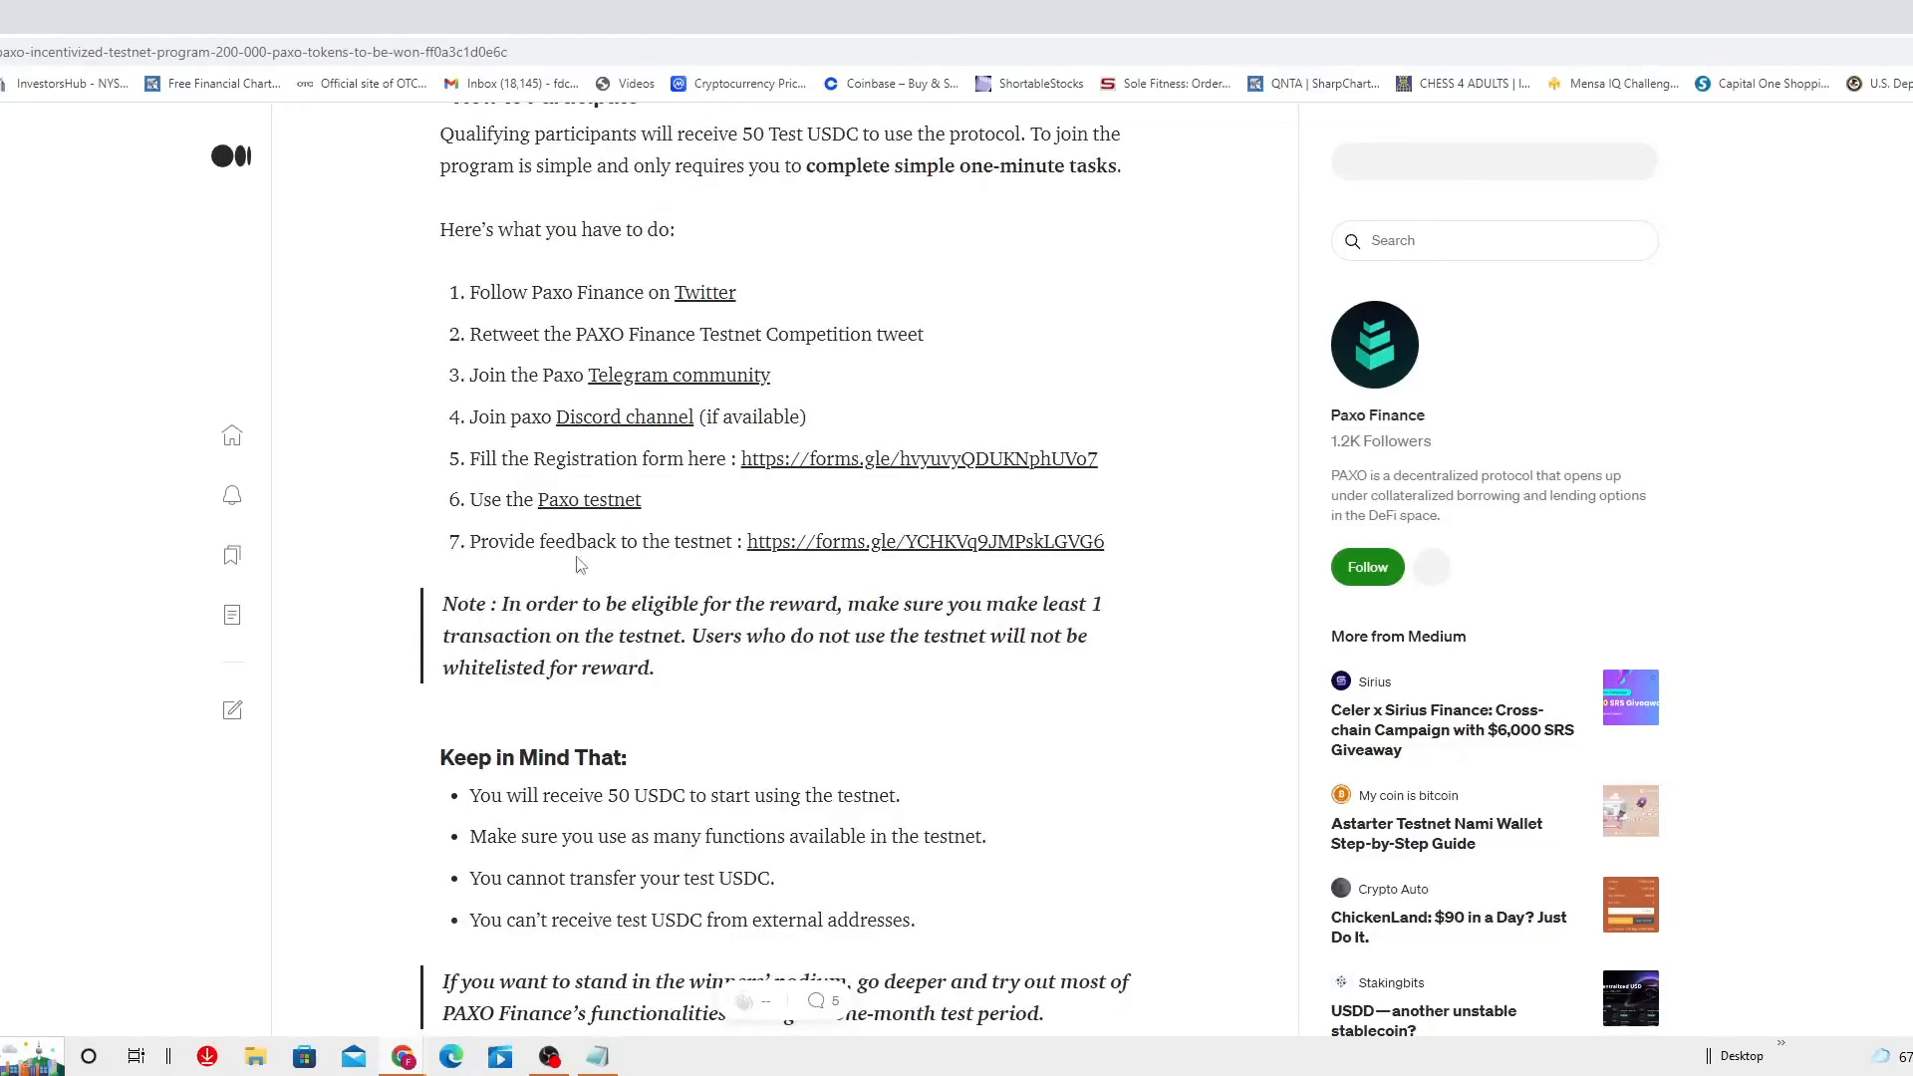
mouse_move(1010, 795)
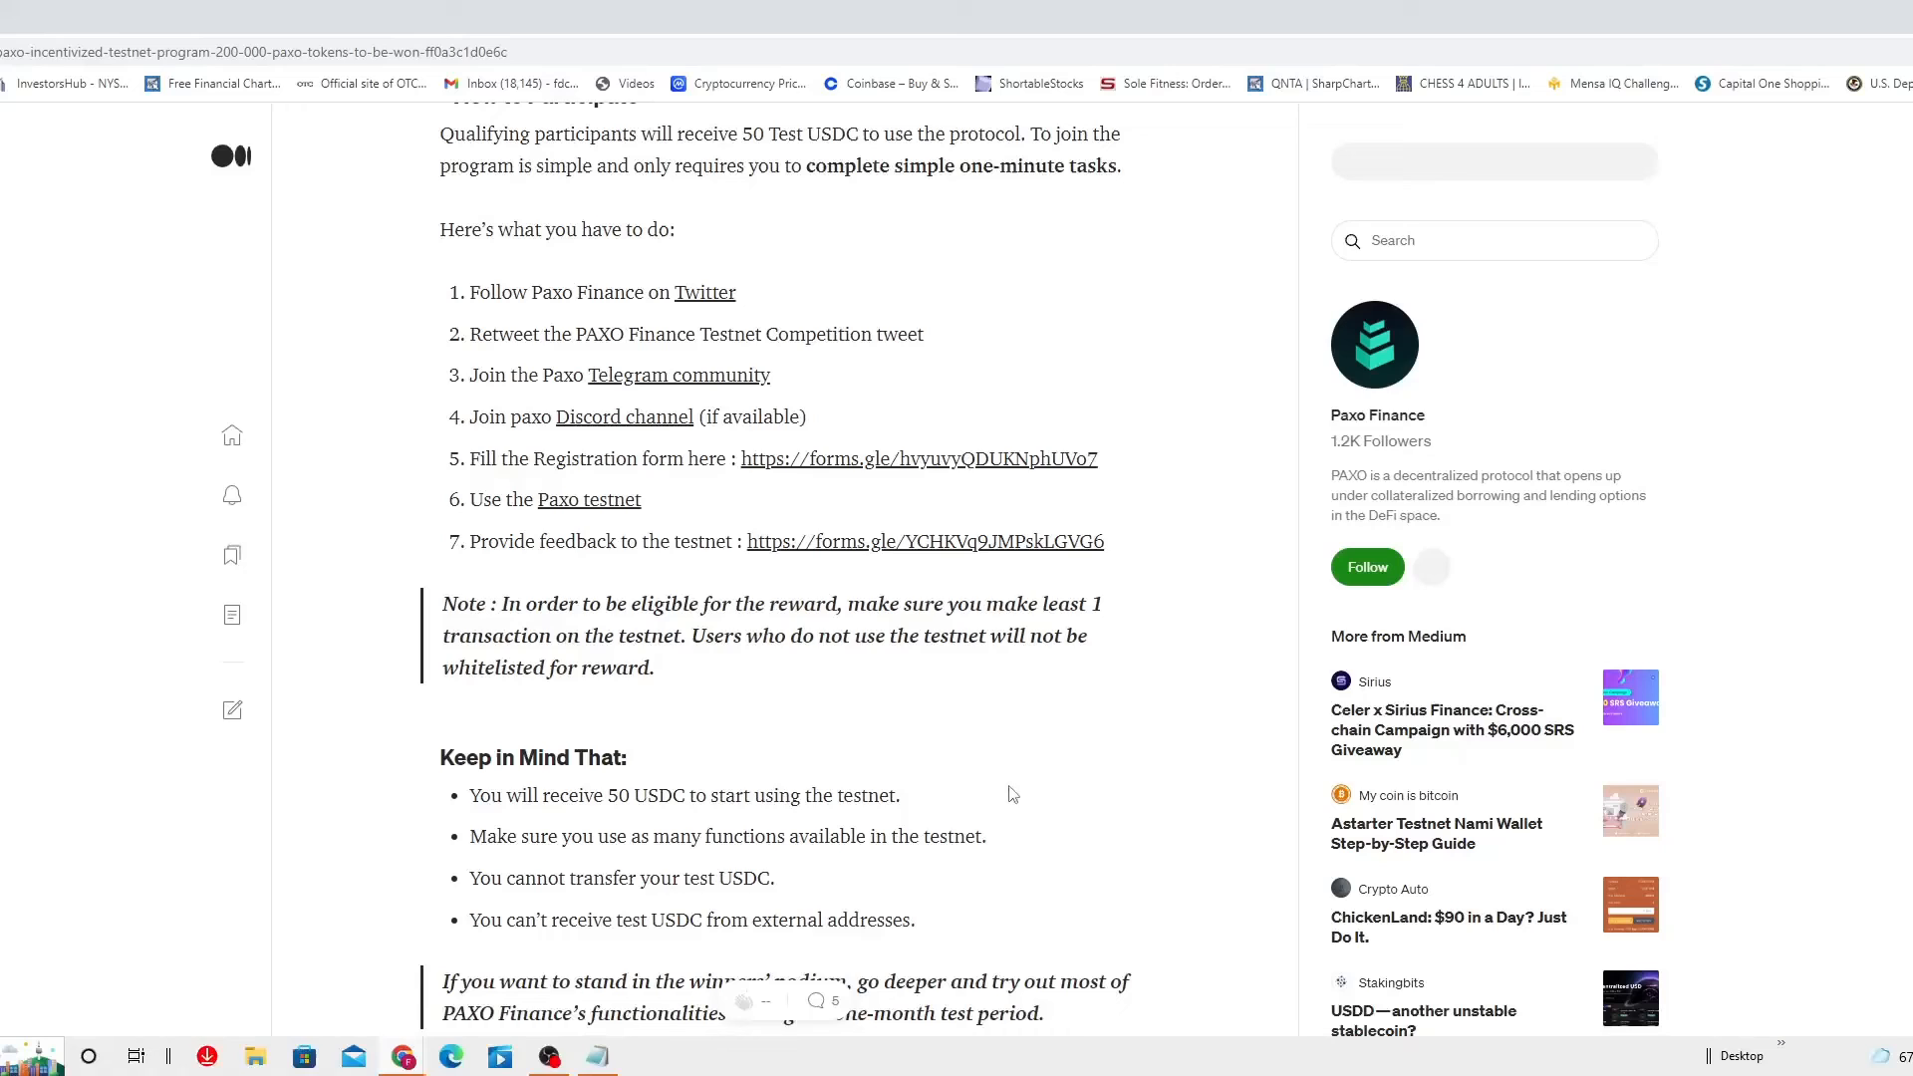
mouse_move(1008, 789)
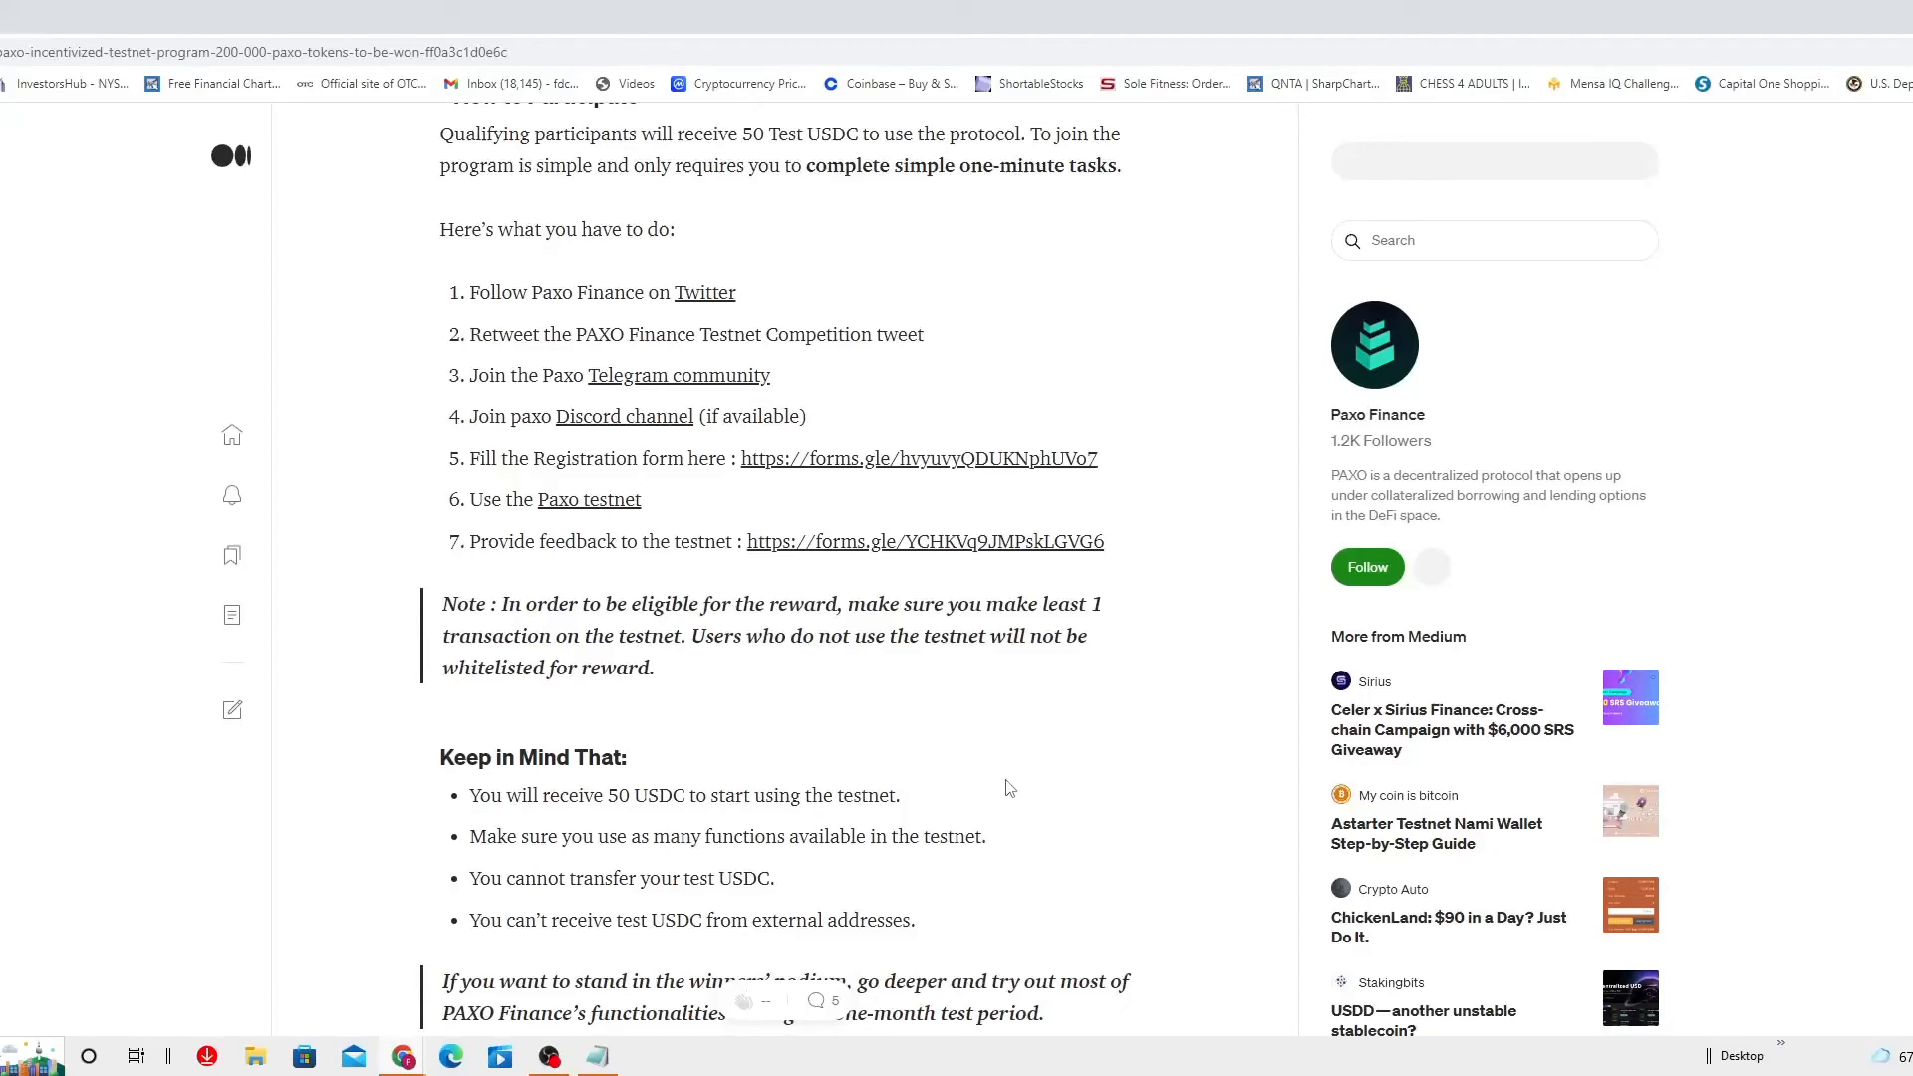
scroll(down, 3)
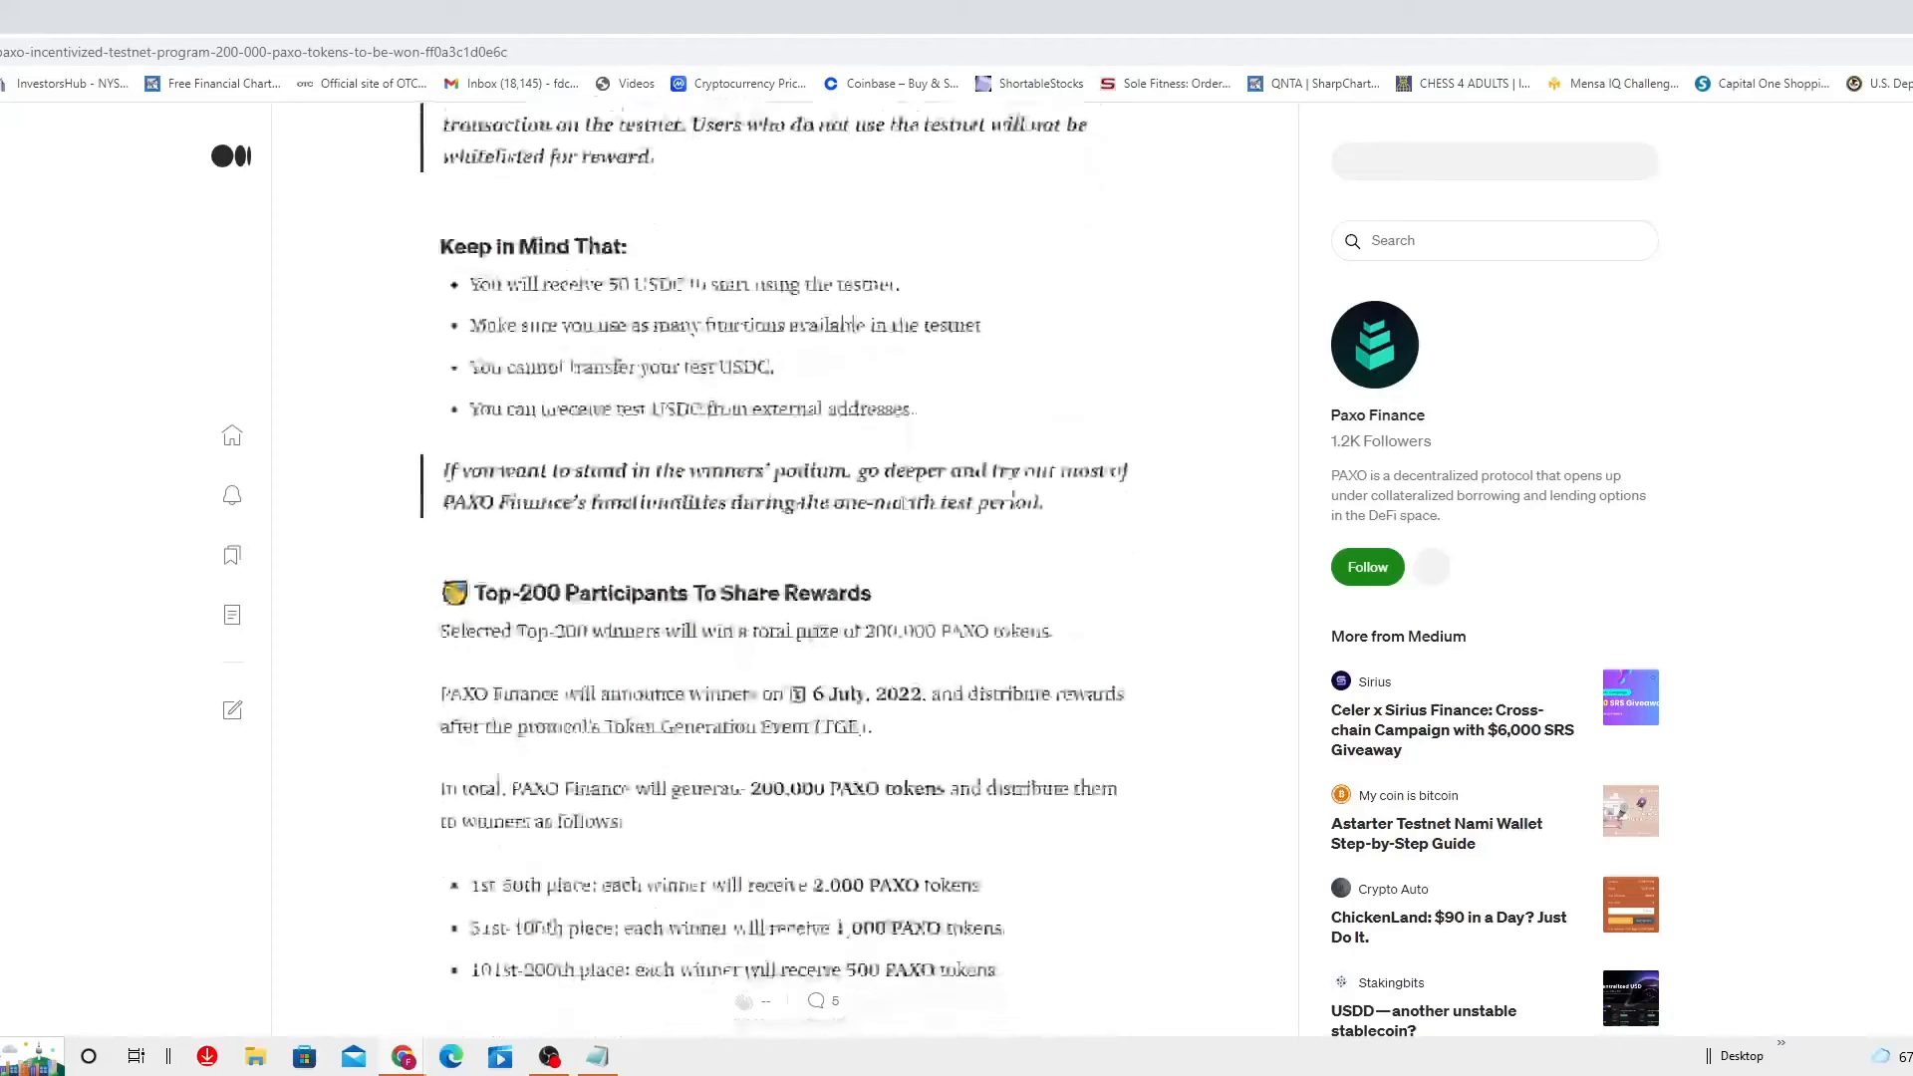
Scroll through the PAXO token reward tiers to the Extra Bonuses referral section with its 3,000 USDT reward.
scroll(down, 3)
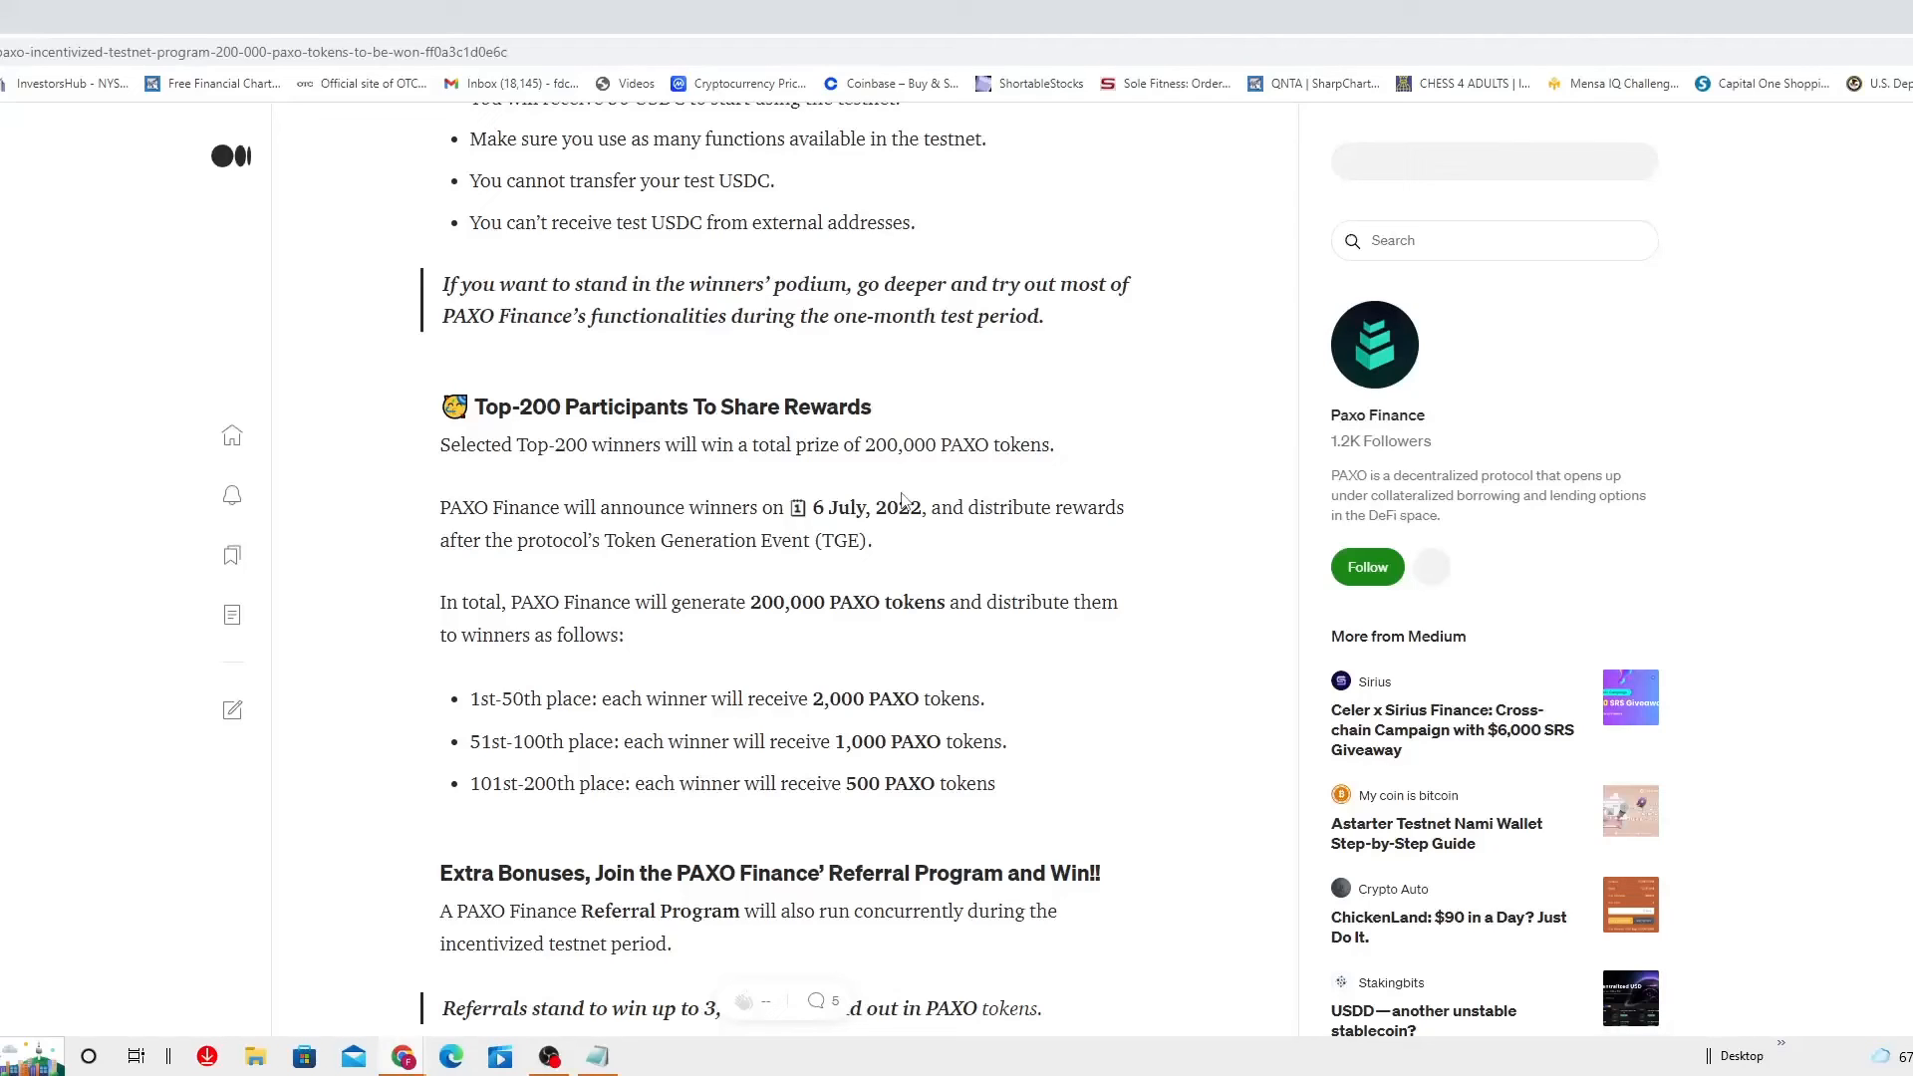
mouse_move(835, 679)
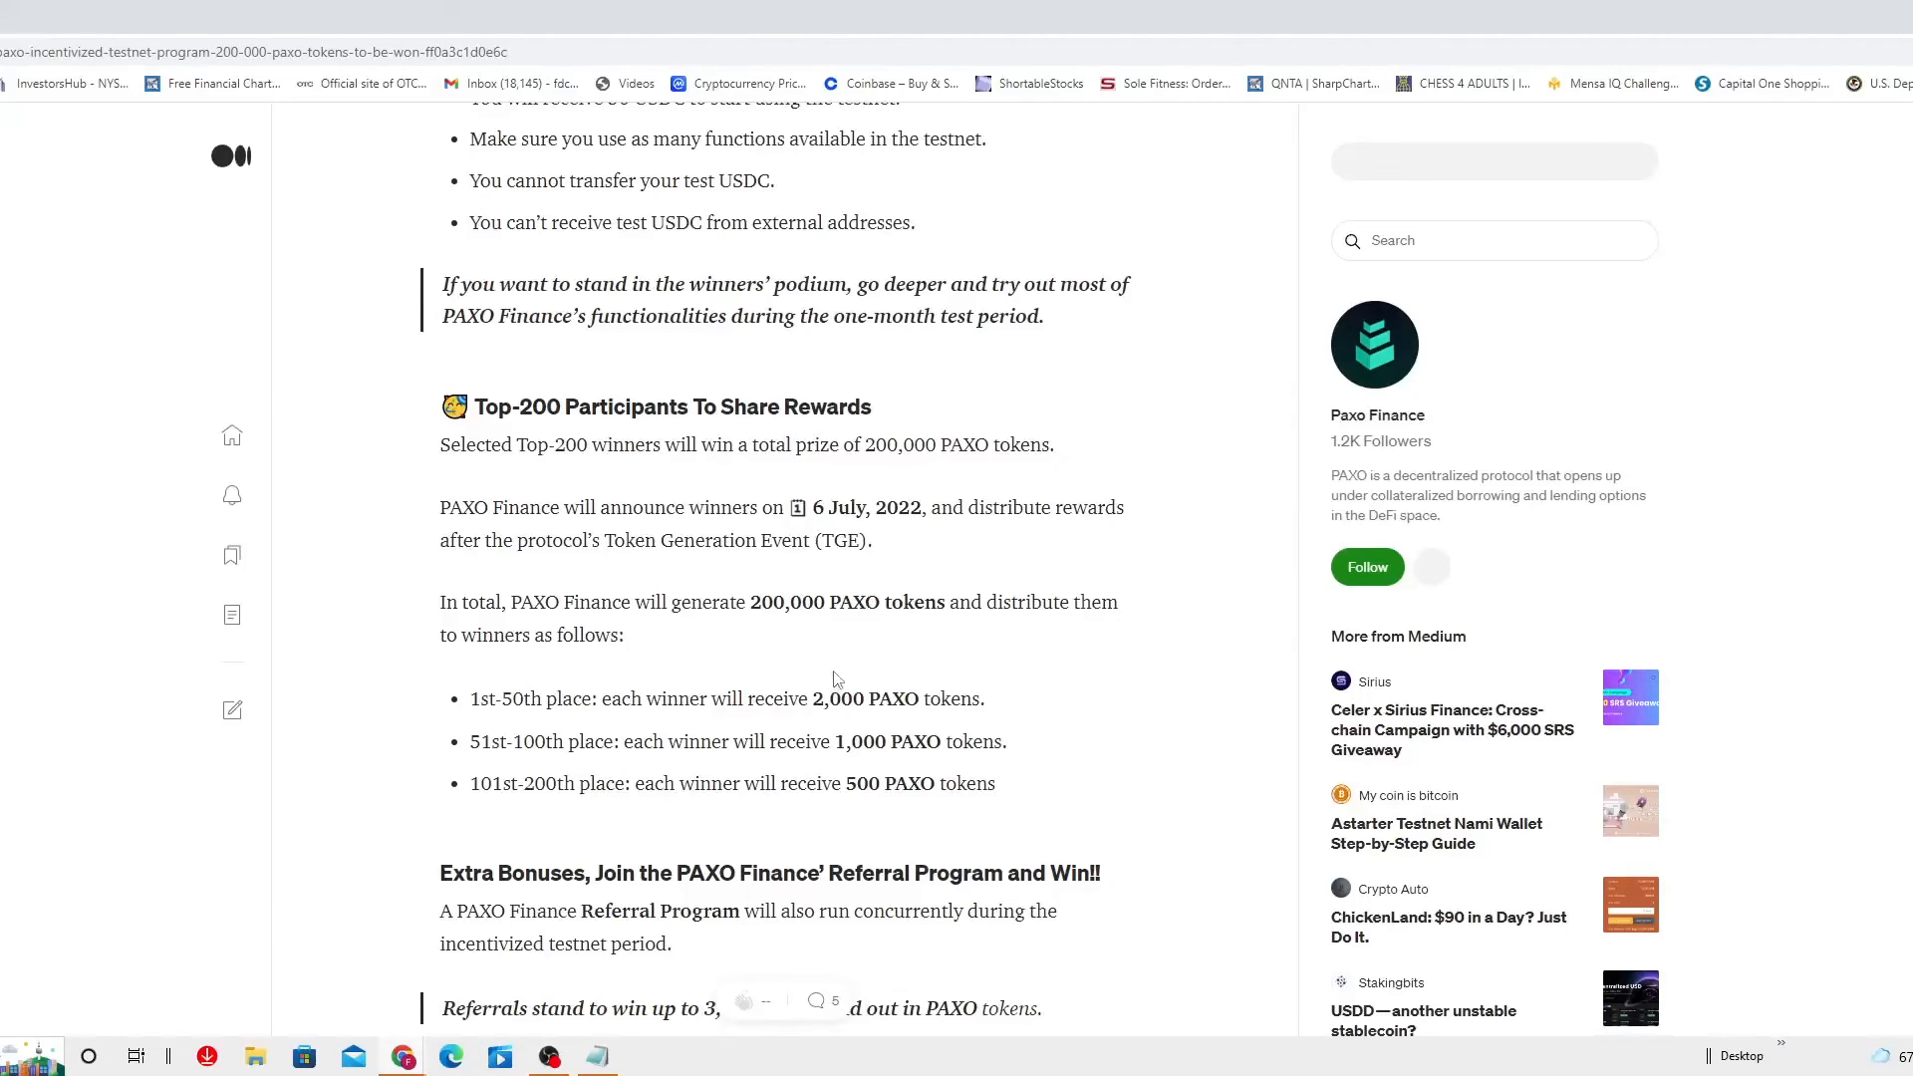
scroll(down, 3)
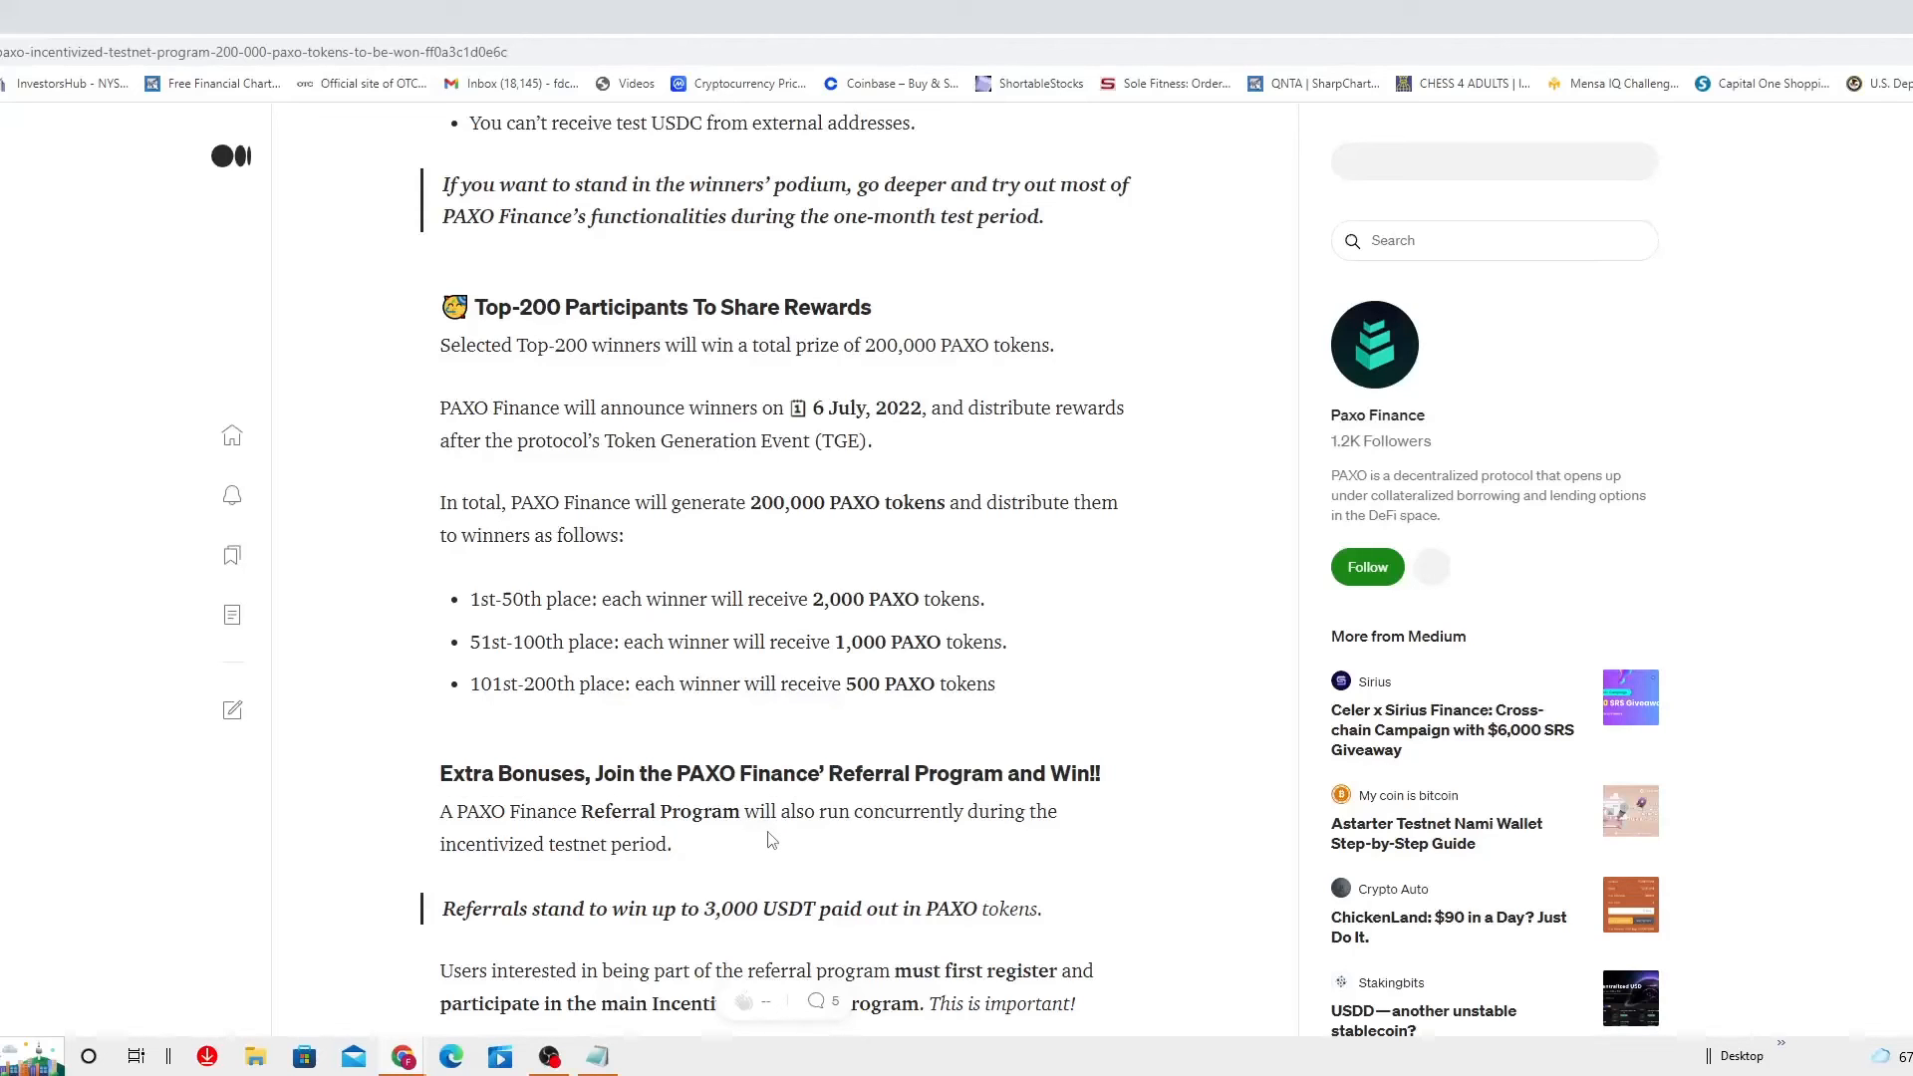
scroll(down, 3)
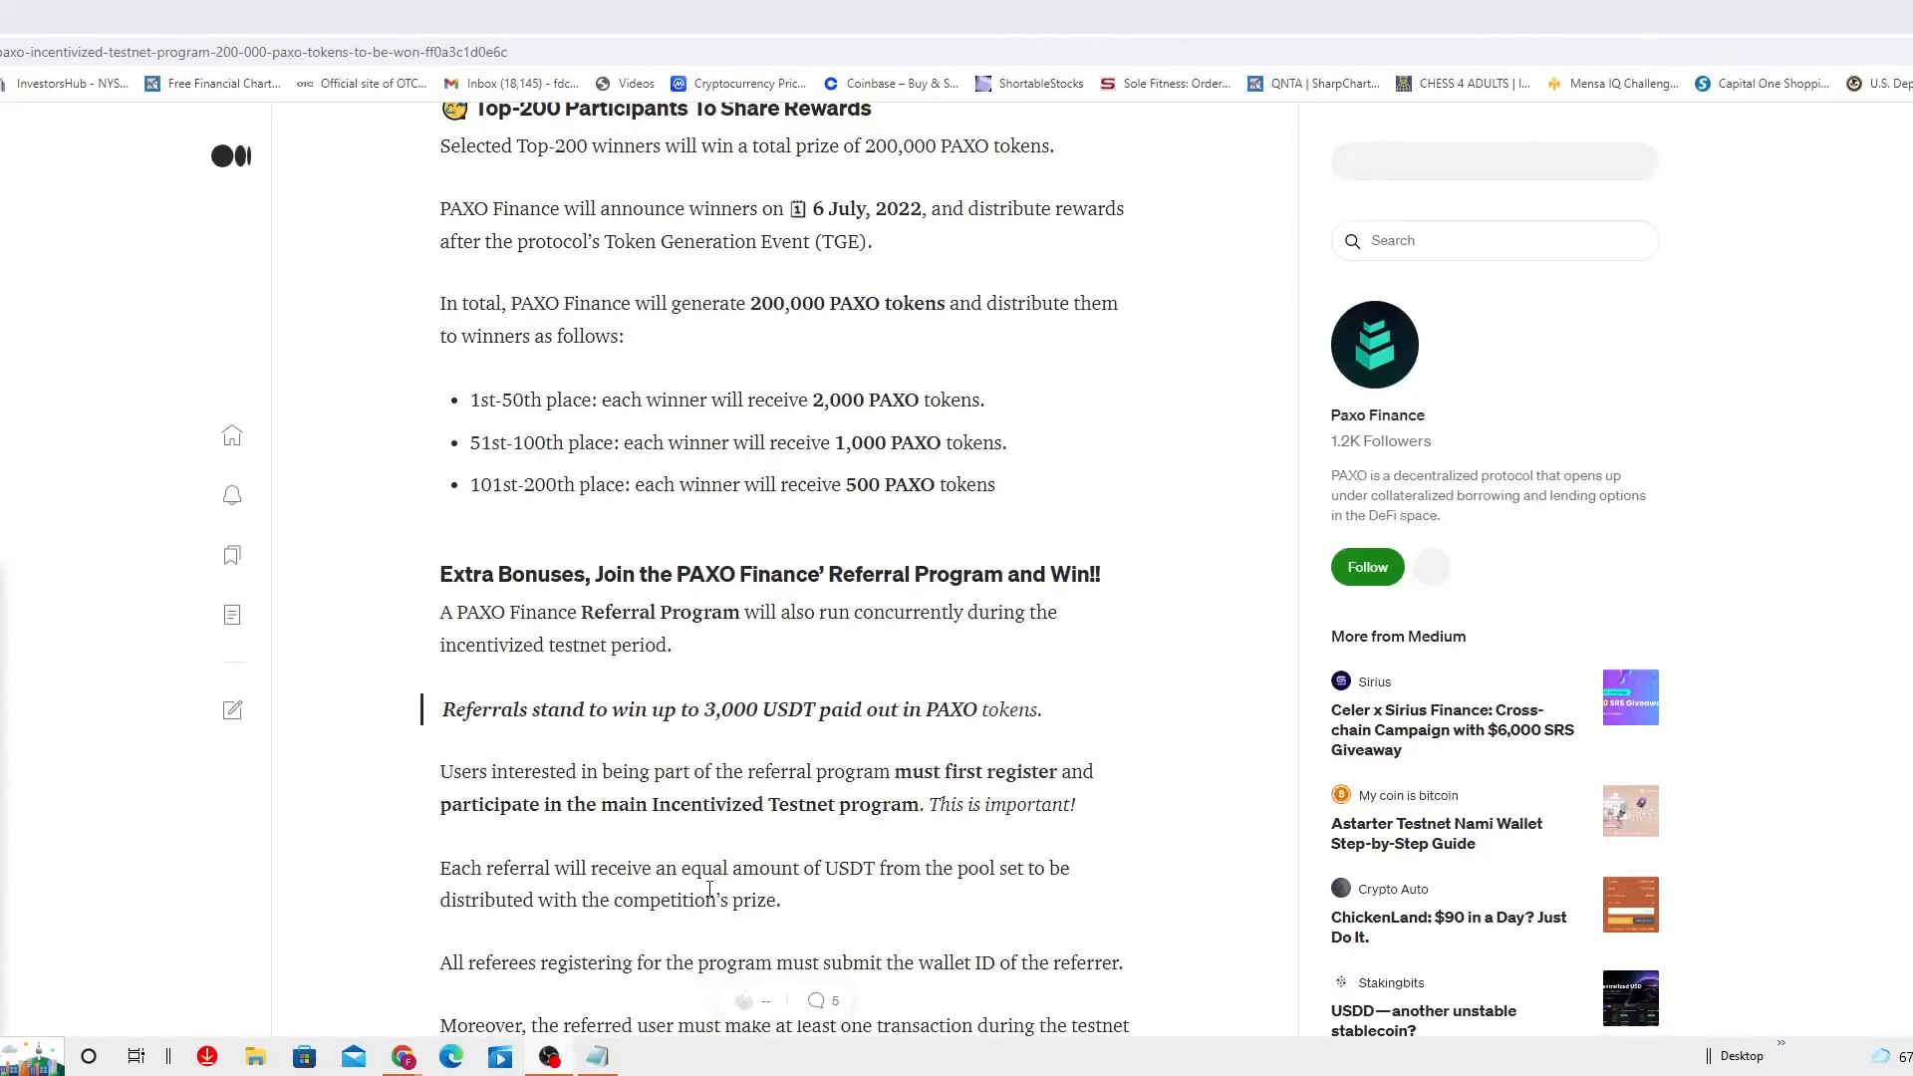
Scroll past the referral rules to the white paper note and PAXO Finance's website, Twitter, Medium, Telegram and Discord links.
scroll(down, 3)
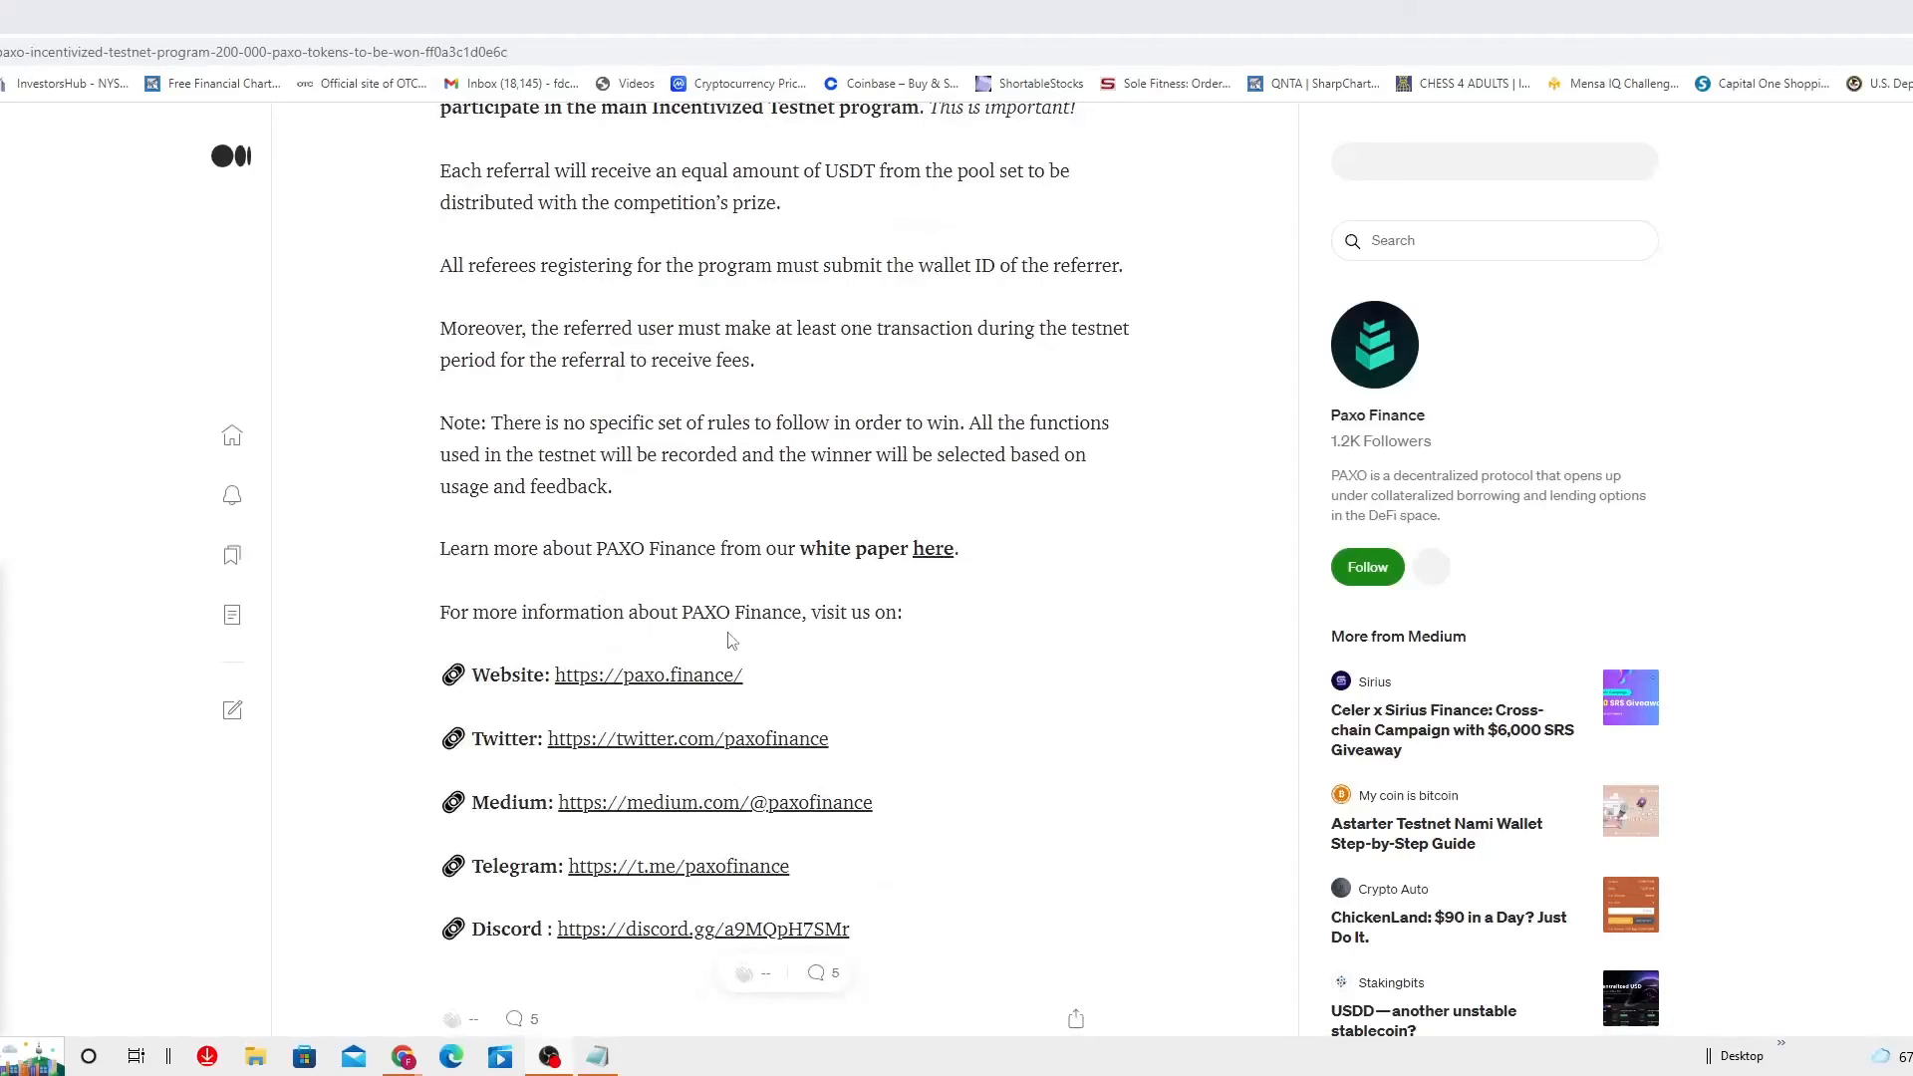
Scroll back up through the rewards section to the How to Participate heading and numbered task list.
scroll(down, 3)
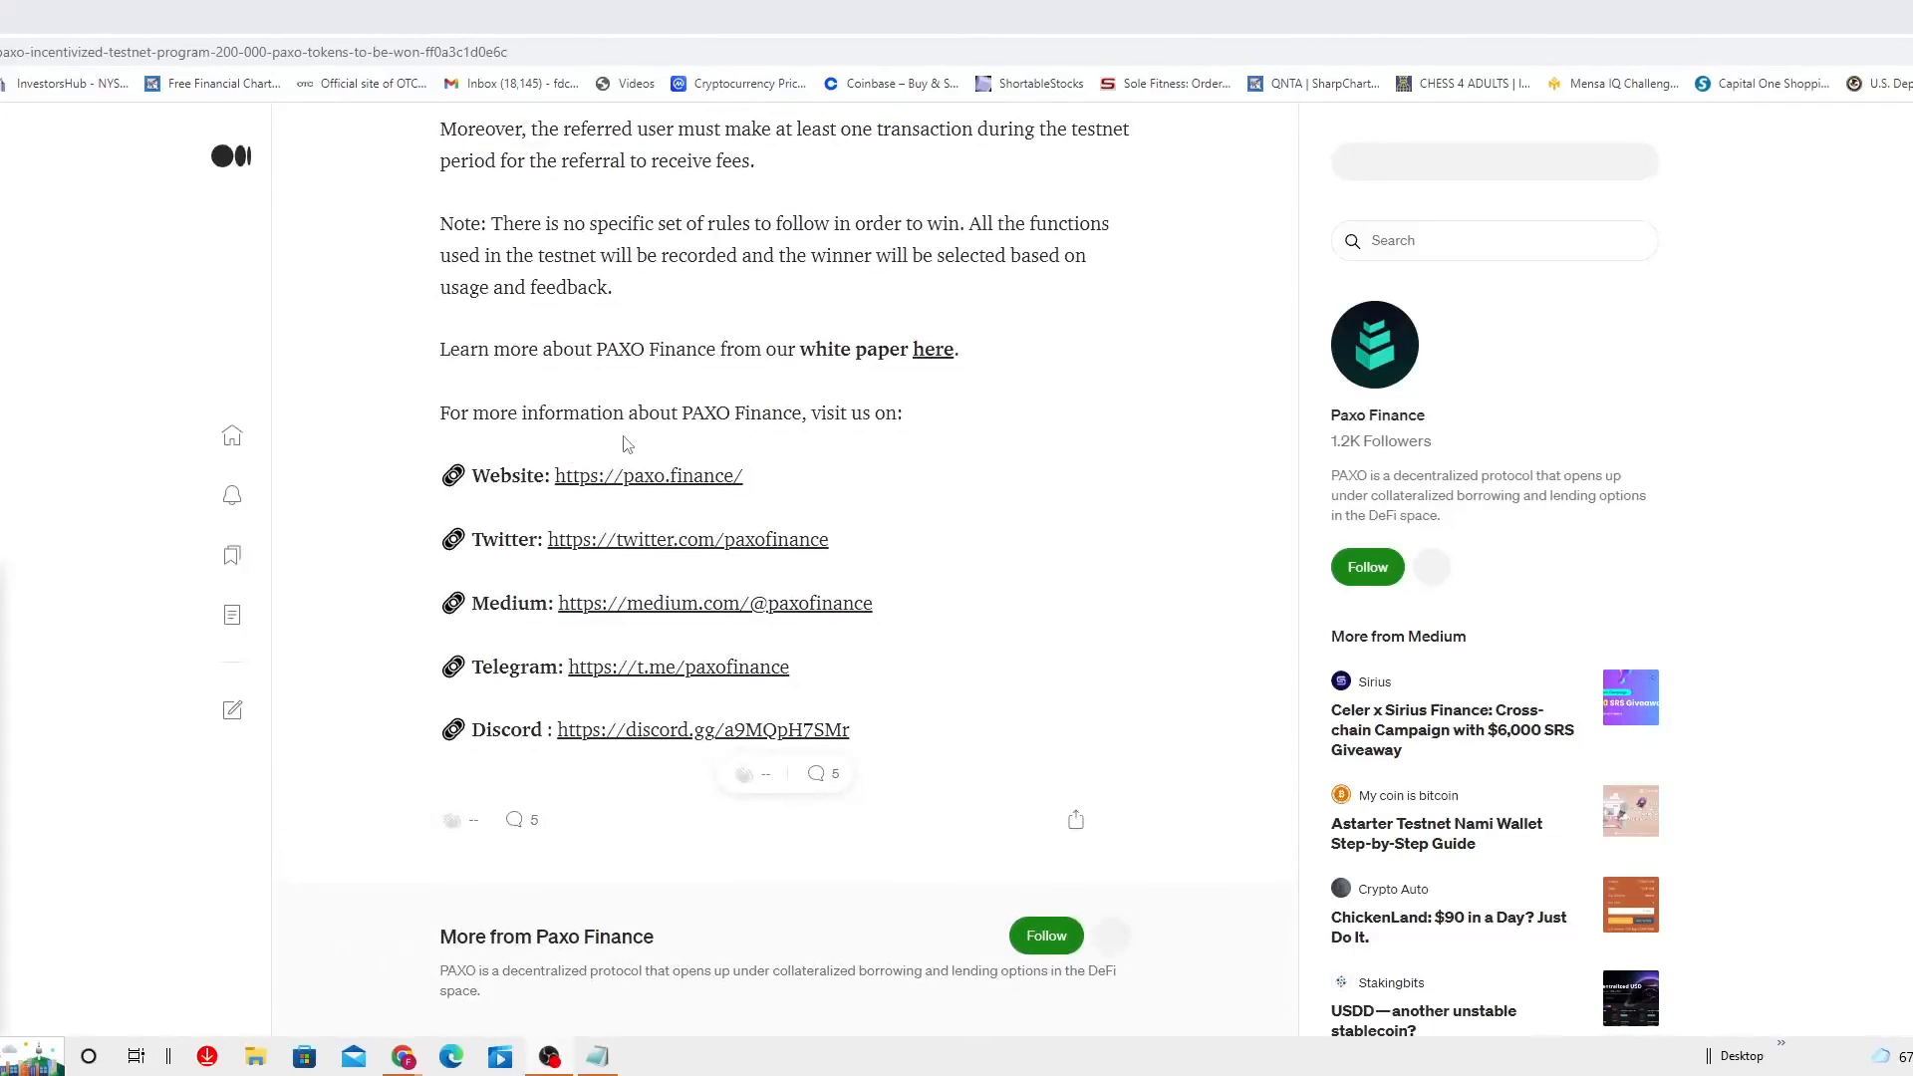
mouse_move(817, 444)
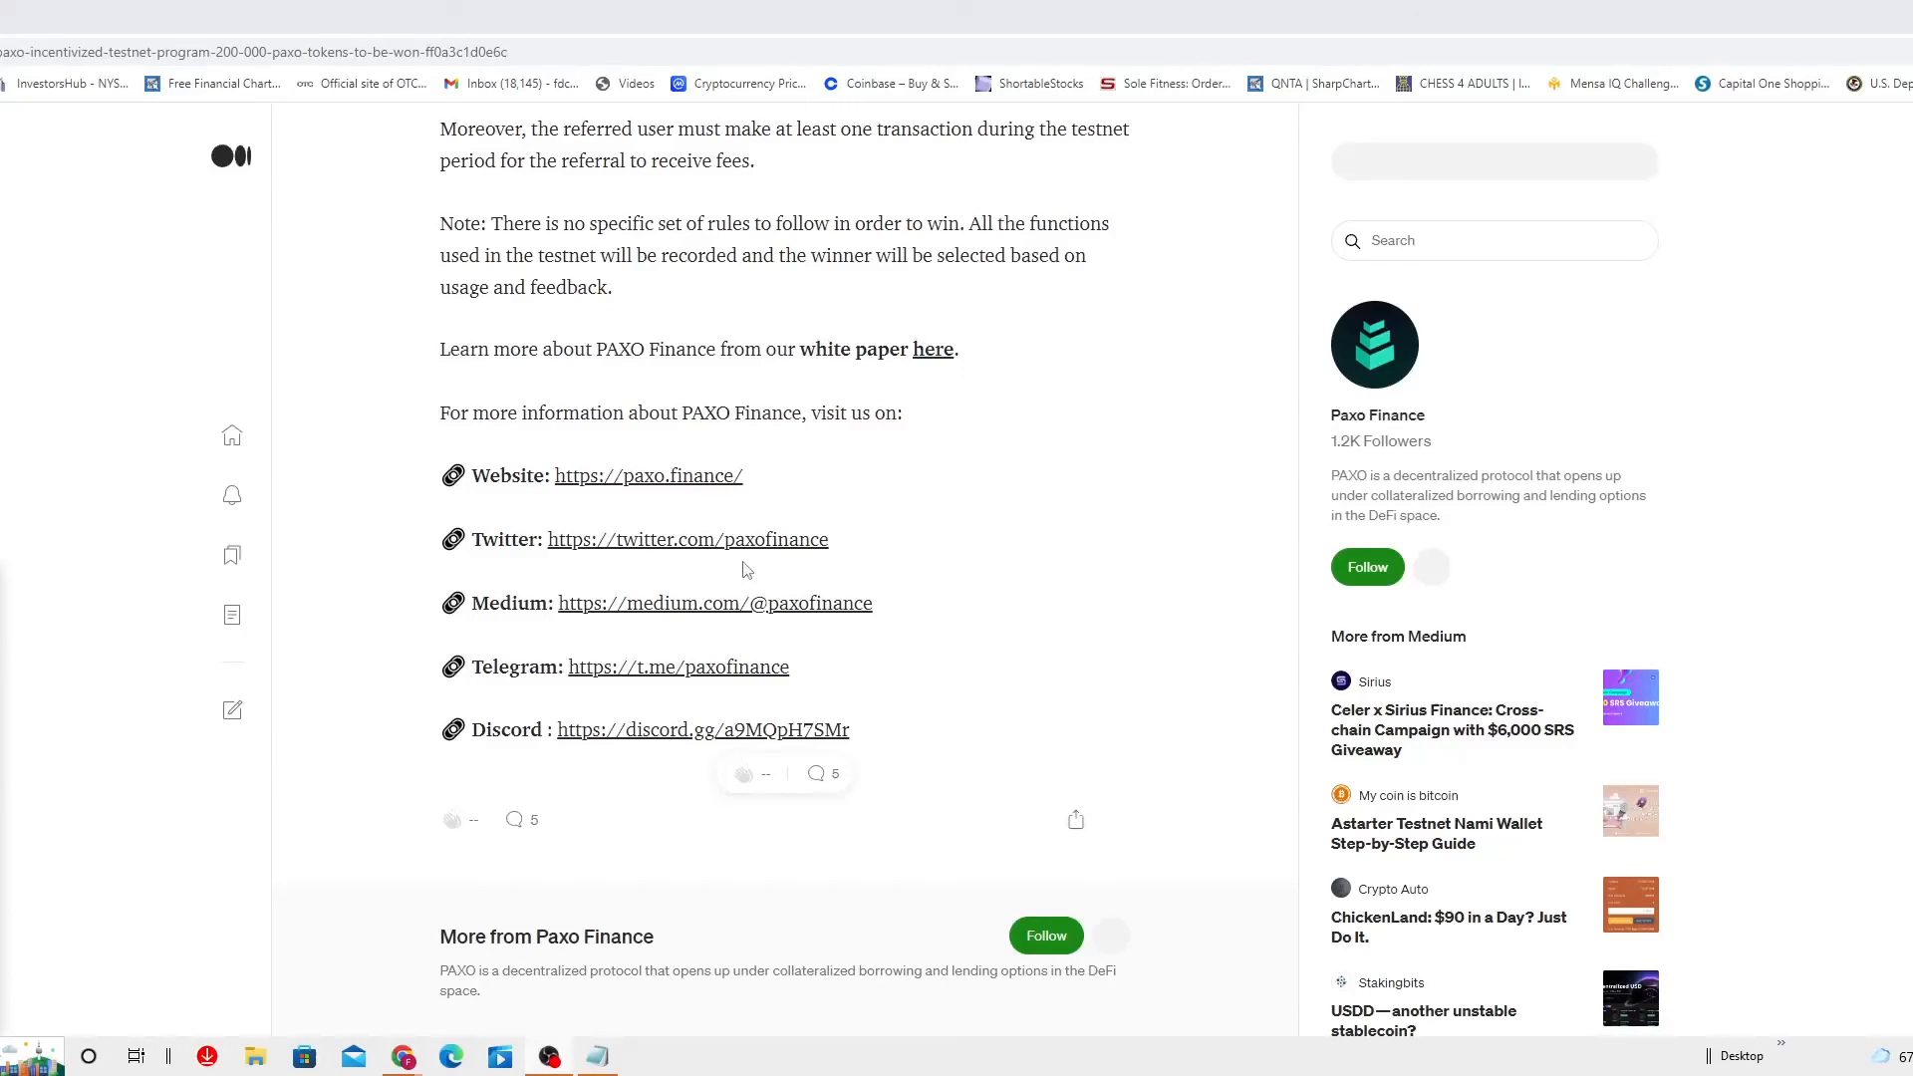
mouse_move(713, 712)
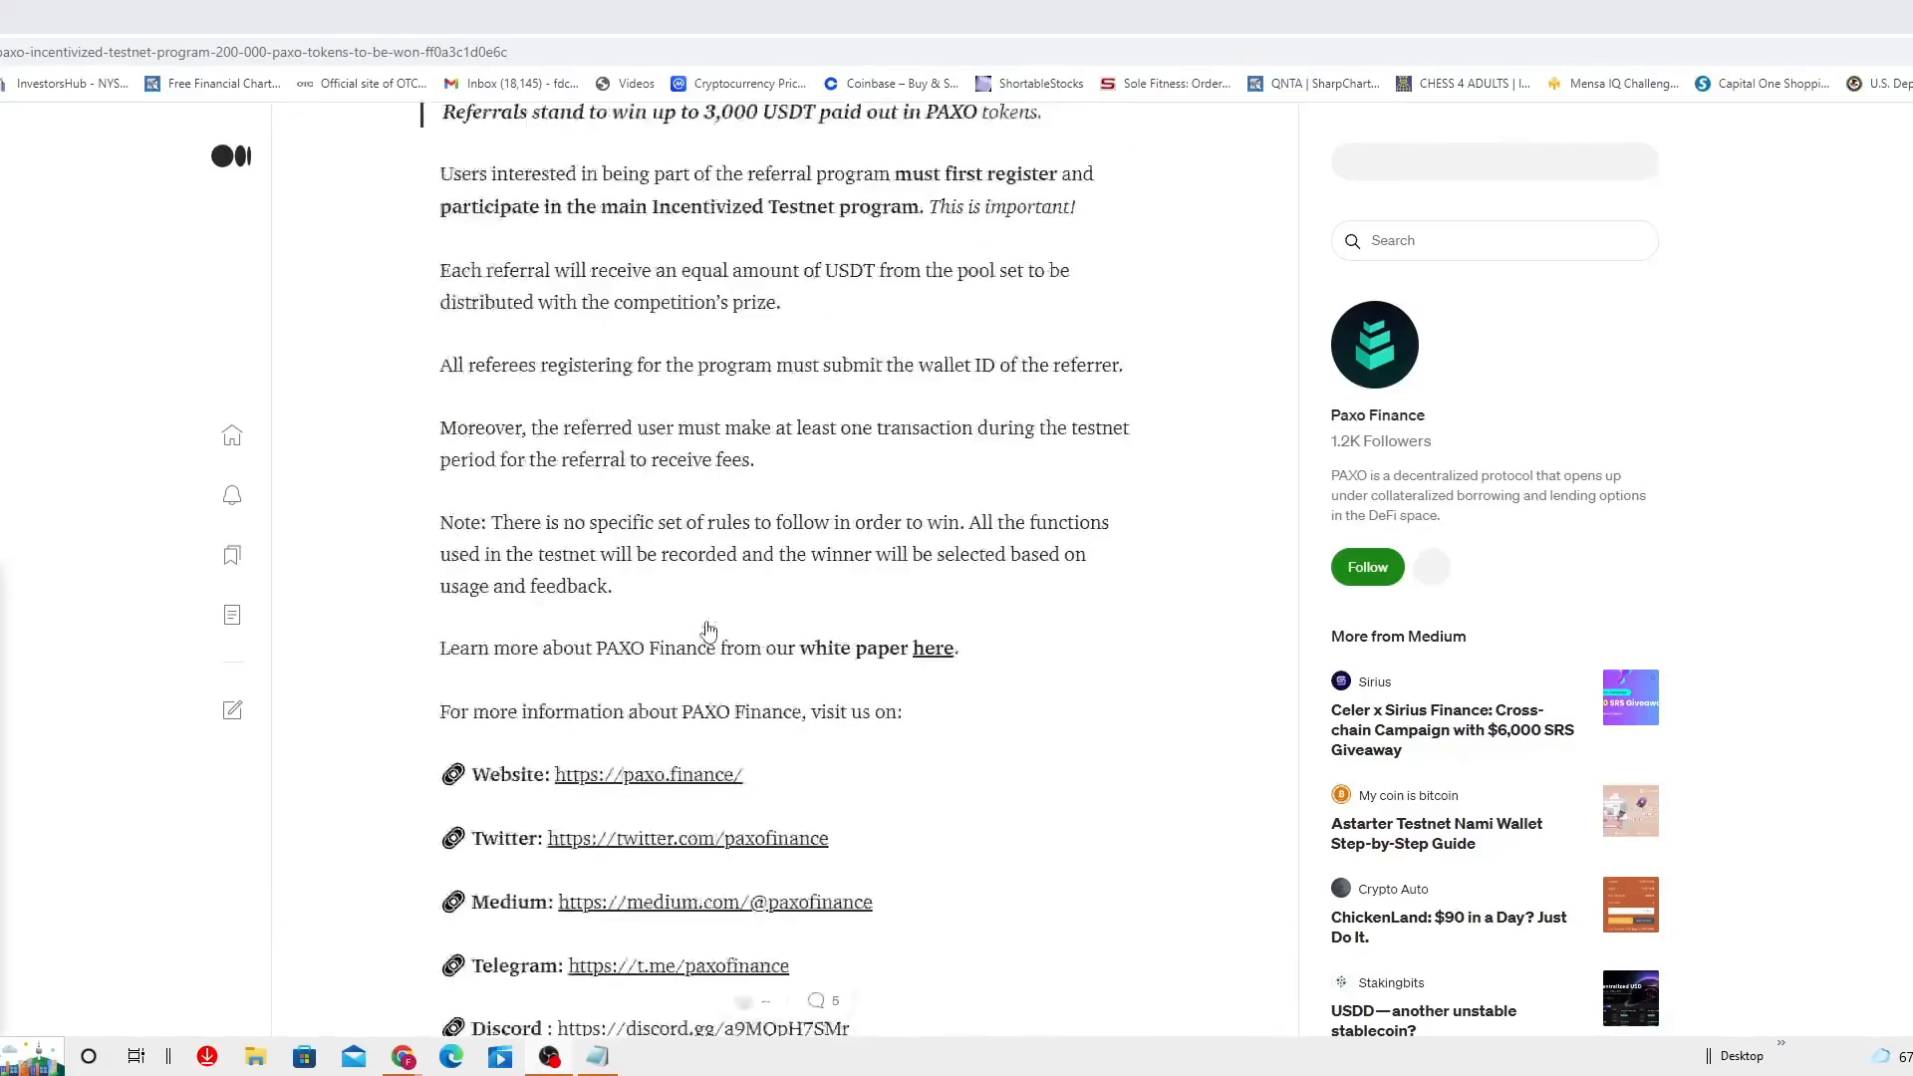
scroll(up, 3)
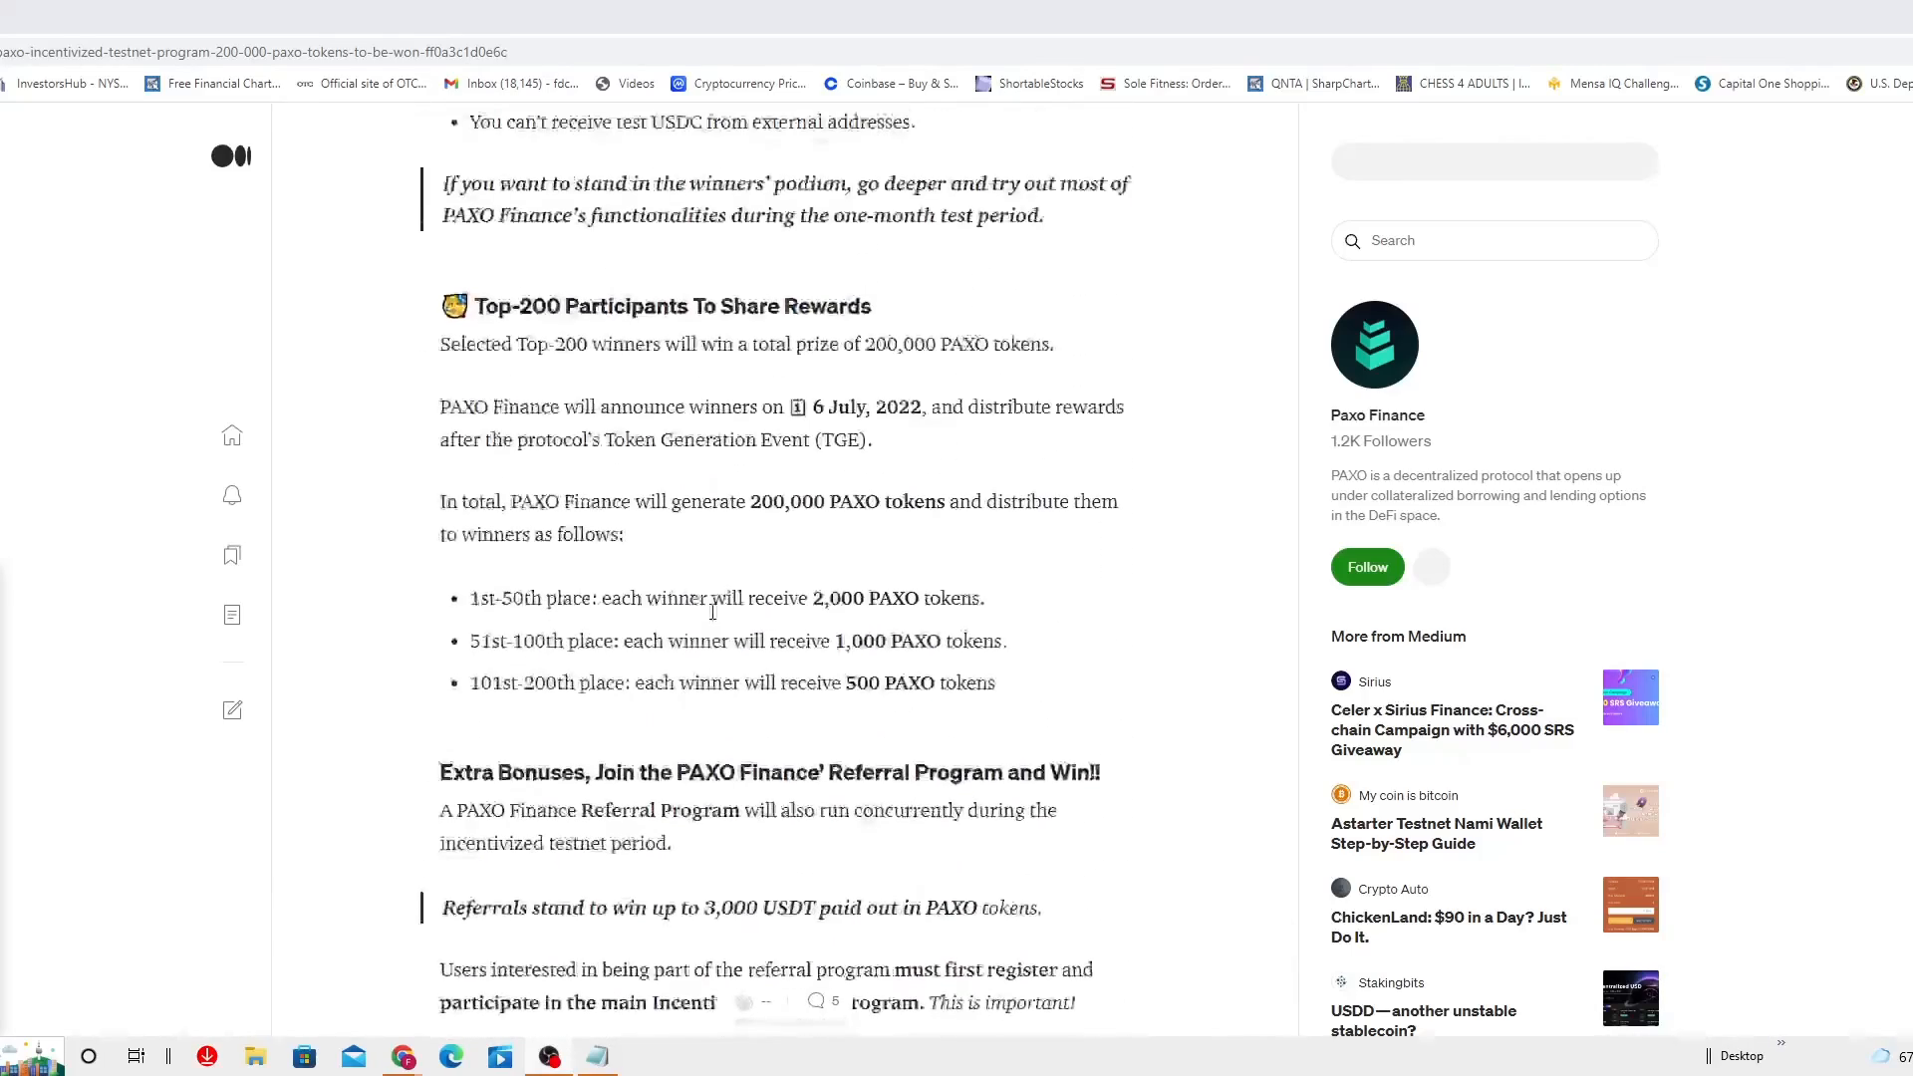
scroll(up, 3)
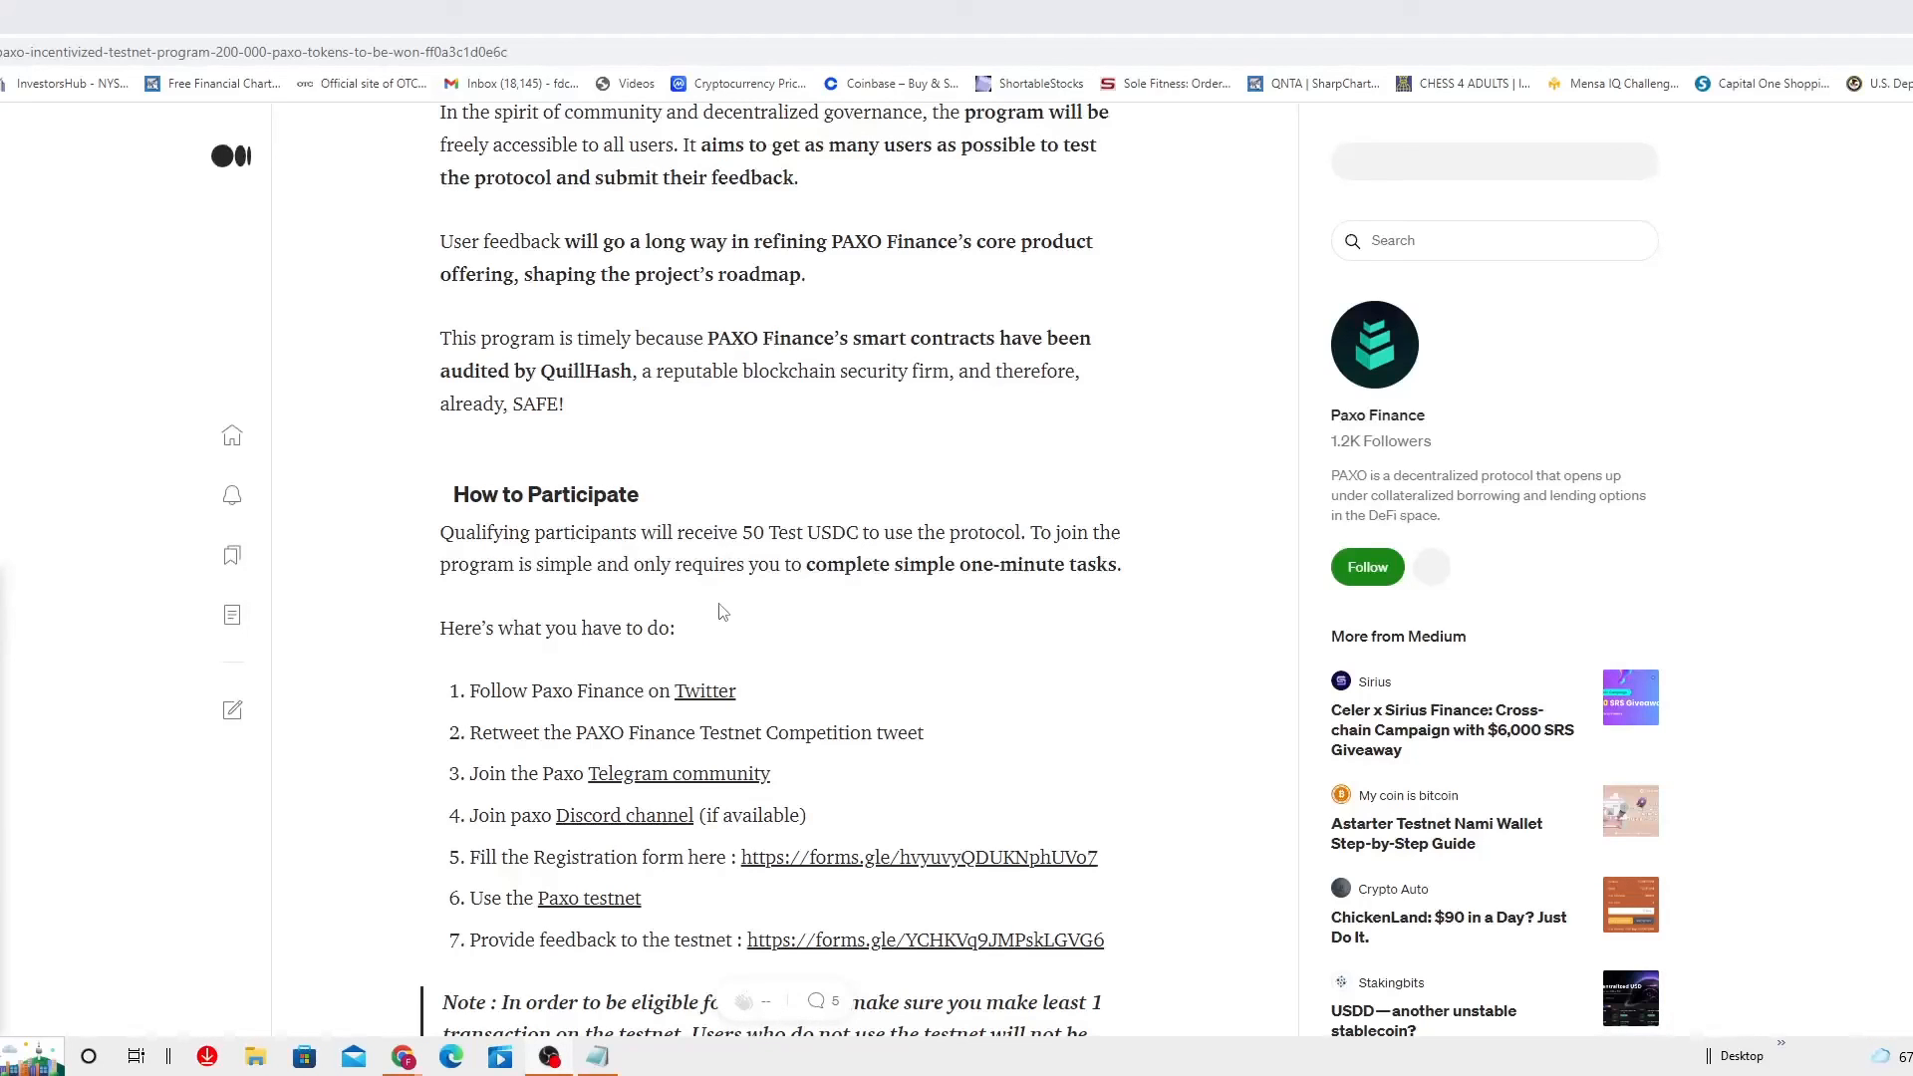
mouse_move(693, 627)
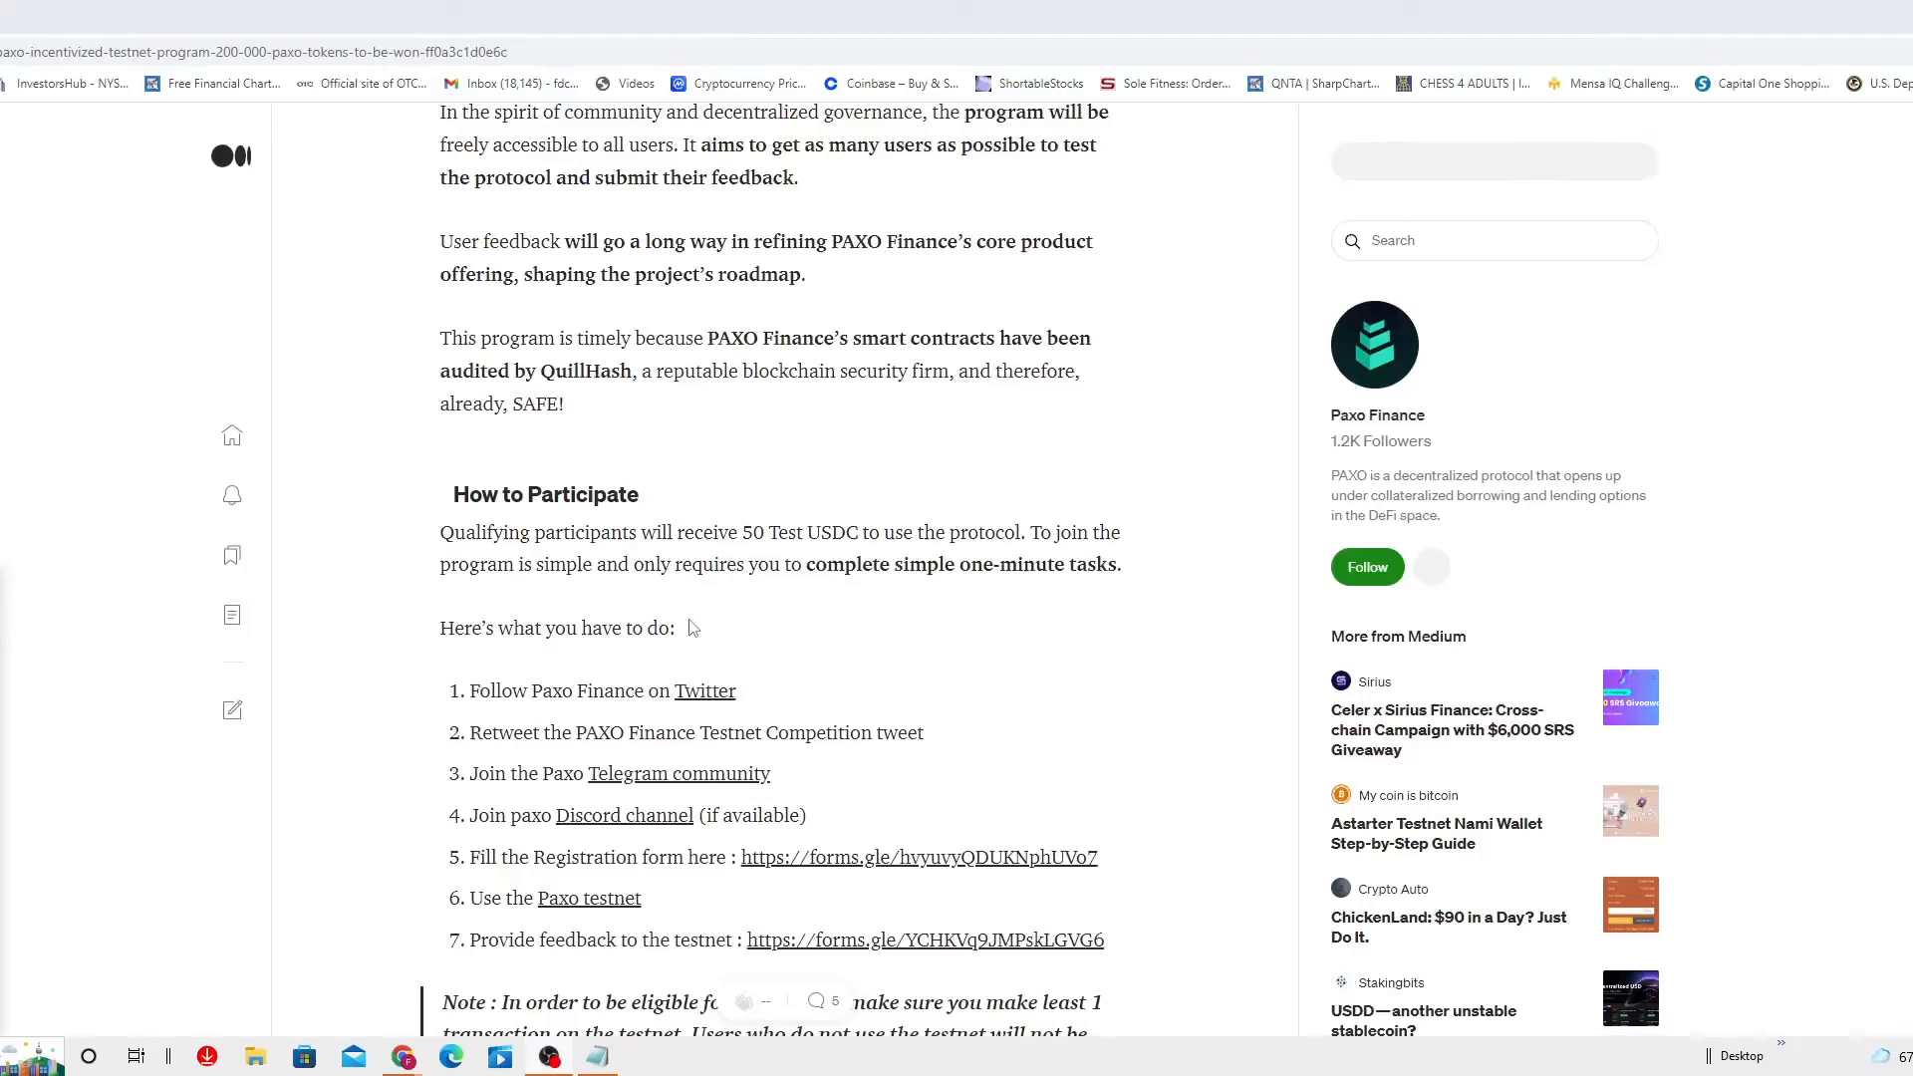
mouse_move(719, 612)
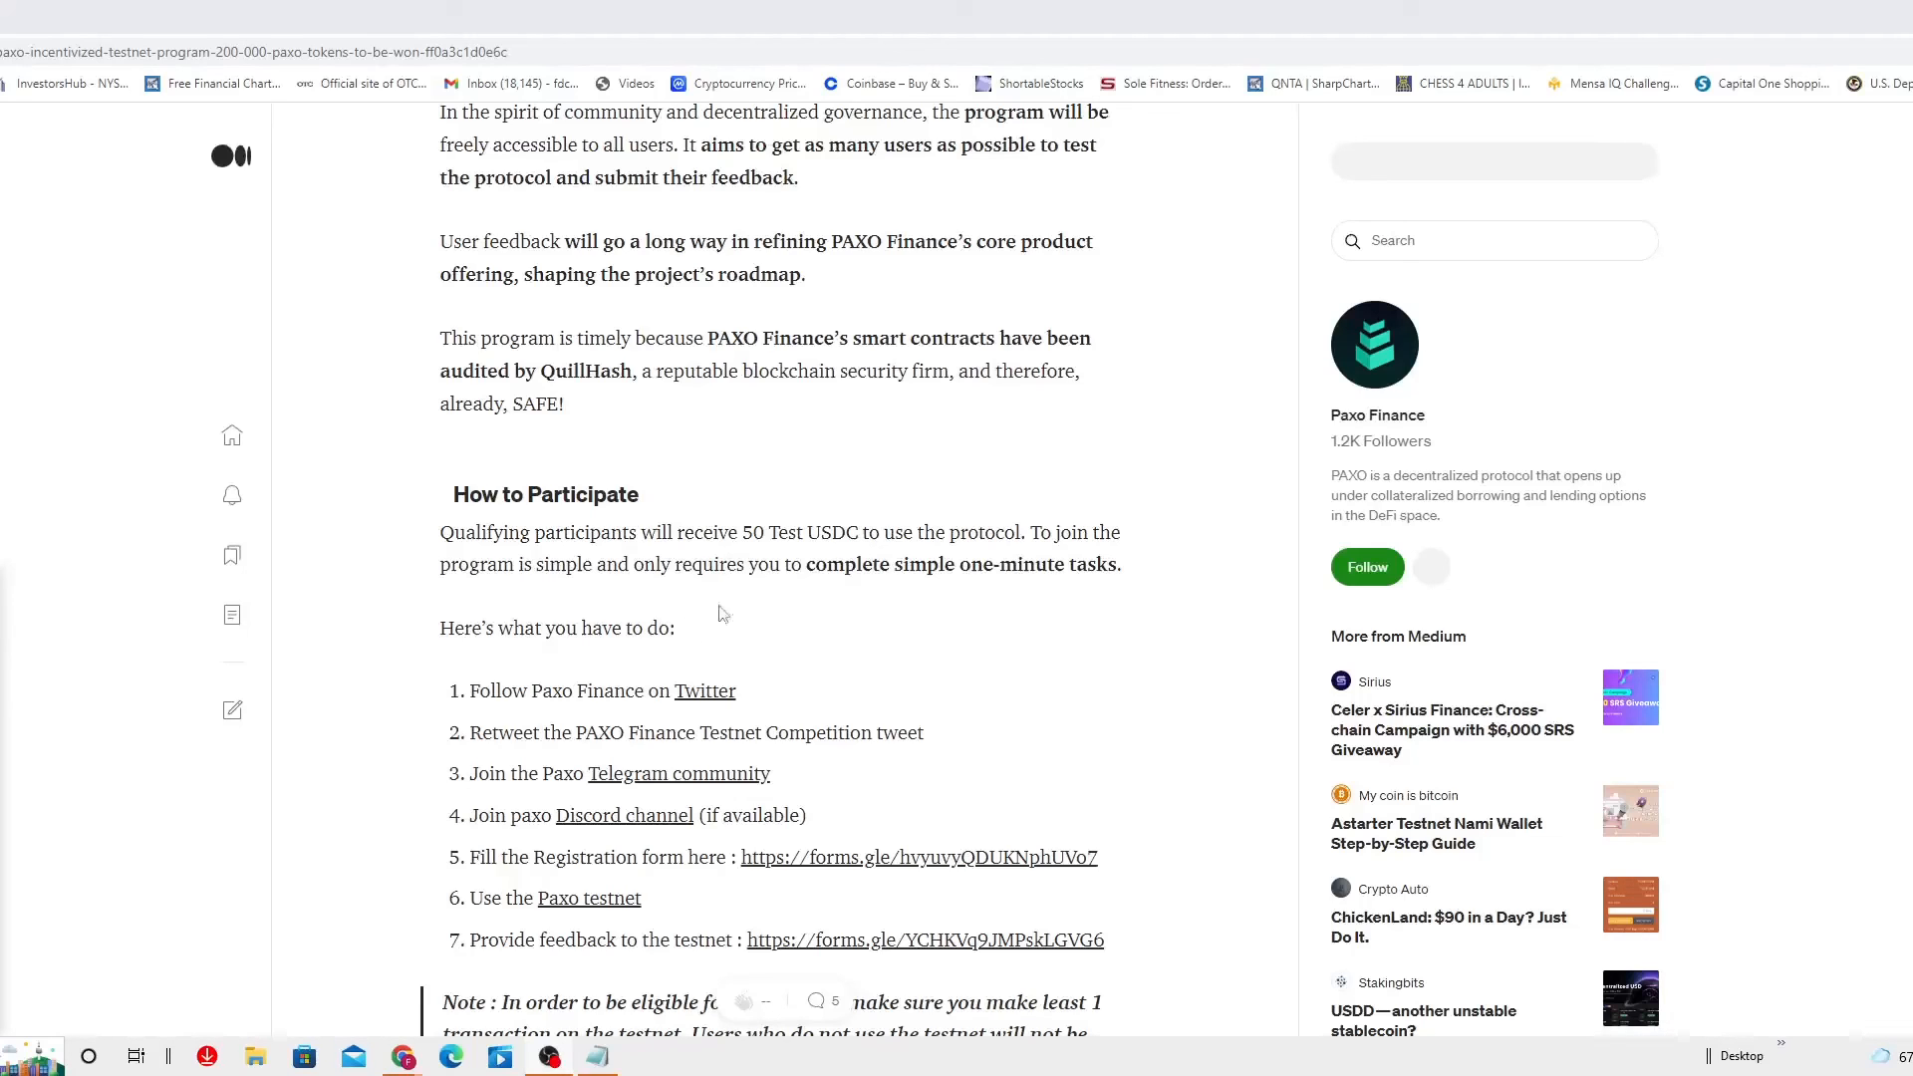
mouse_move(751, 589)
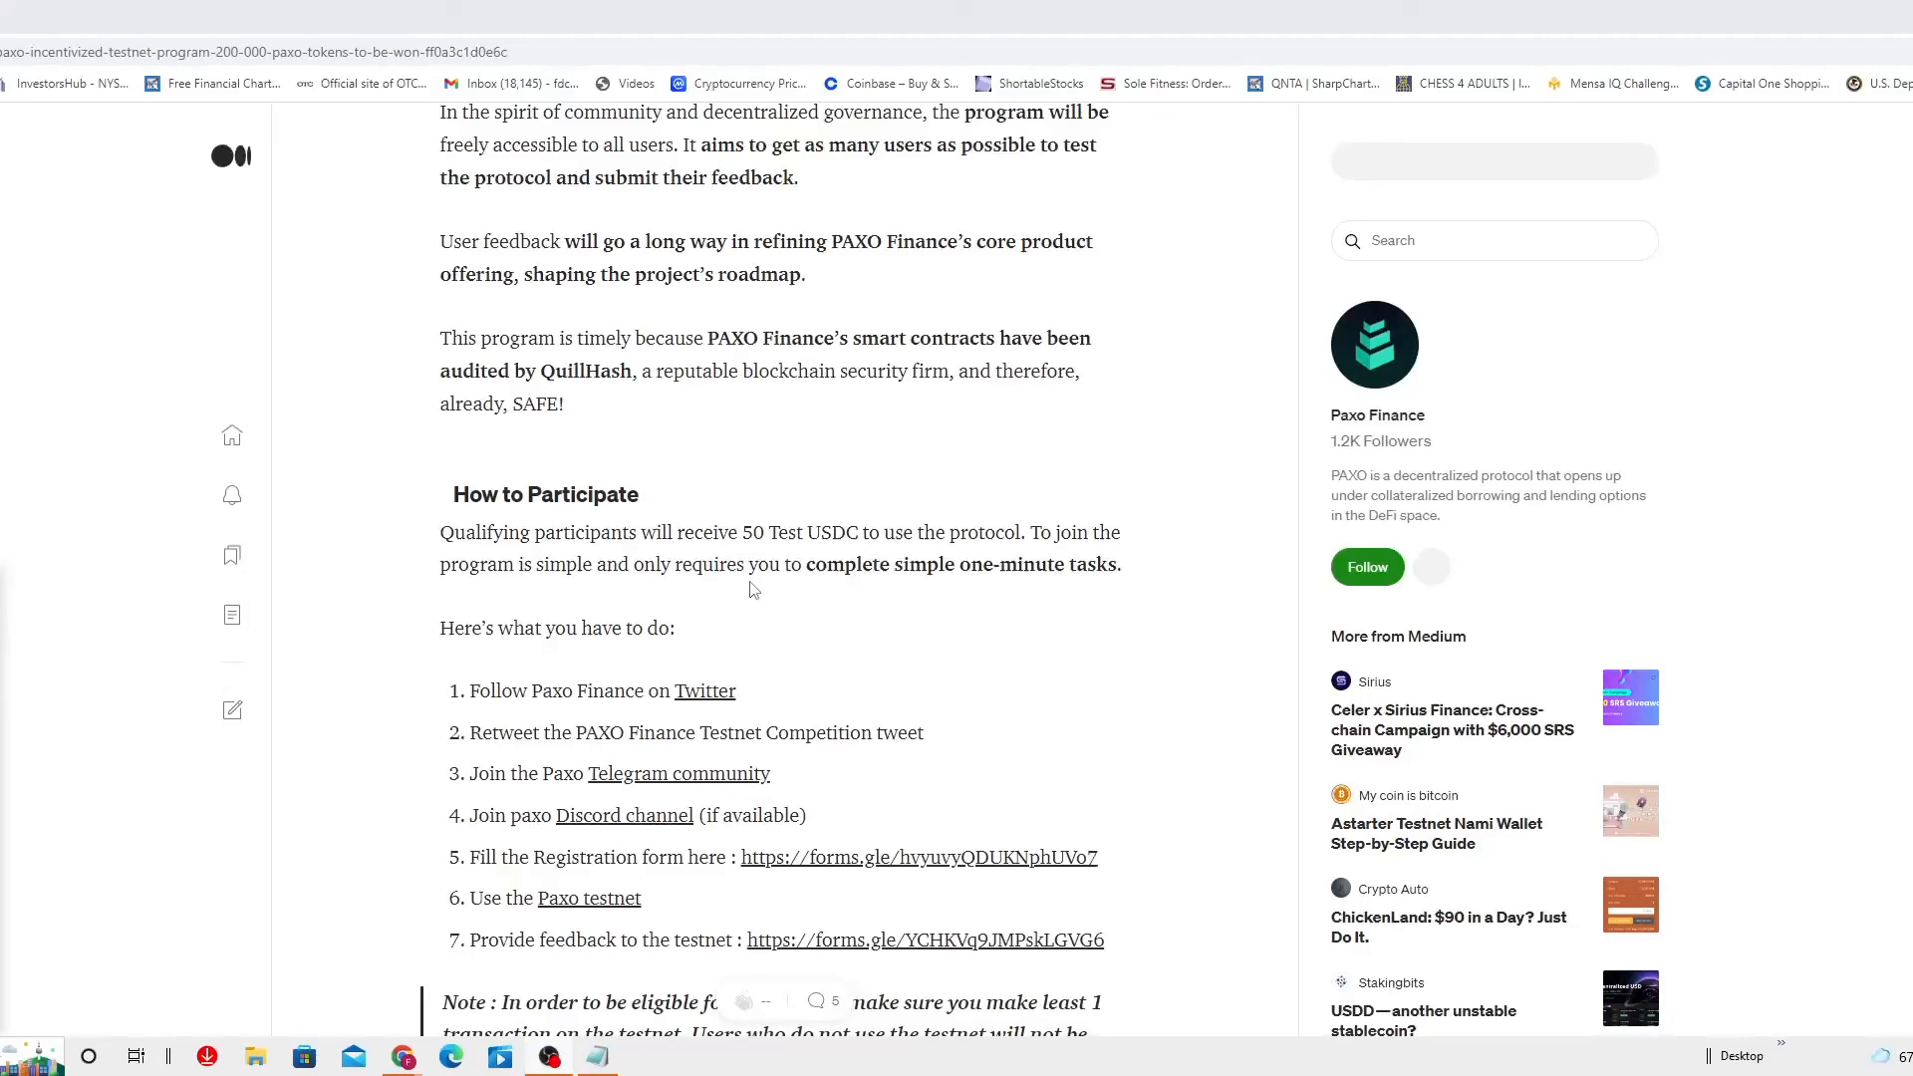